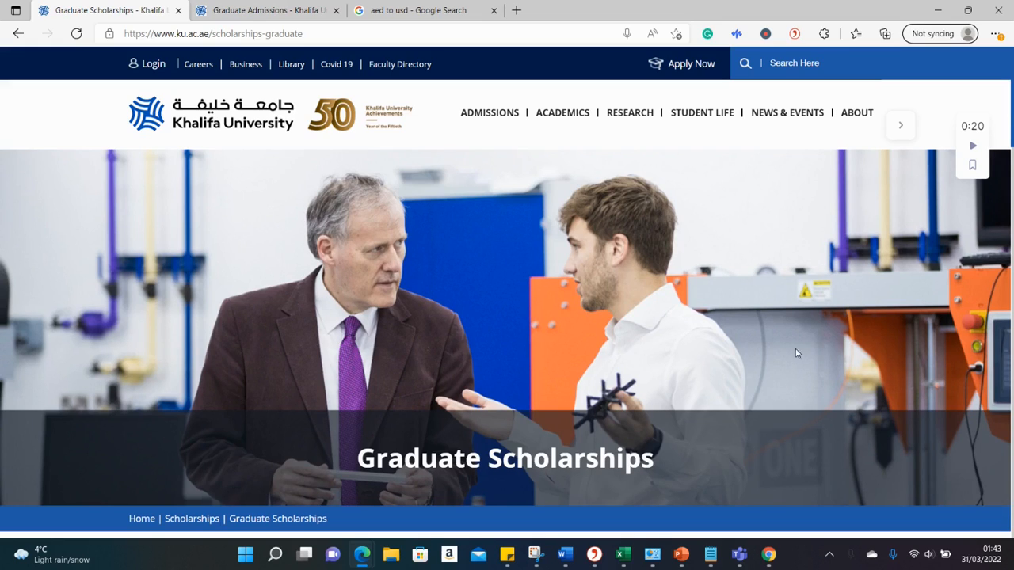
# Expand the KU Medical Scholarship section, read its details, and scroll back to the top.
pyautogui.scroll(-3)
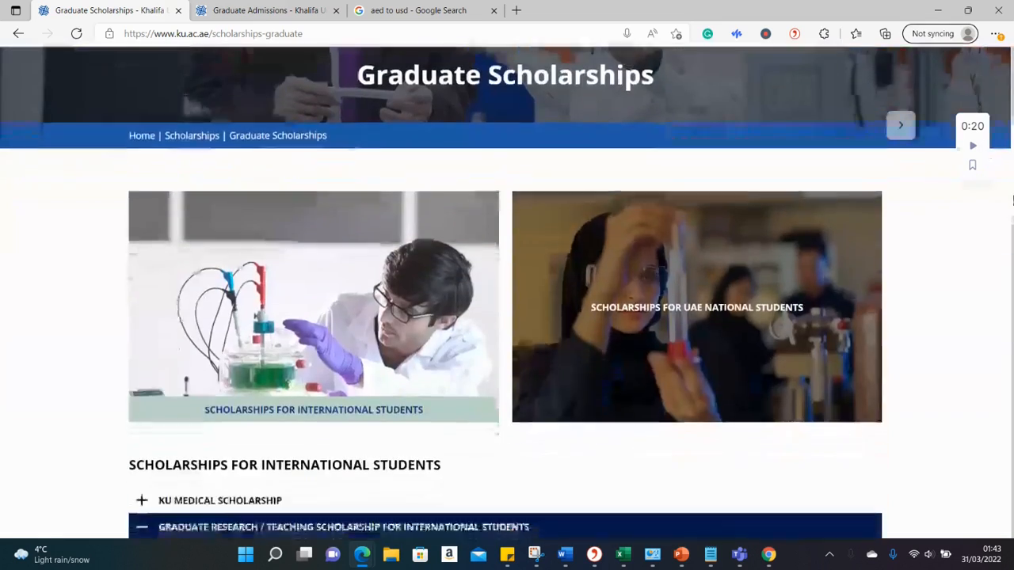
pyautogui.scroll(-3)
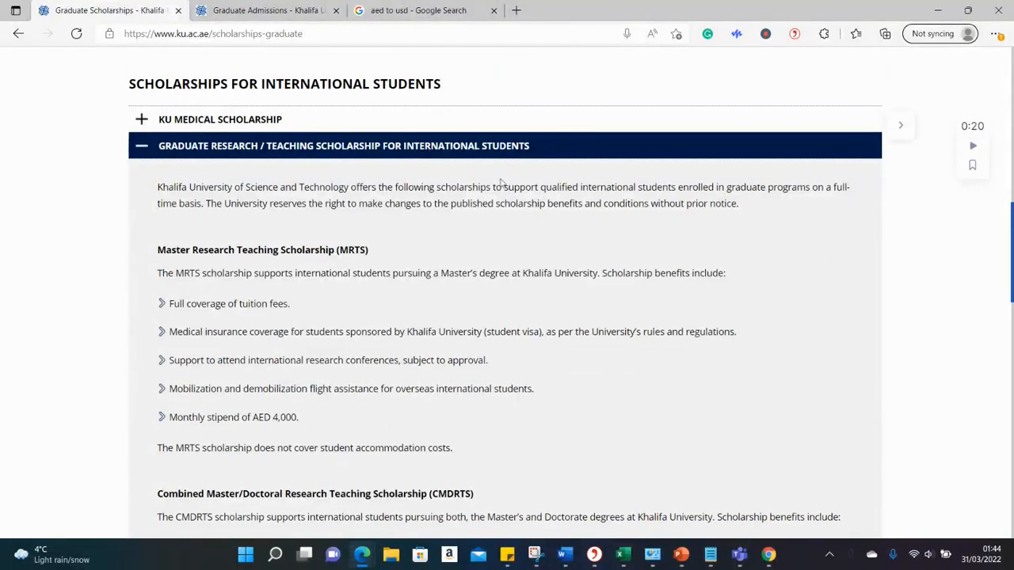
pyautogui.moveTo(364, 376)
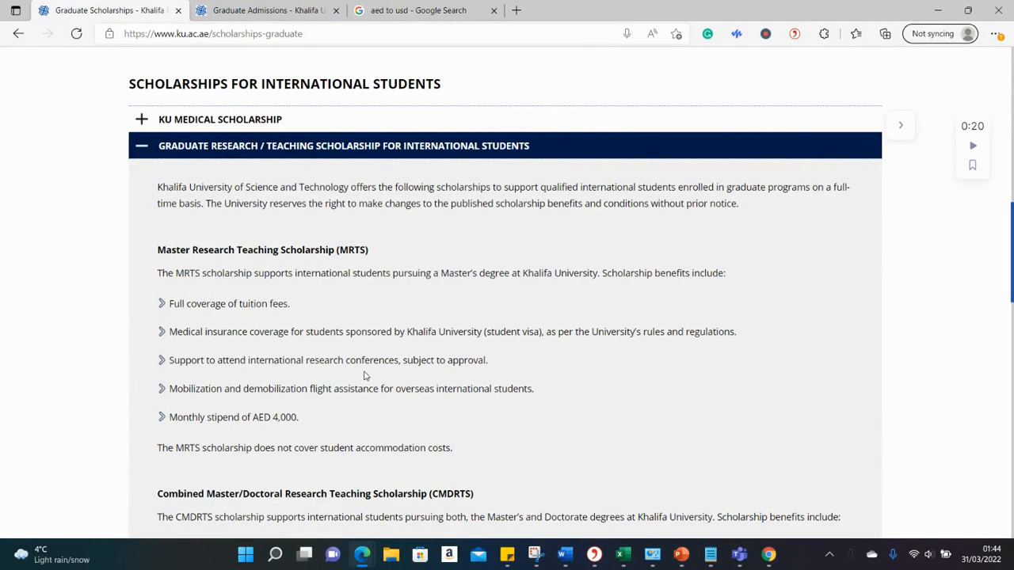
pyautogui.moveTo(162, 110)
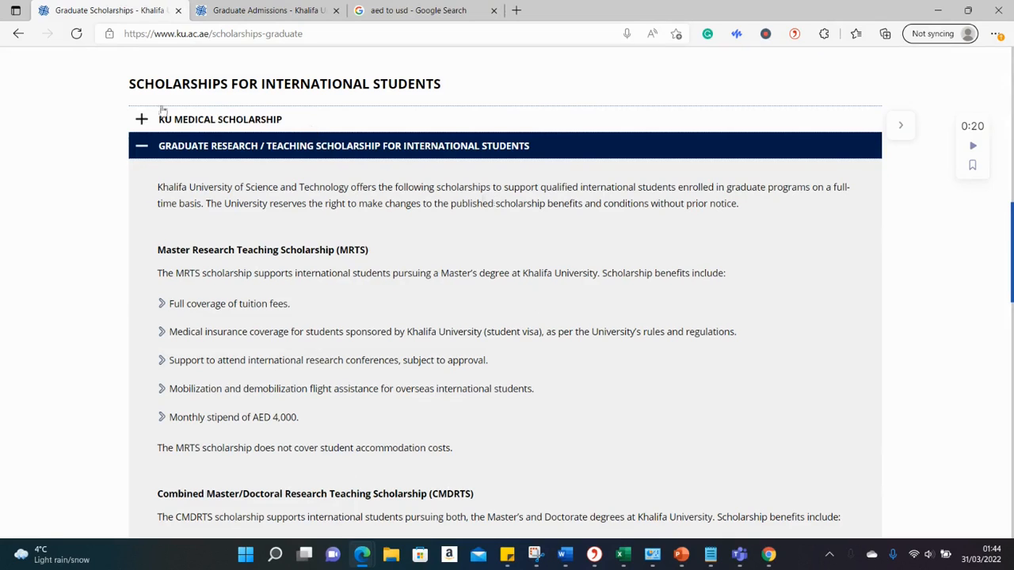
pyautogui.click(220, 118)
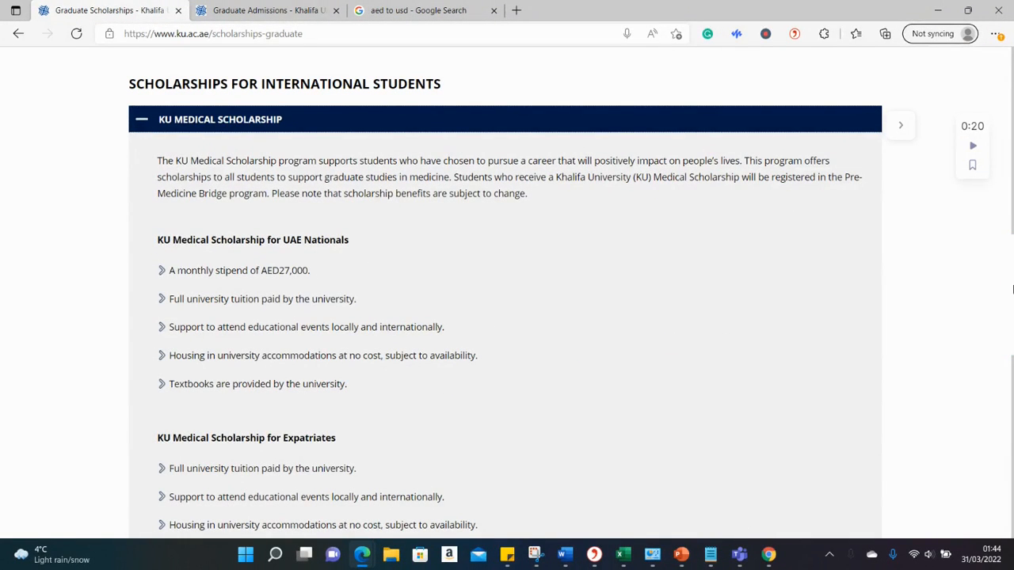
pyautogui.scroll(-3)
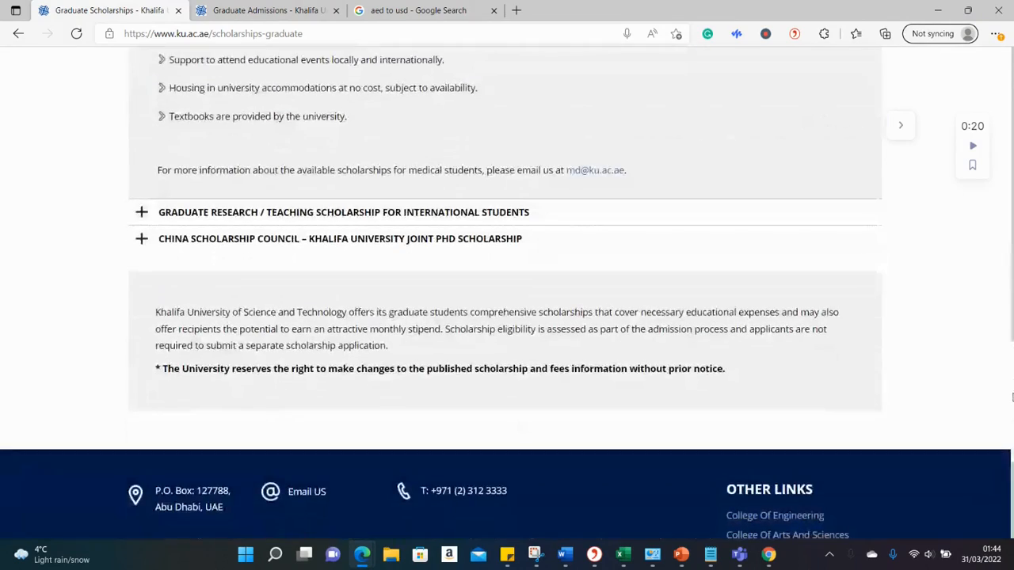
pyautogui.scroll(3)
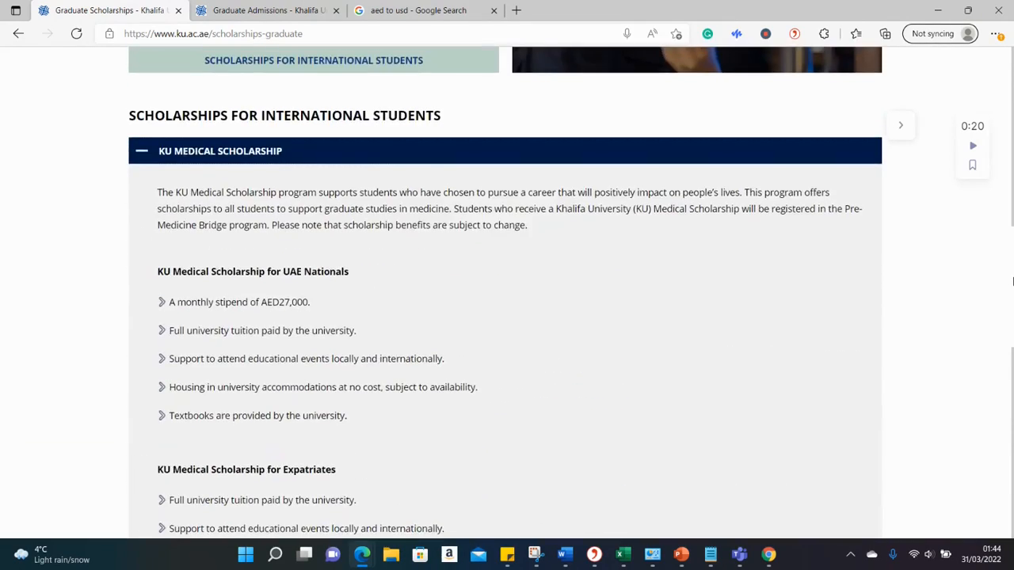
pyautogui.scroll(3)
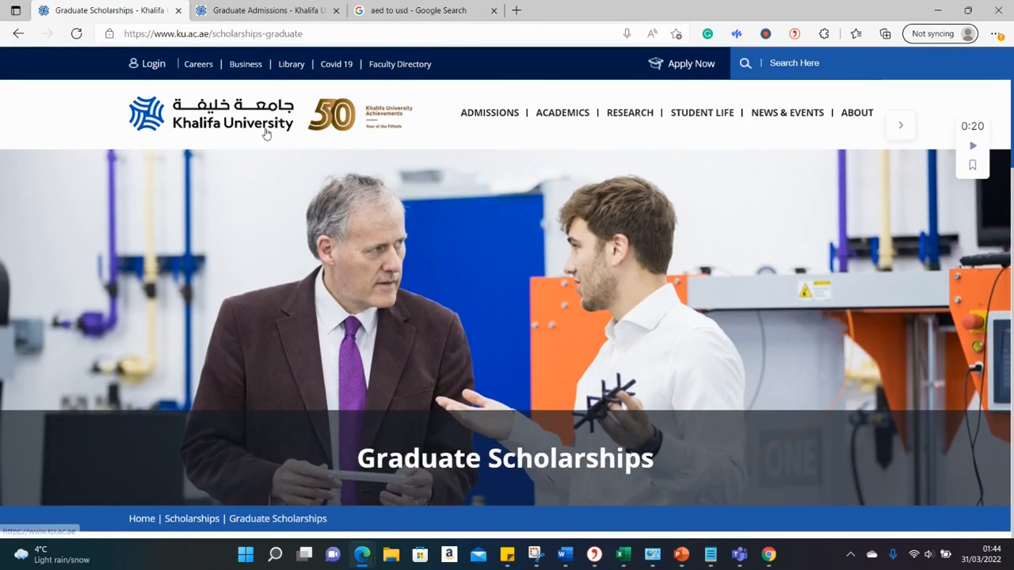
pyautogui.moveTo(336, 155)
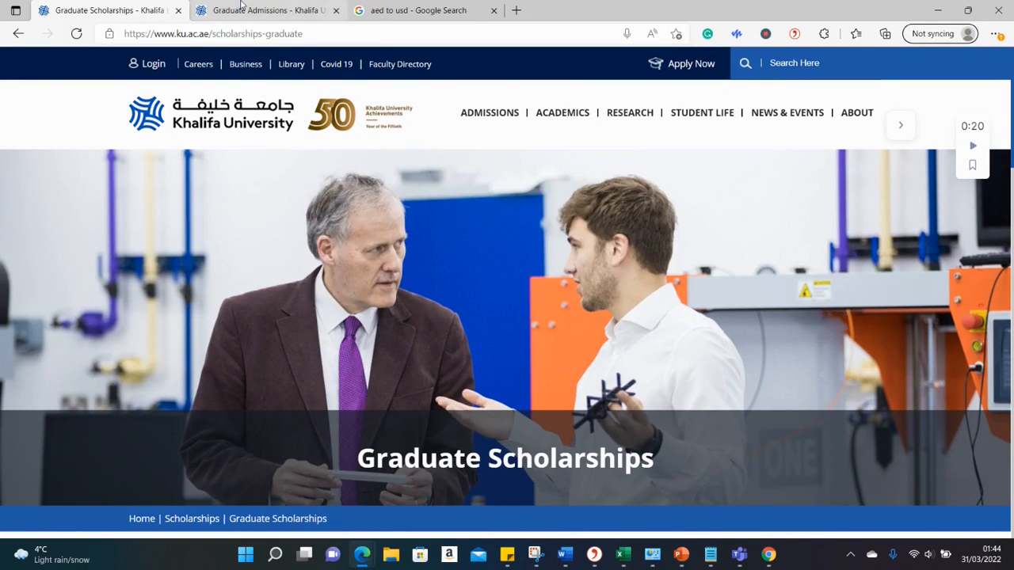
# Glance at Graduate Admissions, then collapse the KU Medical Scholarship section on Graduate Scholarships.
pyautogui.click(265, 10)
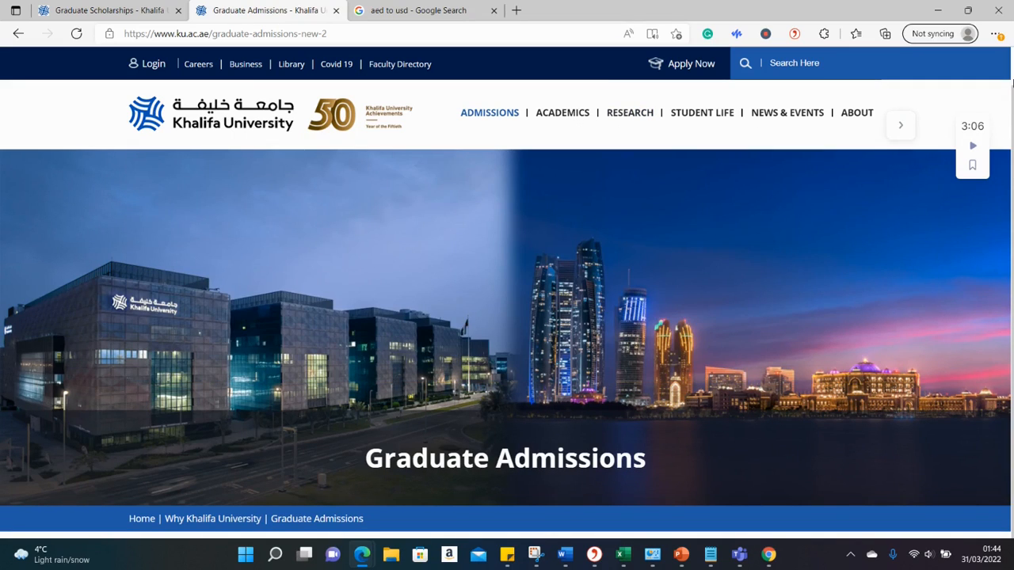
pyautogui.scroll(-3)
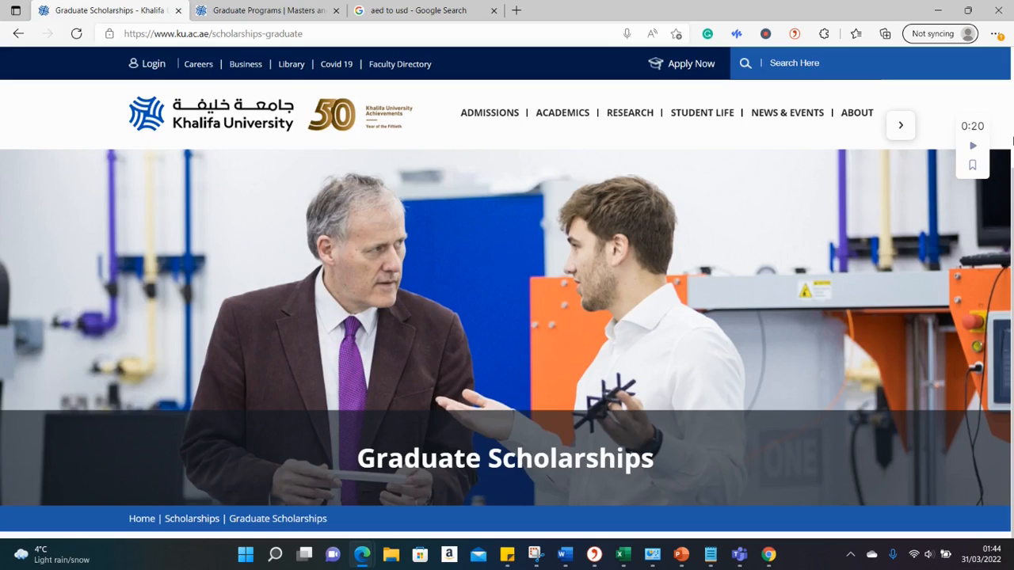
pyautogui.scroll(-3)
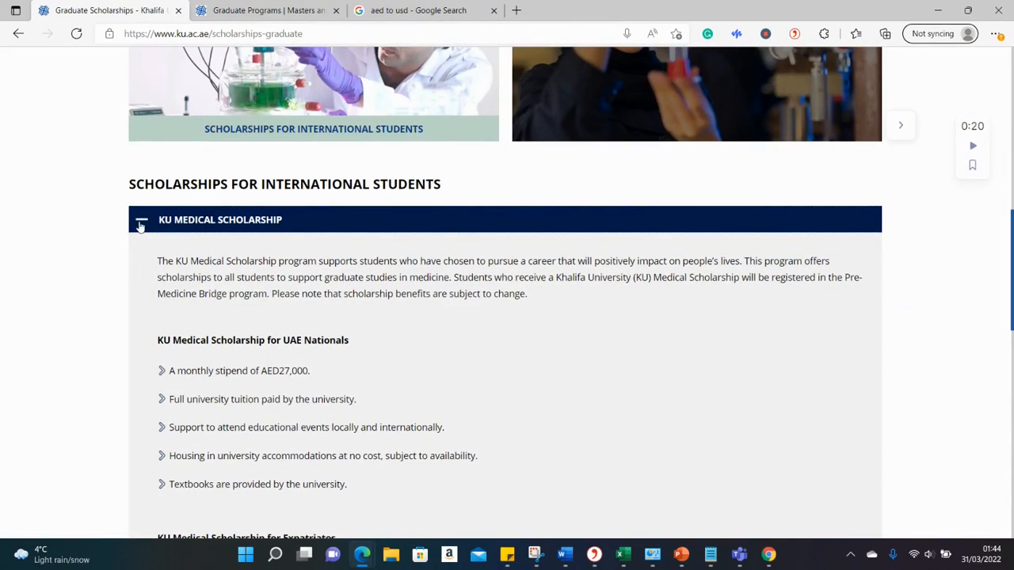
pyautogui.click(219, 219)
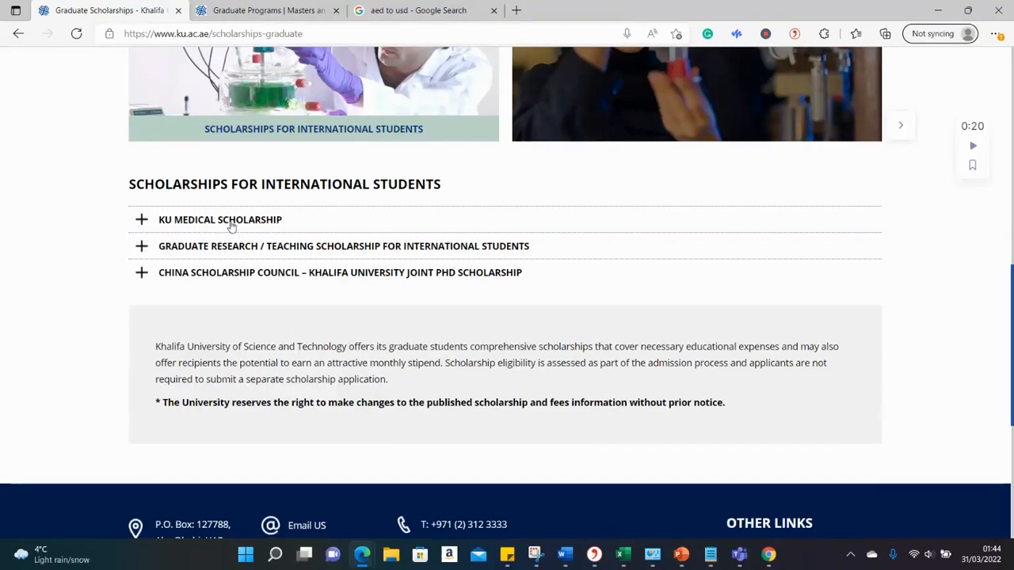
pyautogui.moveTo(374, 251)
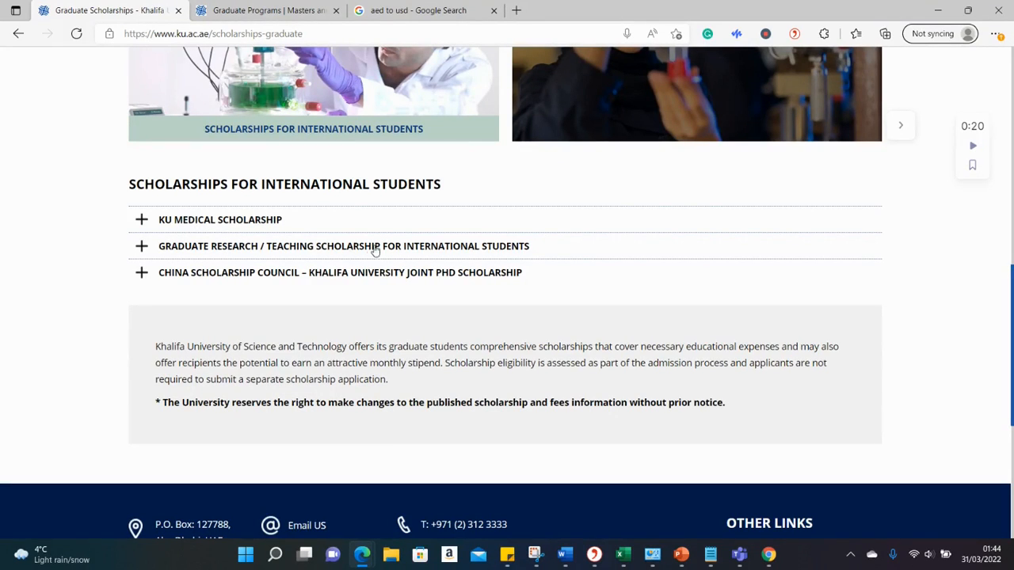
pyautogui.moveTo(221, 284)
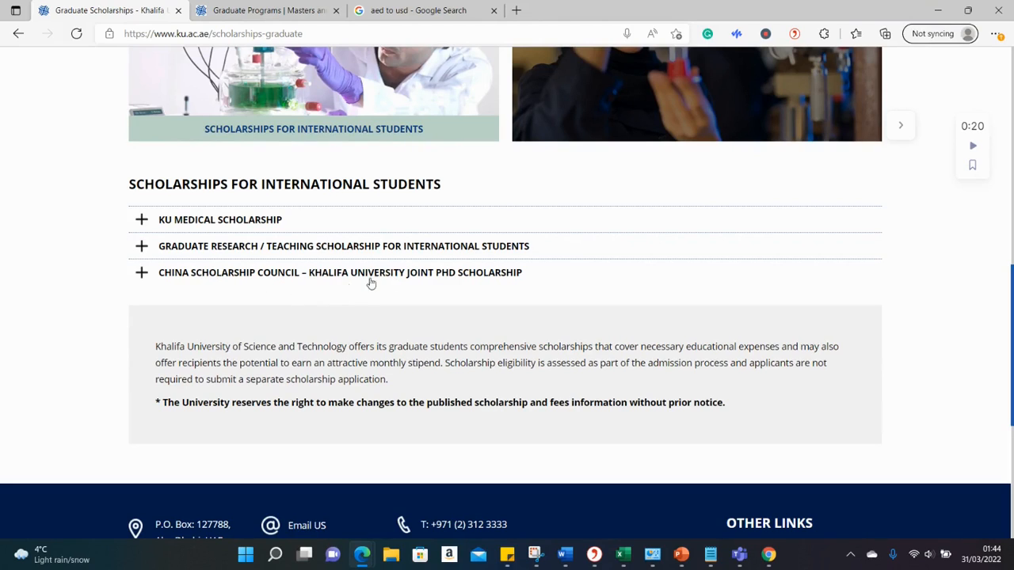
pyautogui.moveTo(262, 231)
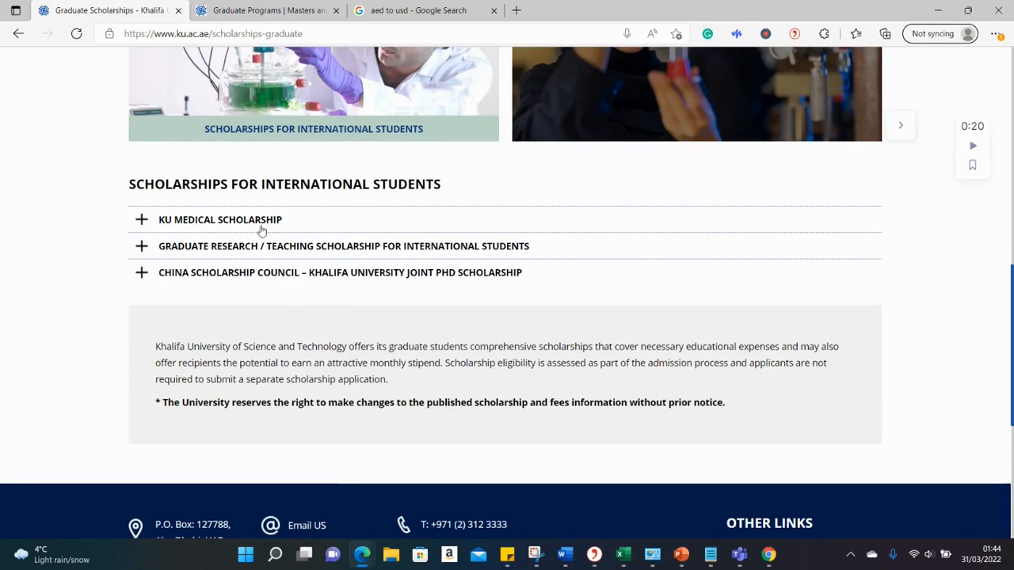
pyautogui.moveTo(202, 235)
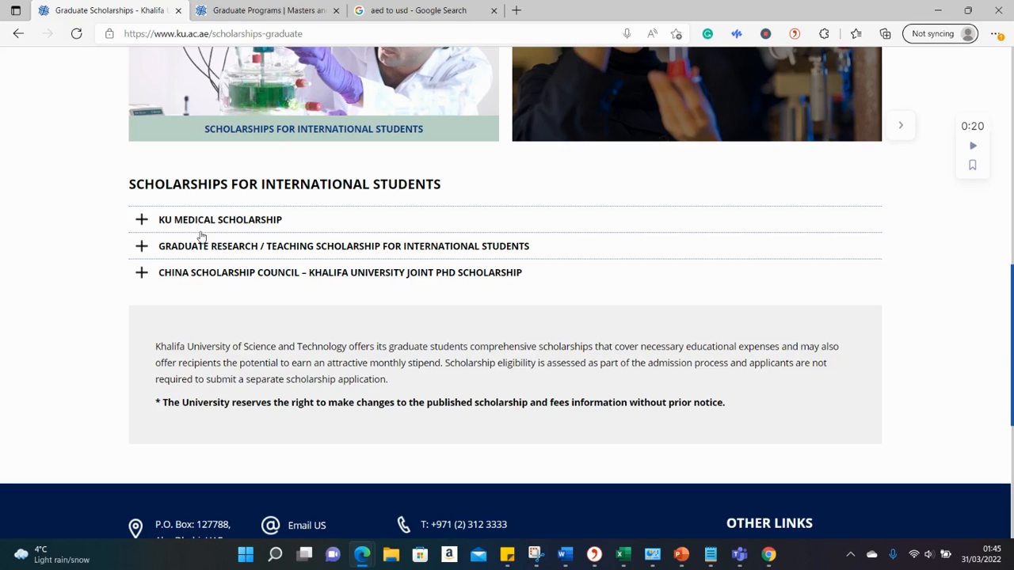
# Browse the engineering, arts and sciences, and medicine graduate program lists, then return to Programs.
pyautogui.click(265, 11)
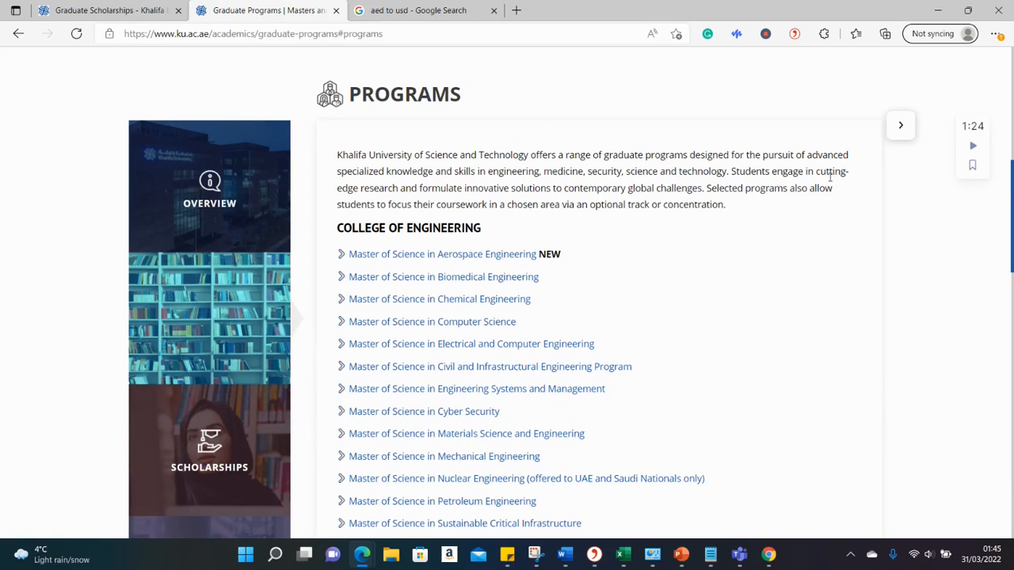
pyautogui.scroll(-3)
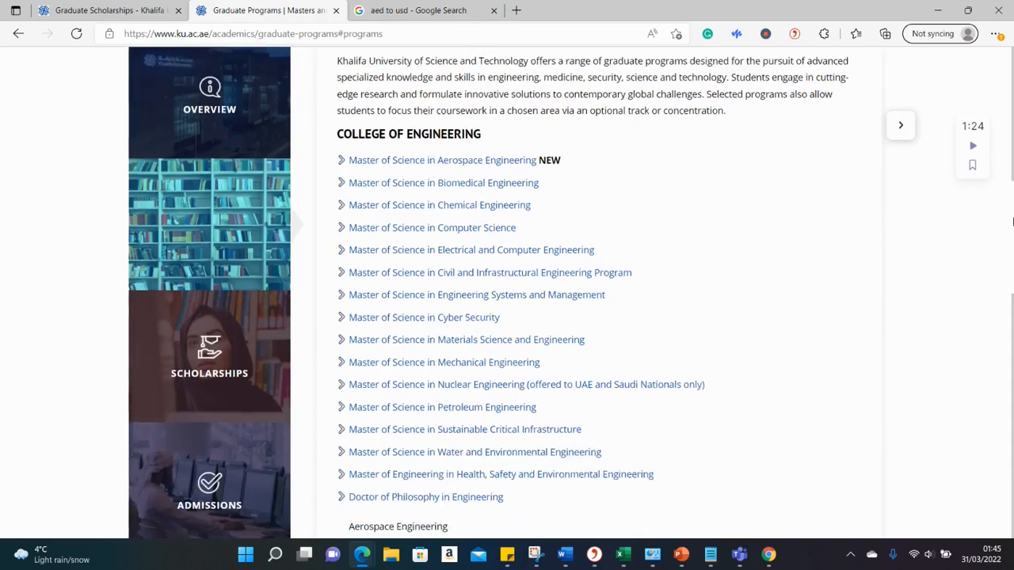
pyautogui.scroll(-3)
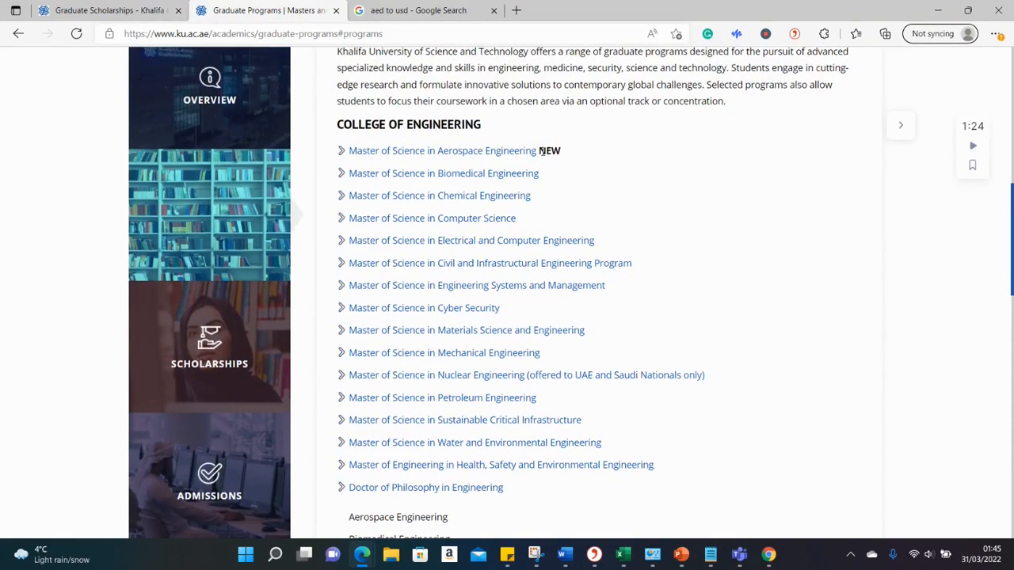
pyautogui.moveTo(731, 320)
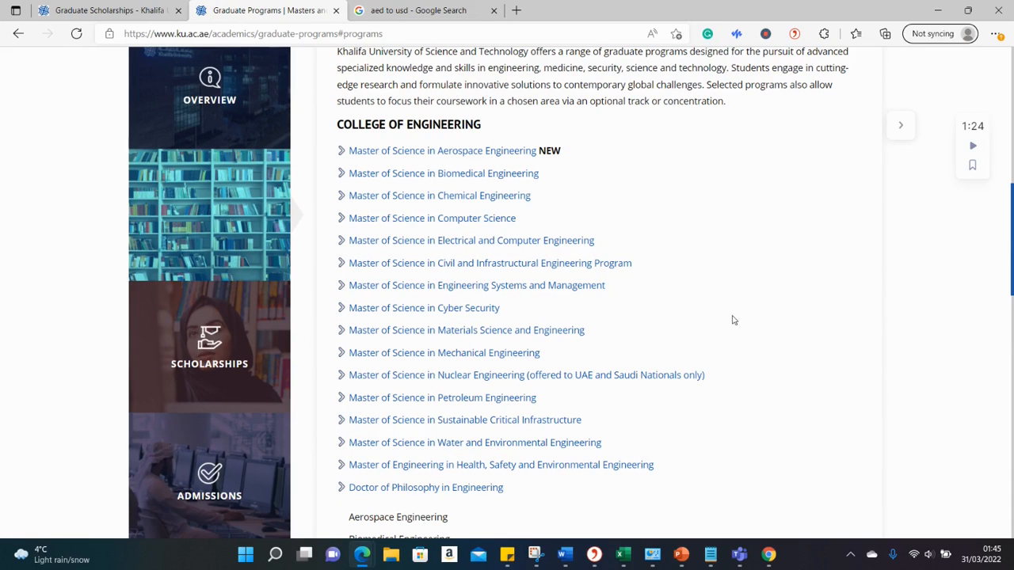
pyautogui.scroll(-3)
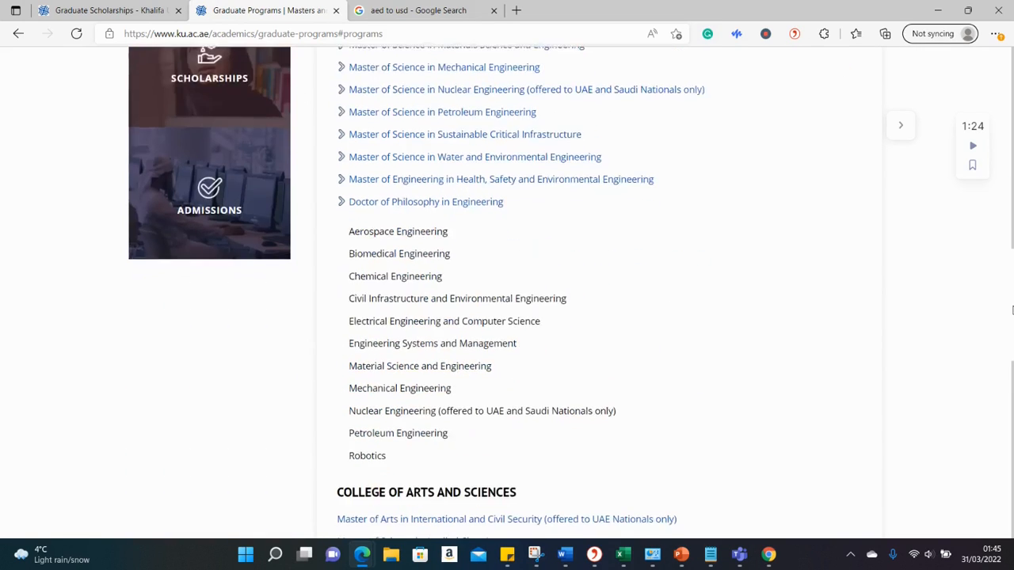
pyautogui.scroll(-3)
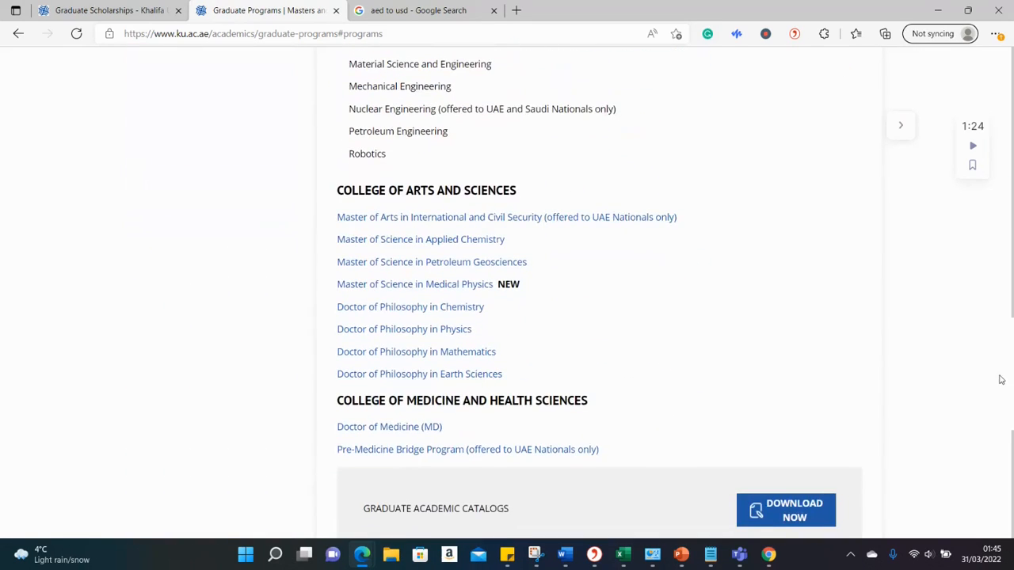
pyautogui.scroll(-3)
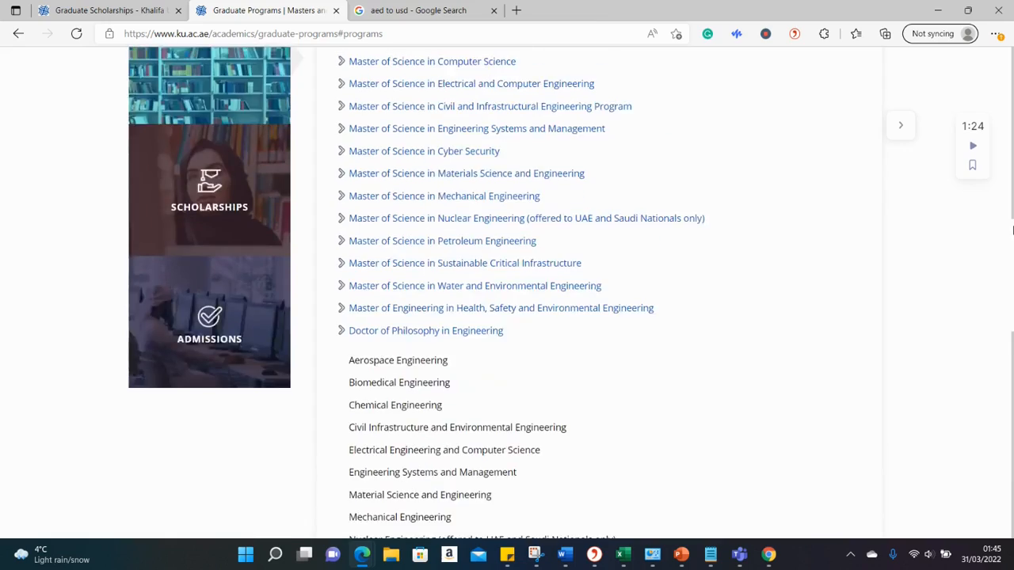
pyautogui.scroll(-3)
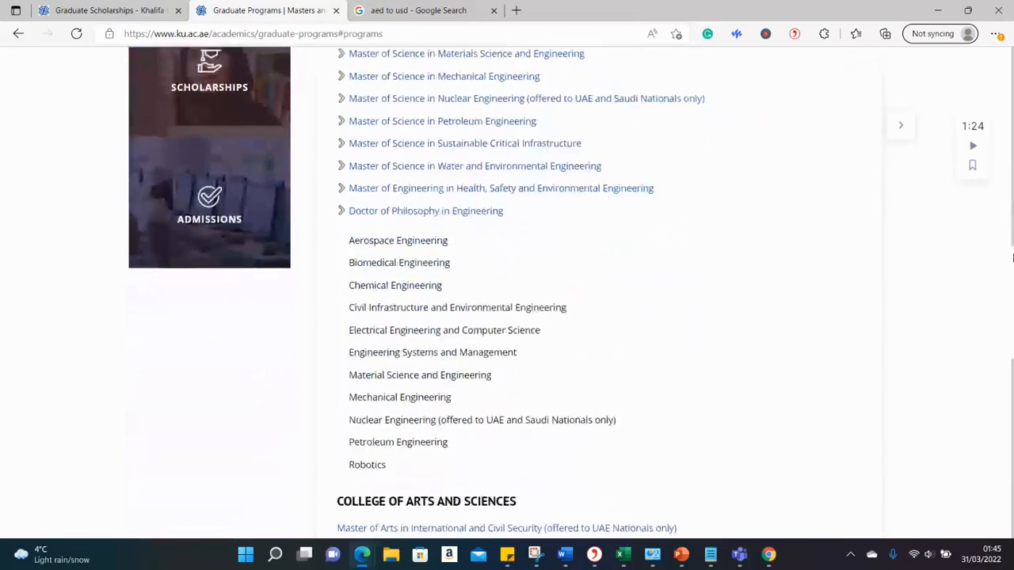
pyautogui.scroll(-3)
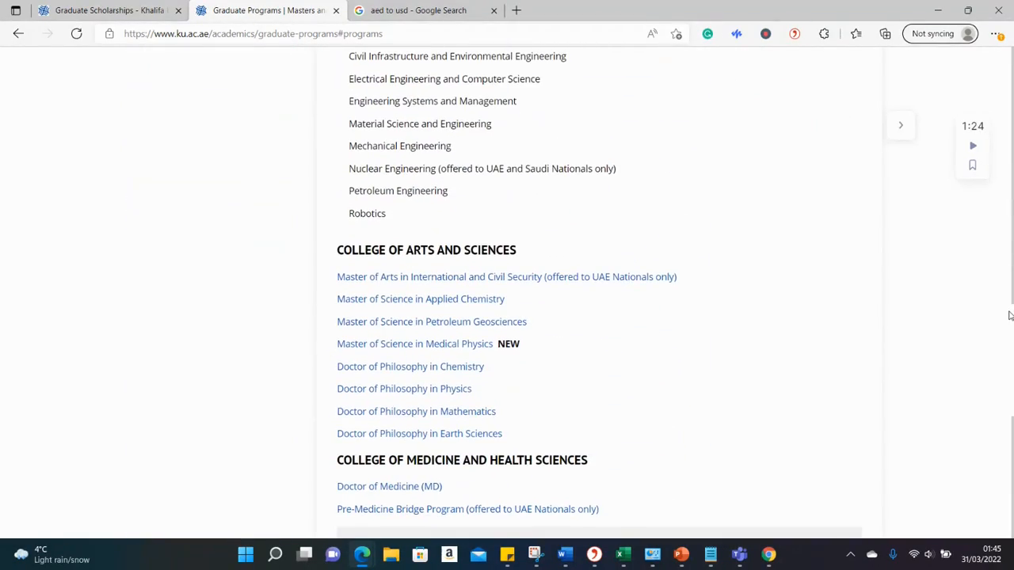
pyautogui.scroll(-3)
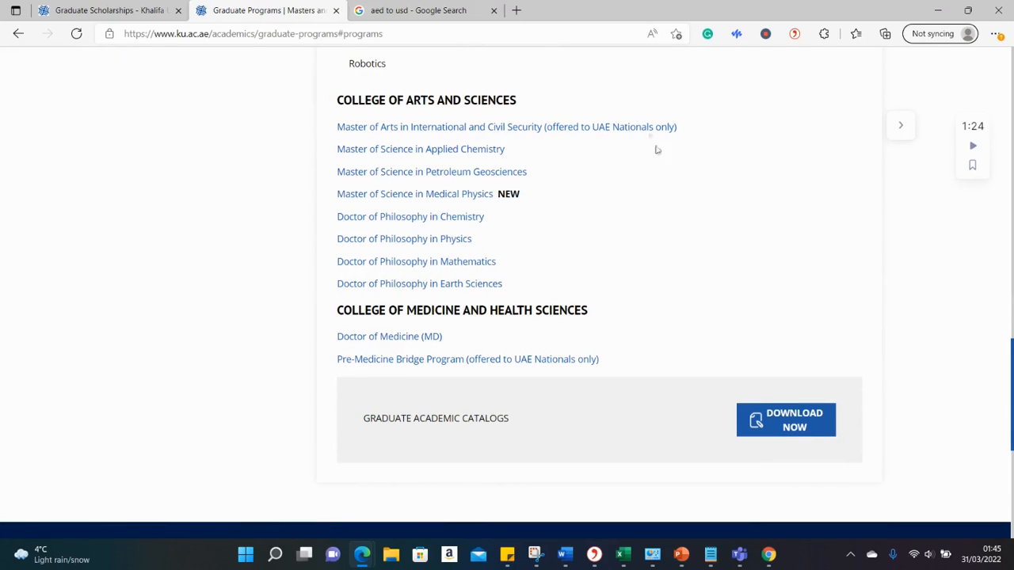
pyautogui.moveTo(545, 137)
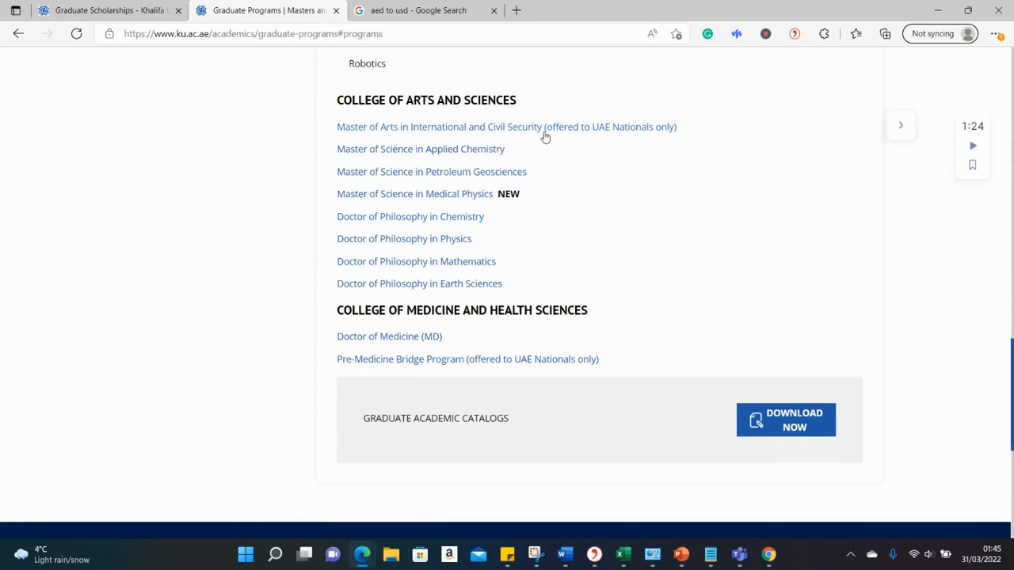
pyautogui.moveTo(566, 214)
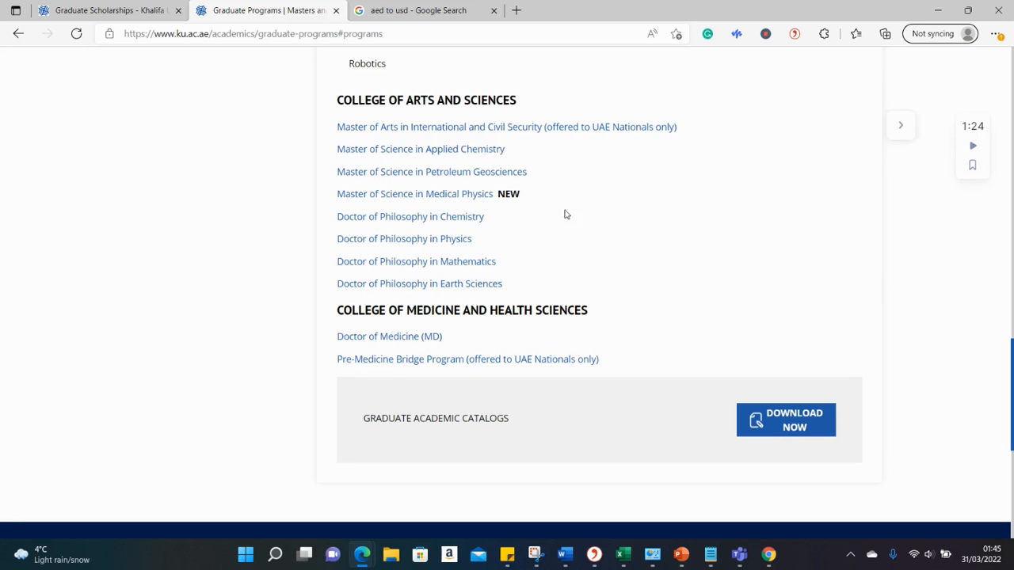
pyautogui.scroll(3)
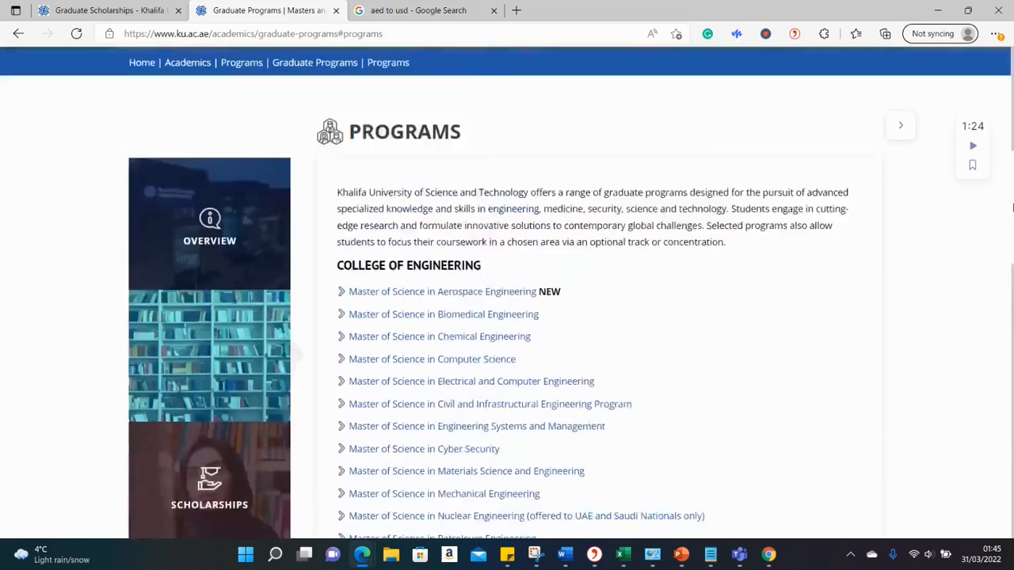
pyautogui.scroll(3)
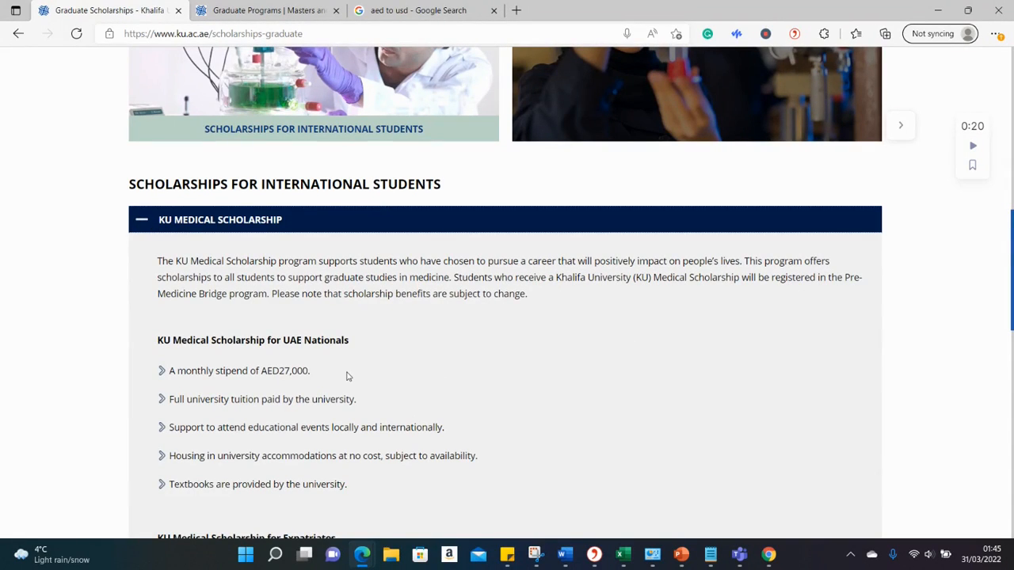
pyautogui.moveTo(285, 383)
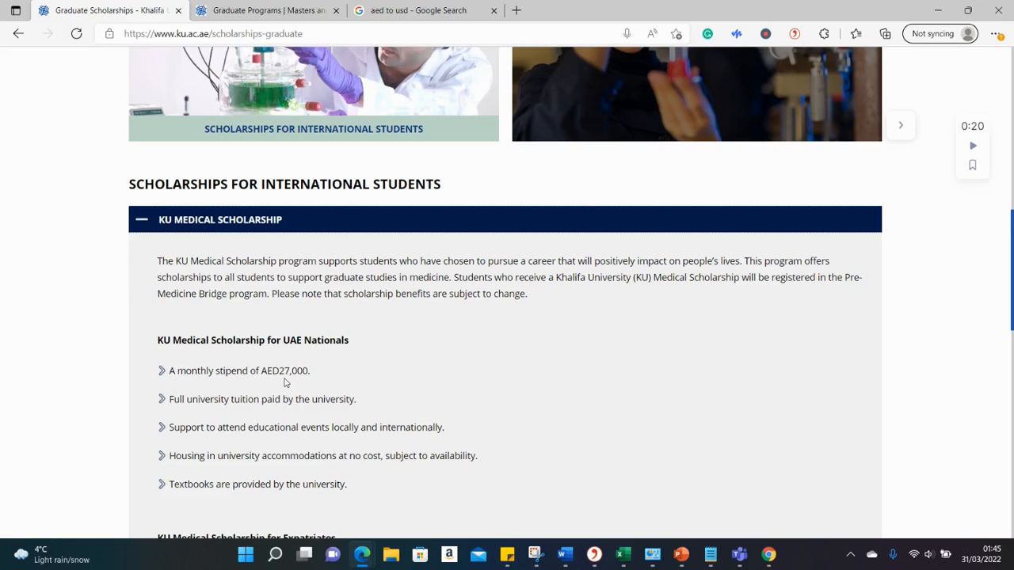
pyautogui.moveTo(317, 374)
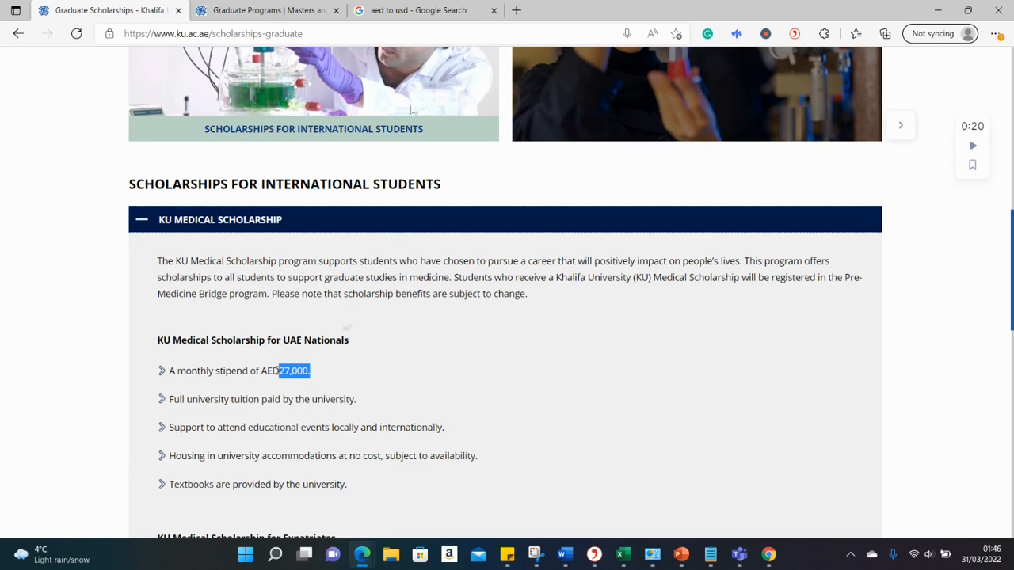
# Enter 27000 dirhams in Google's converter to get about 7,350.74 US dollars.
pyautogui.click(420, 10)
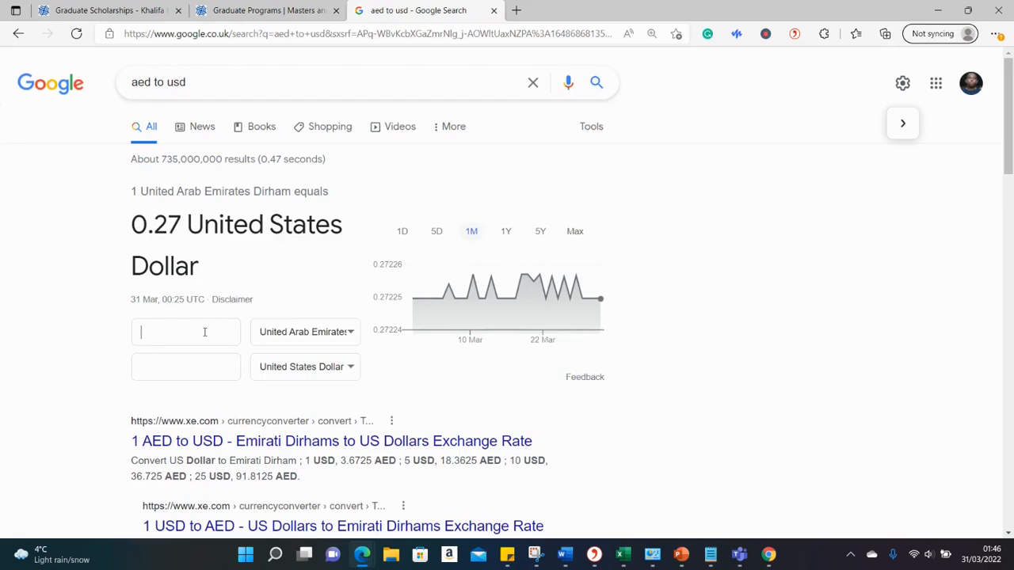
pyautogui.write('27000.')
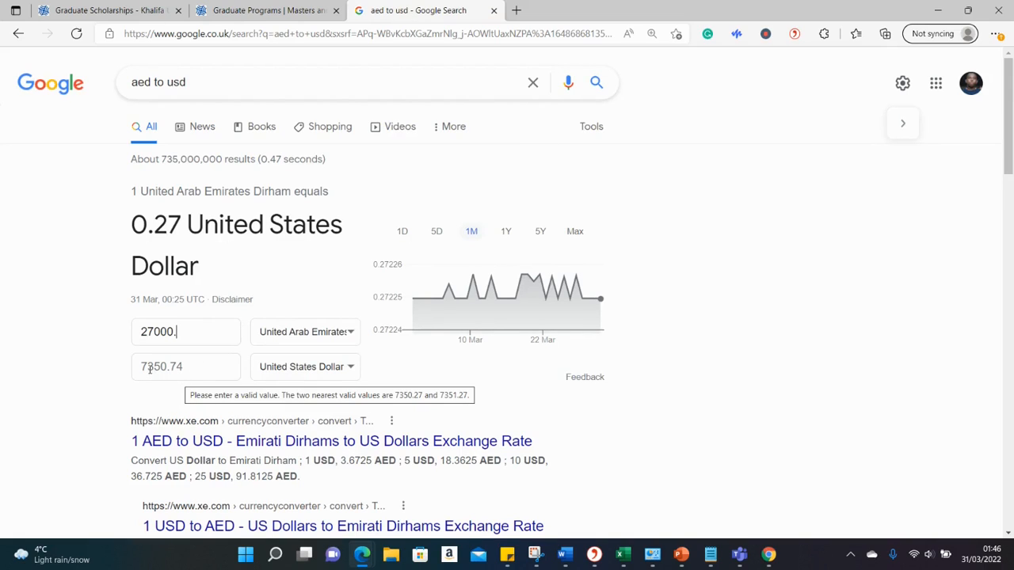
pyautogui.press('Backspace')
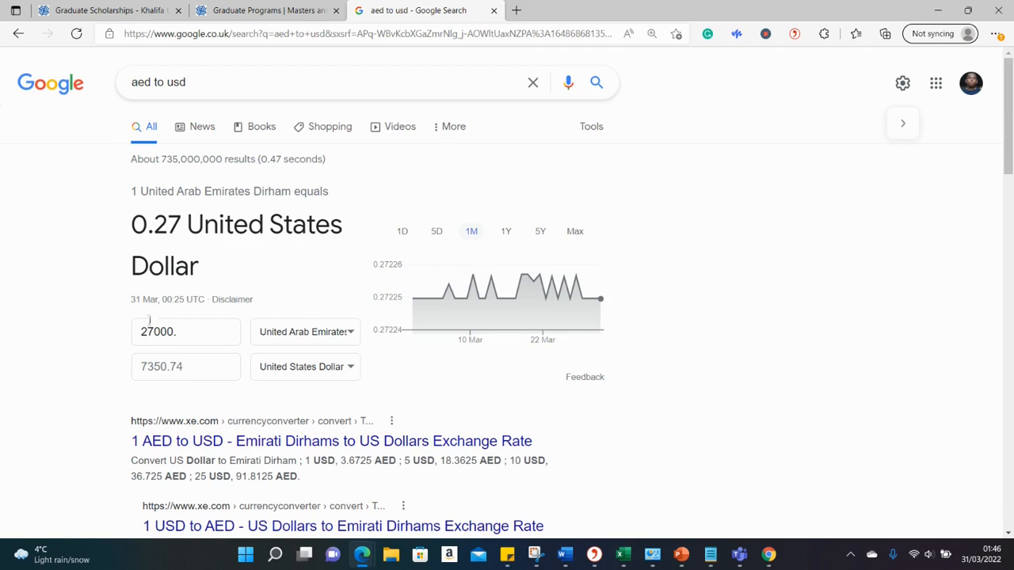
pyautogui.click(107, 10)
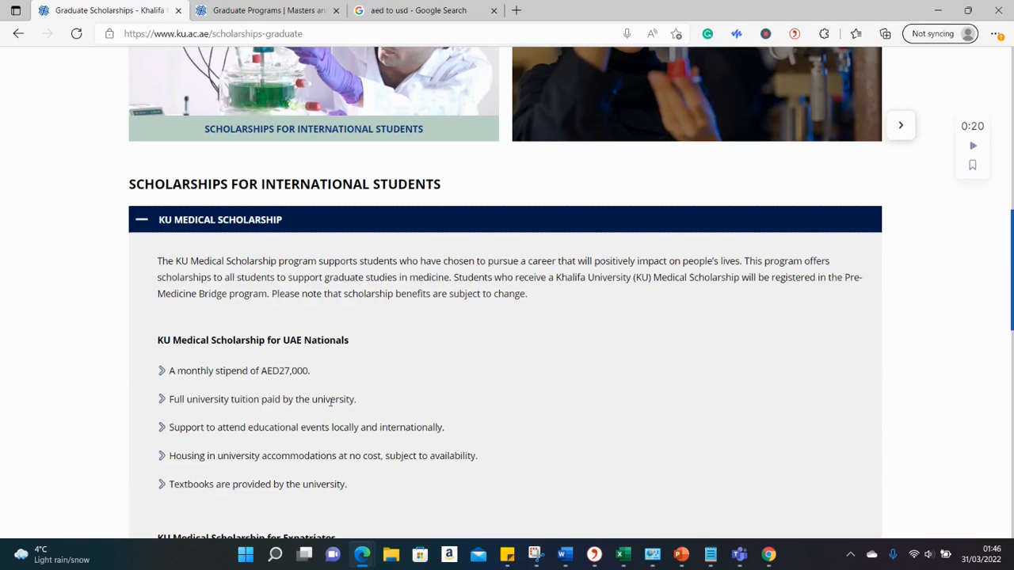
pyautogui.moveTo(304, 370)
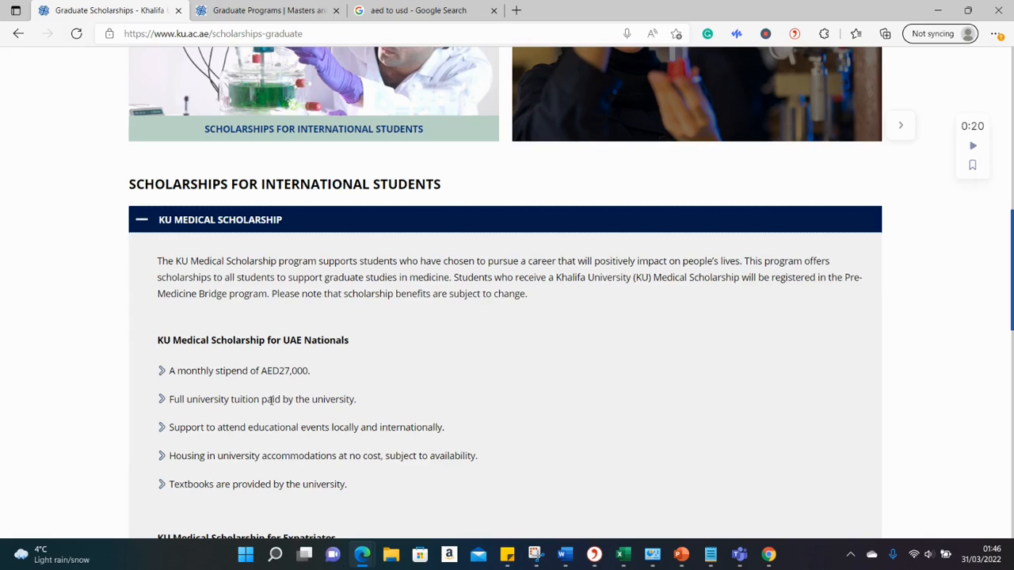
pyautogui.moveTo(270, 426)
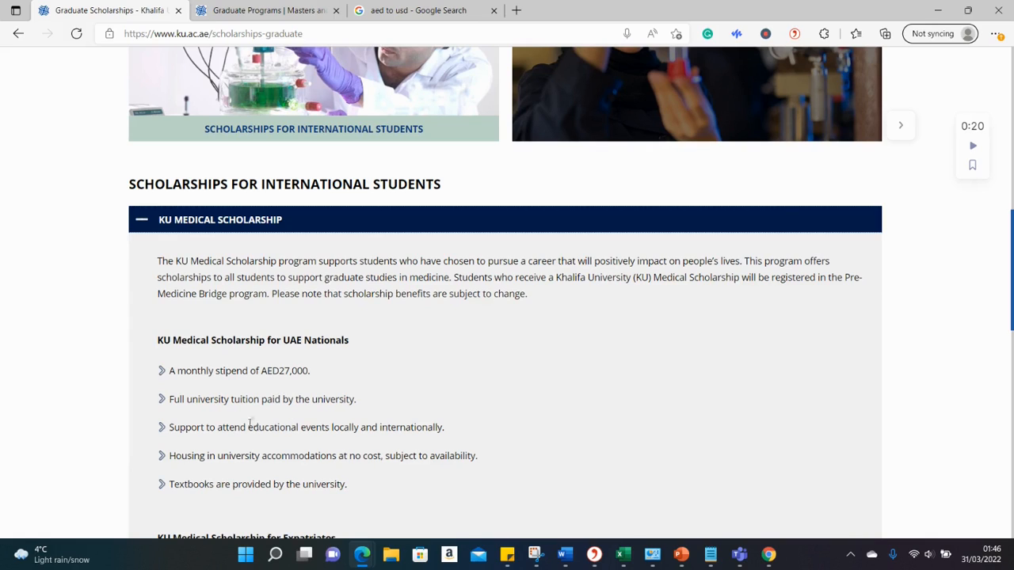
pyautogui.moveTo(313, 441)
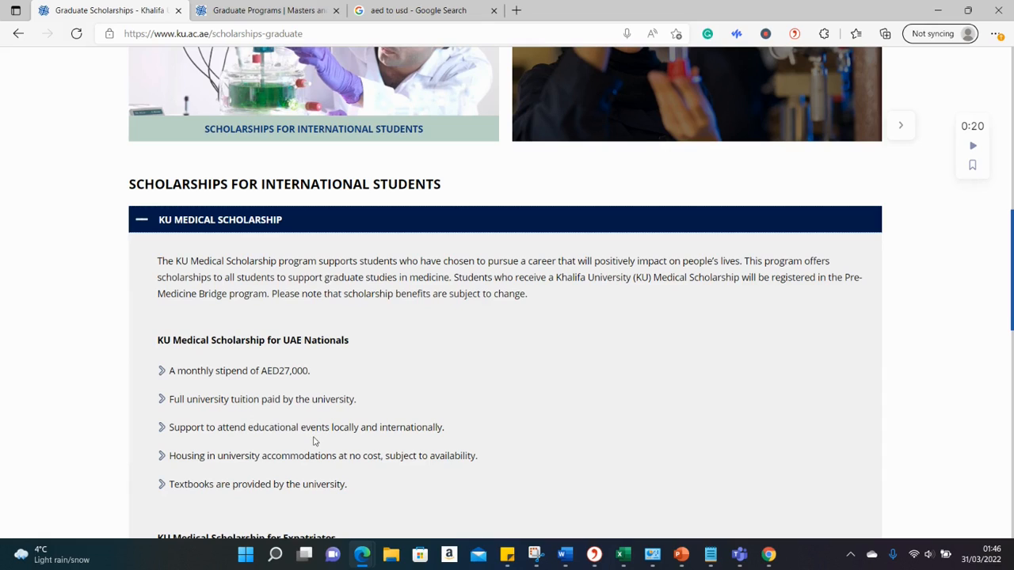
pyautogui.moveTo(318, 460)
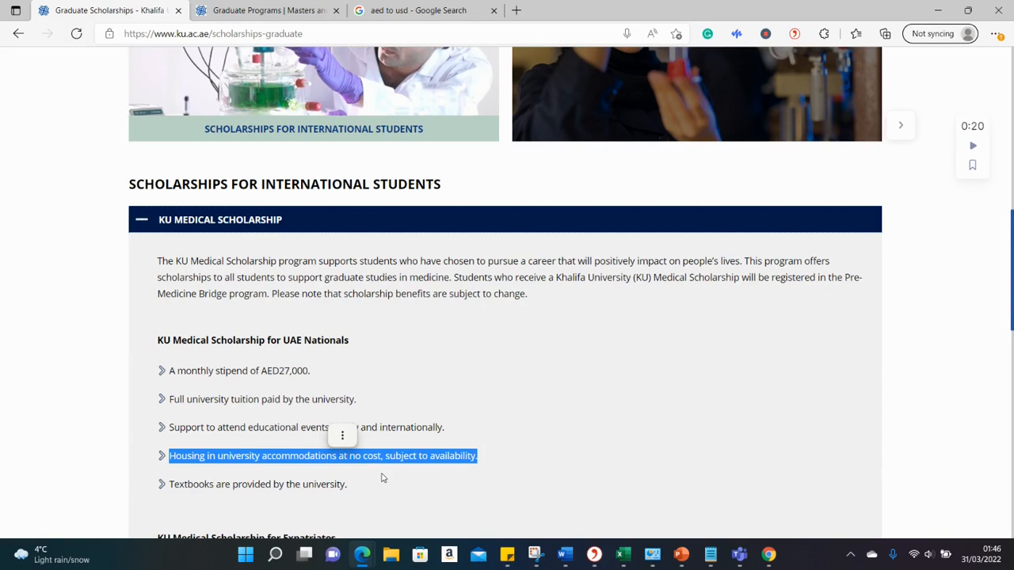
# Read the KU Medical Scholarship benefits for UAE nationals, then those for expatriates.
pyautogui.click(382, 478)
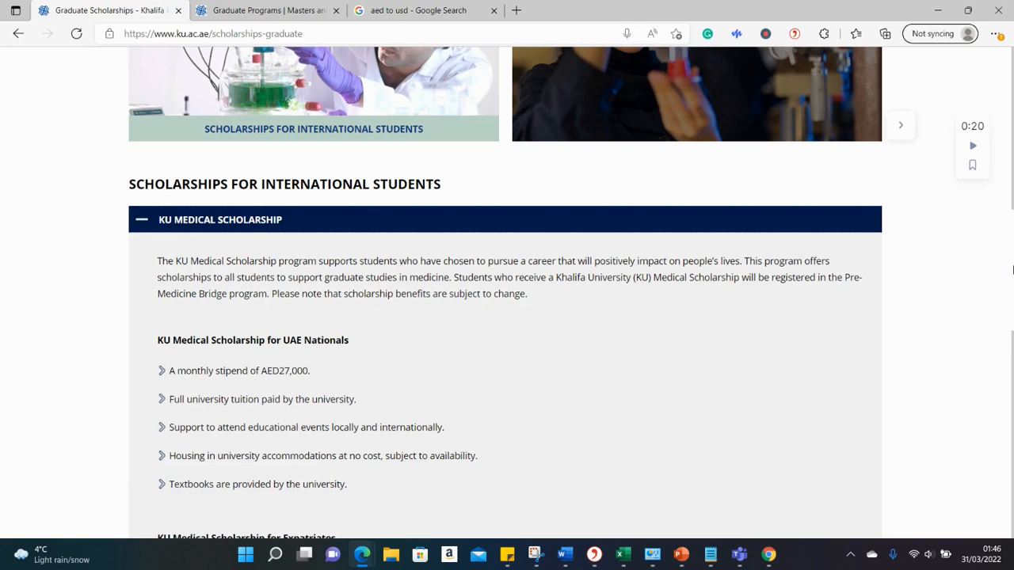
pyautogui.scroll(-3)
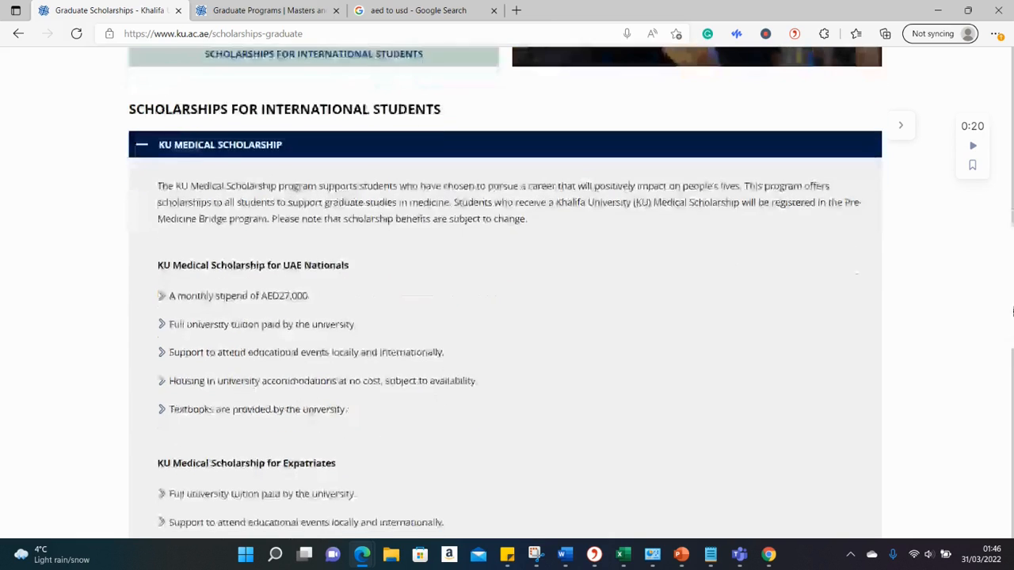
pyautogui.scroll(-3)
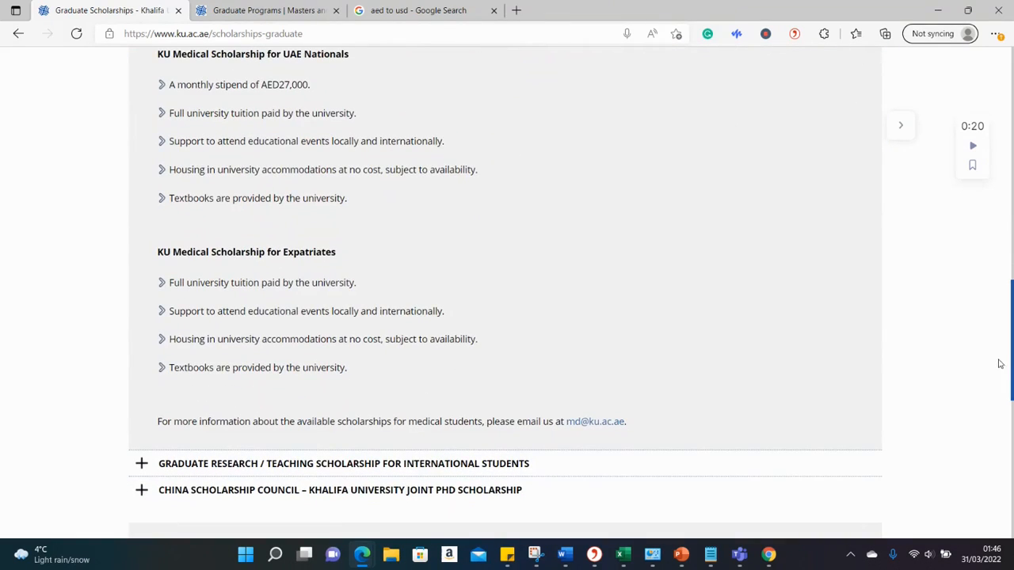
pyautogui.moveTo(582, 426)
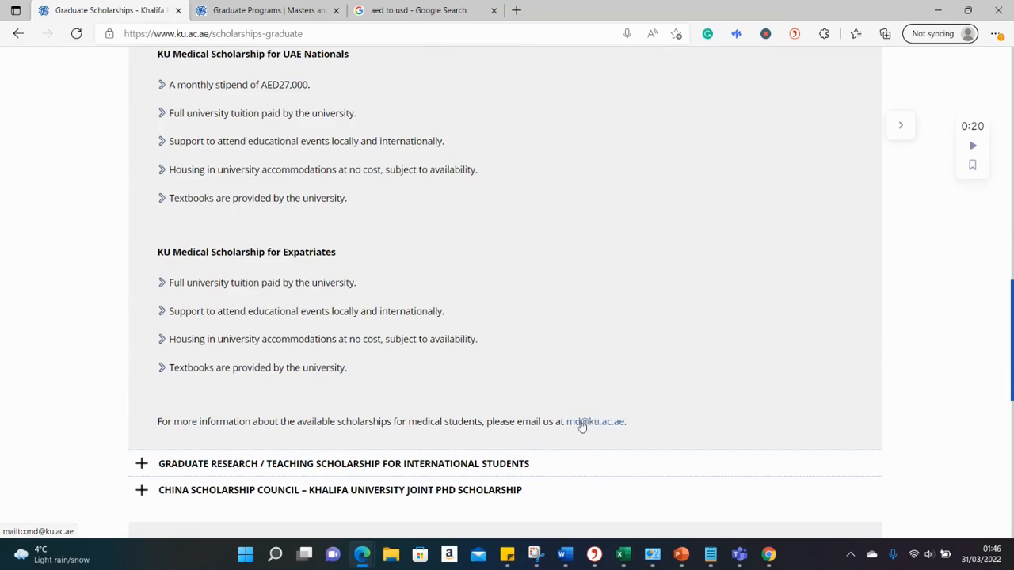
pyautogui.moveTo(605, 422)
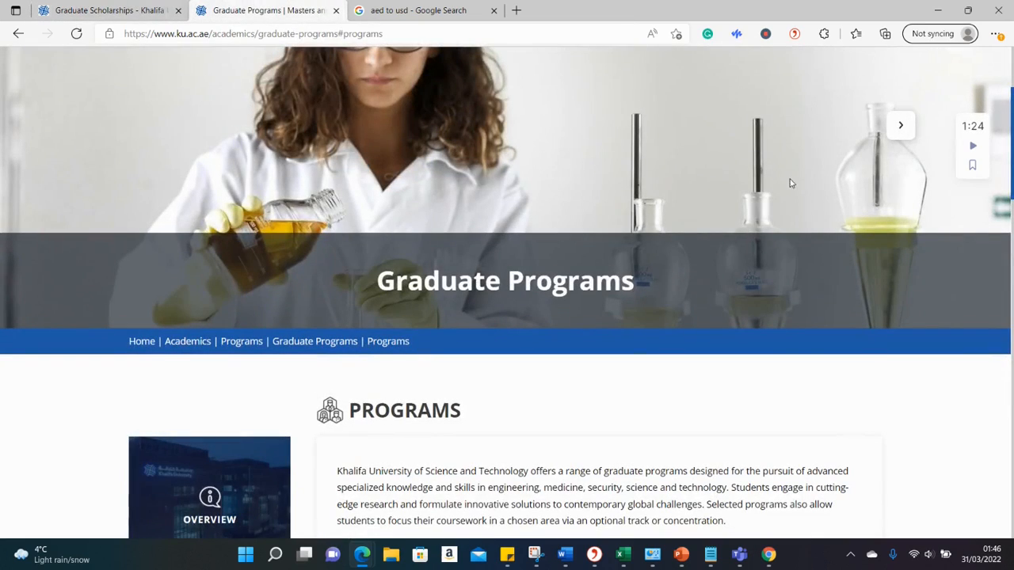
# Scroll the graduate programs list to the Arts and Sciences and Medicine listings.
pyautogui.scroll(-3)
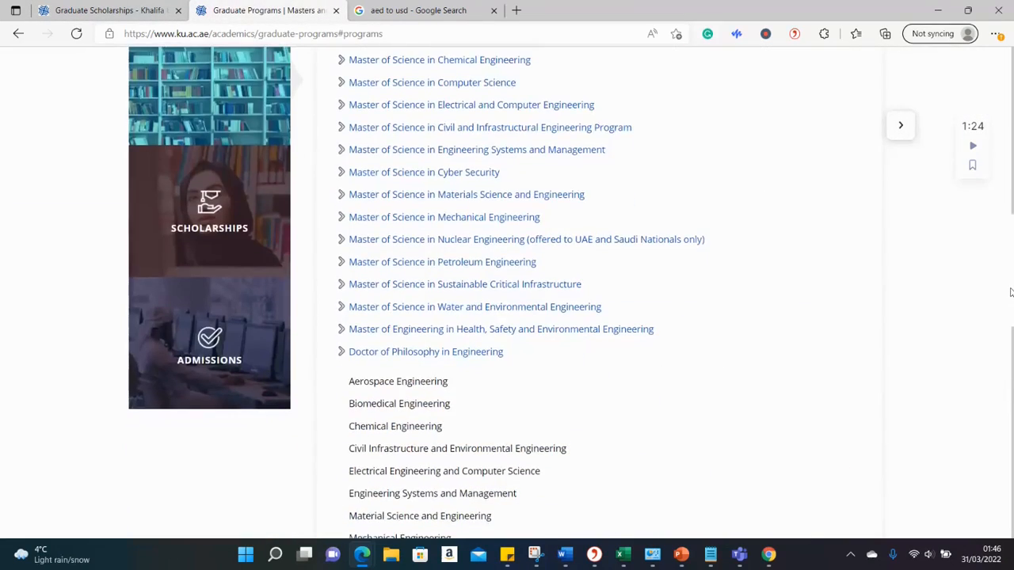
pyautogui.scroll(-3)
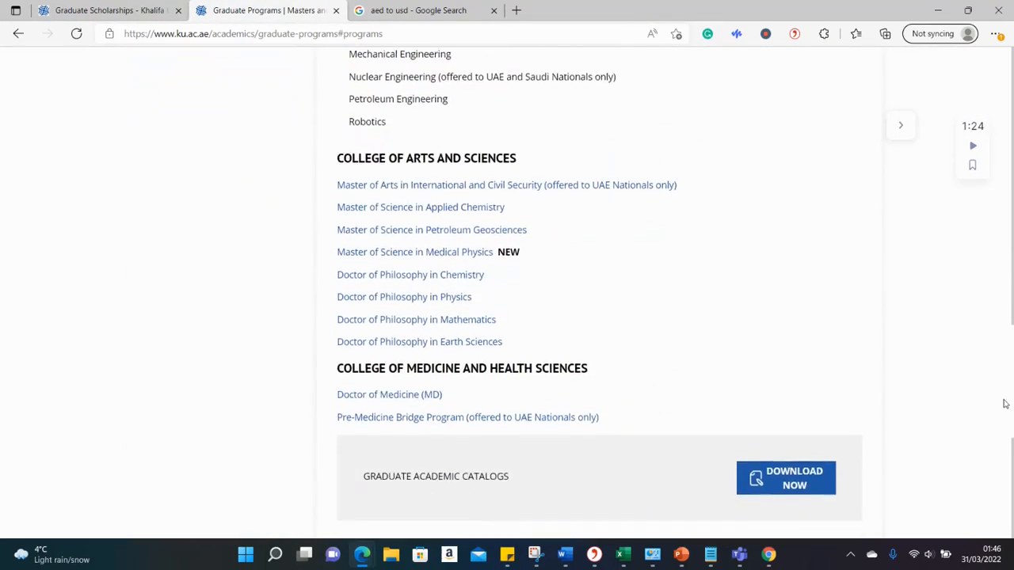
pyautogui.scroll(-3)
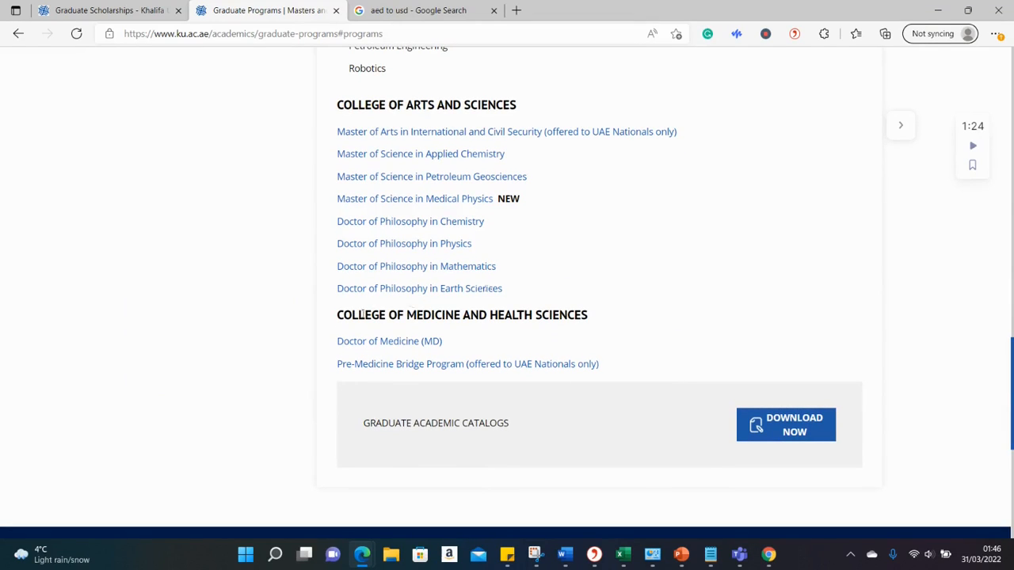
pyautogui.moveTo(406, 347)
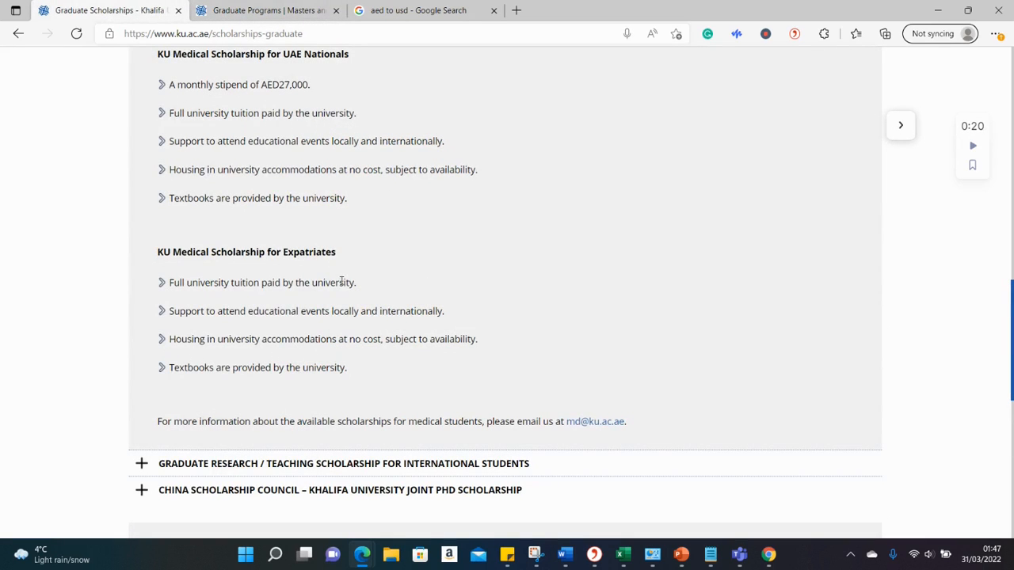
pyautogui.moveTo(241, 272)
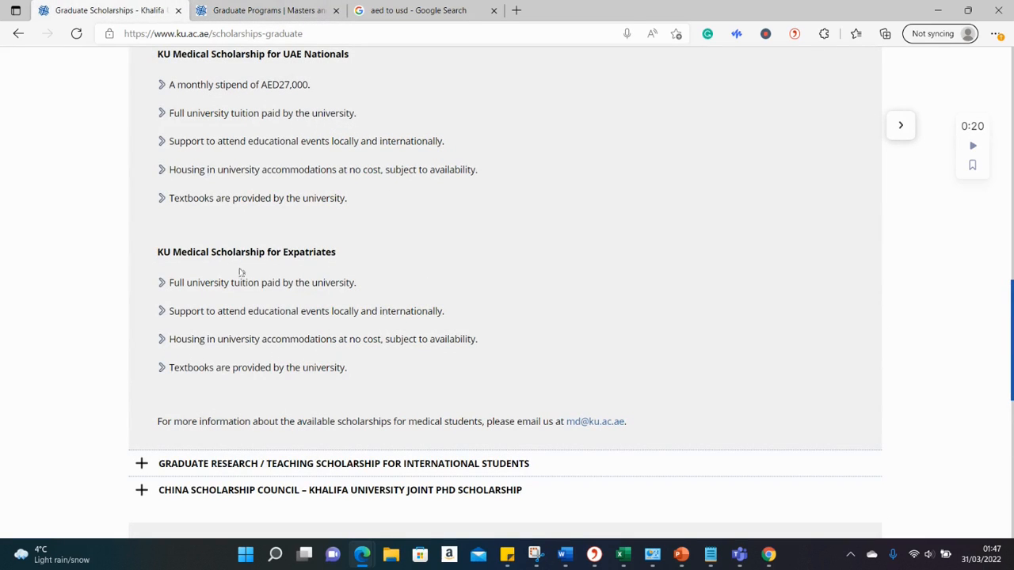
pyautogui.moveTo(654, 376)
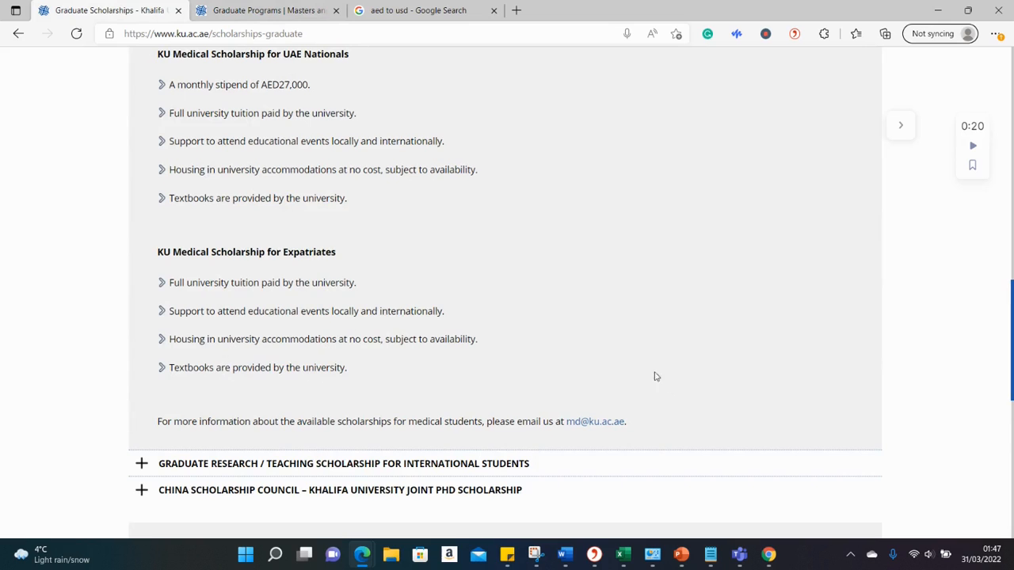
# Expand Graduate Research / Teaching Scholarship and highlight the MRTS AED 4,000 monthly stipend.
pyautogui.scroll(-3)
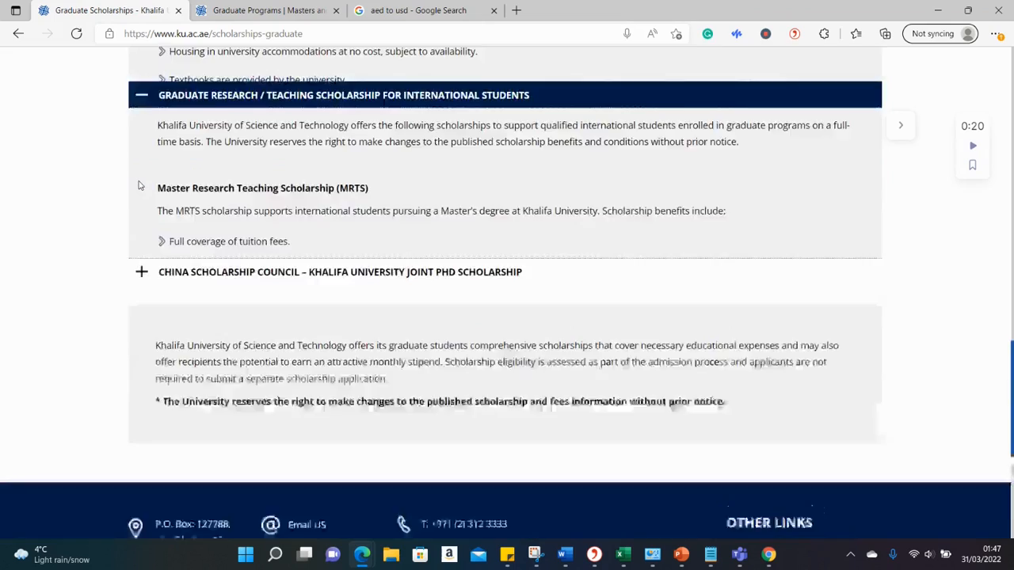
pyautogui.scroll(-3)
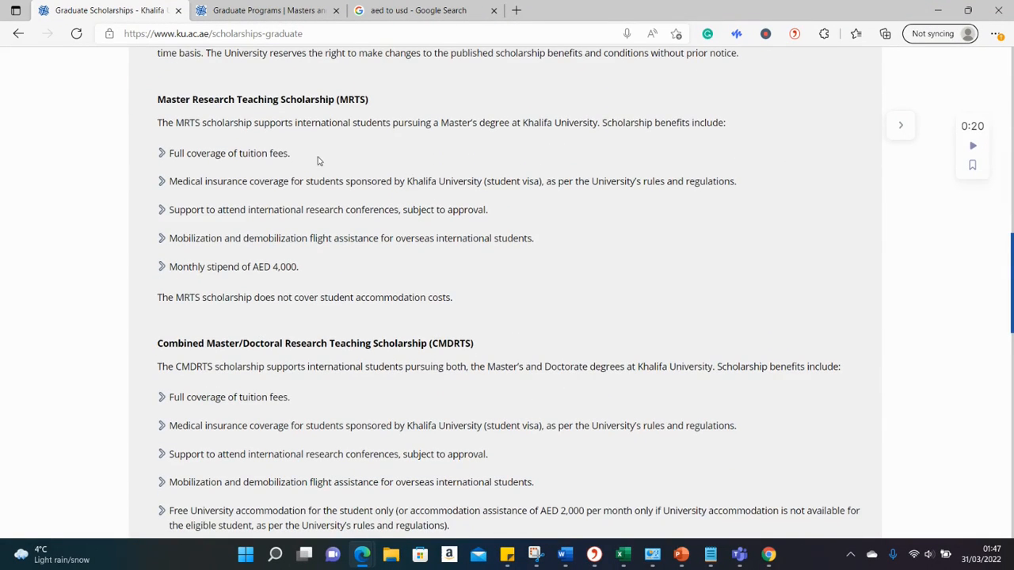
pyautogui.doubleClick(229, 153)
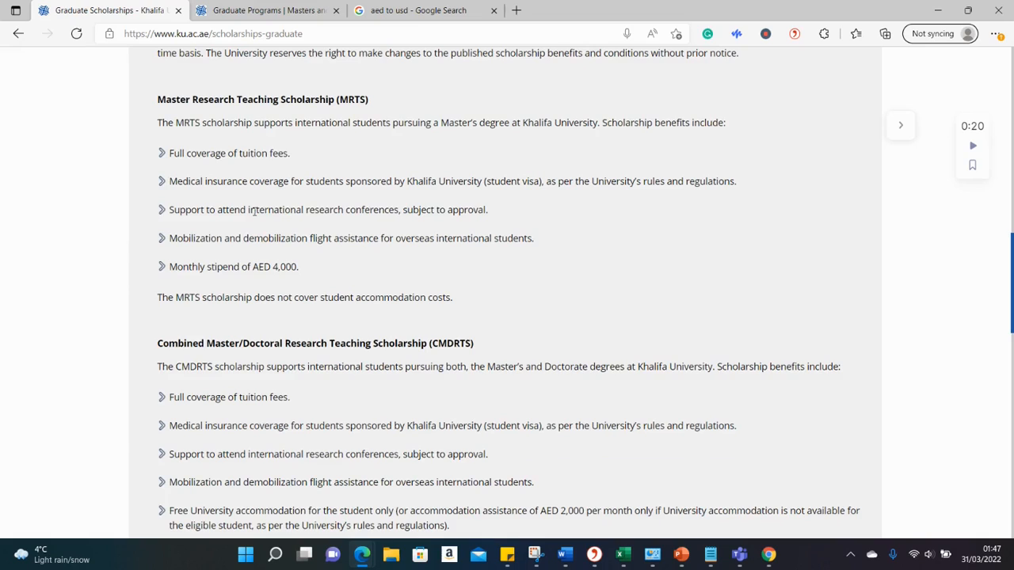
pyautogui.moveTo(255, 209); pyautogui.dragTo(407, 238)
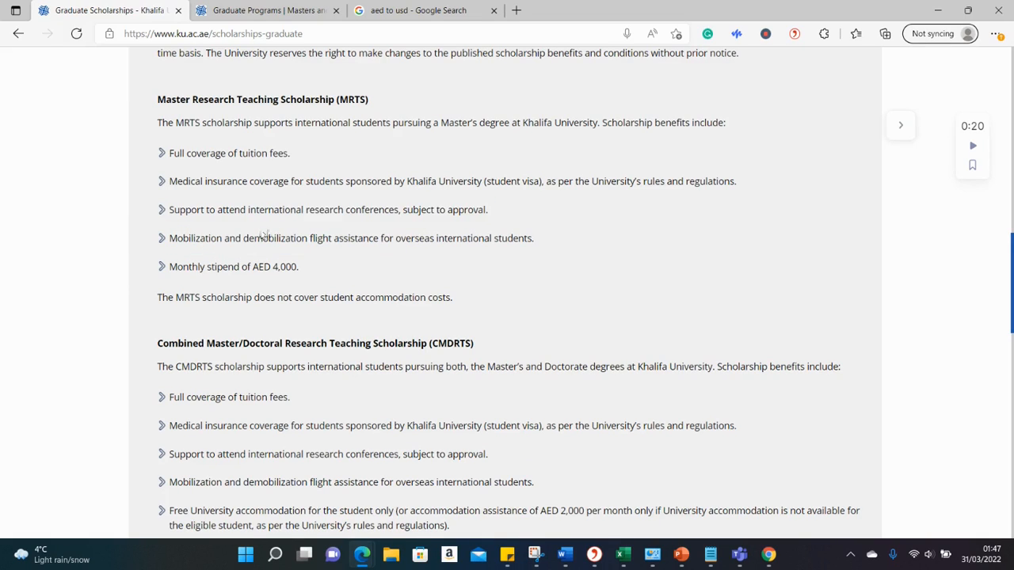
pyautogui.moveTo(302, 238); pyautogui.dragTo(392, 237)
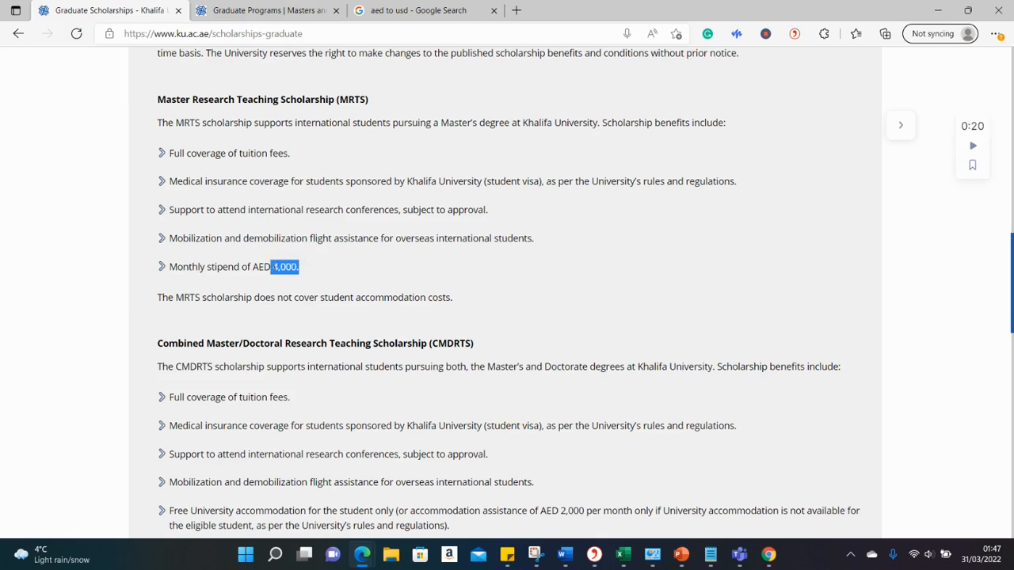
# Enter 4000 dirhams in the converter, showing about 1,089 US dollars.
pyautogui.click(424, 11)
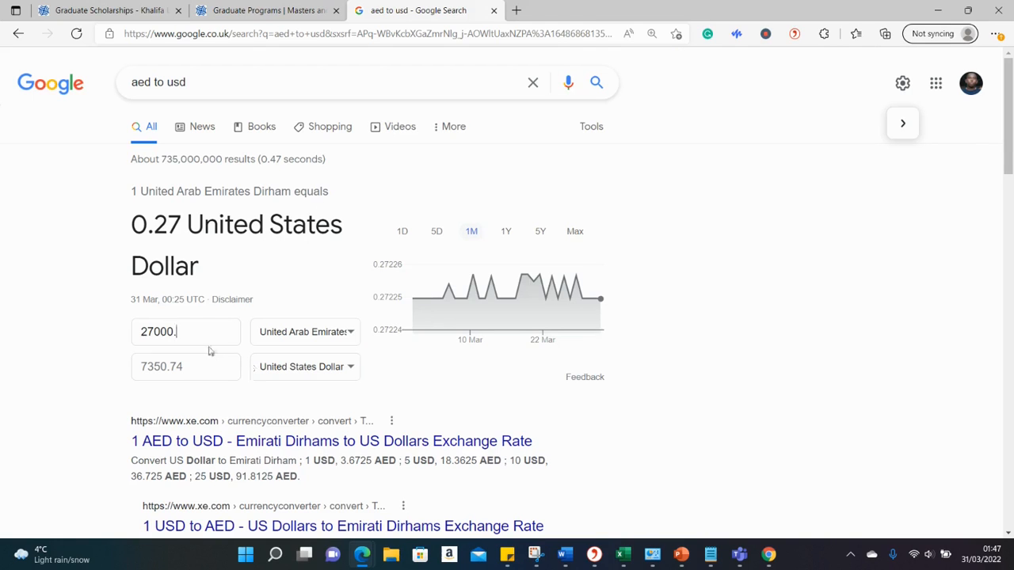
pyautogui.write('4000')
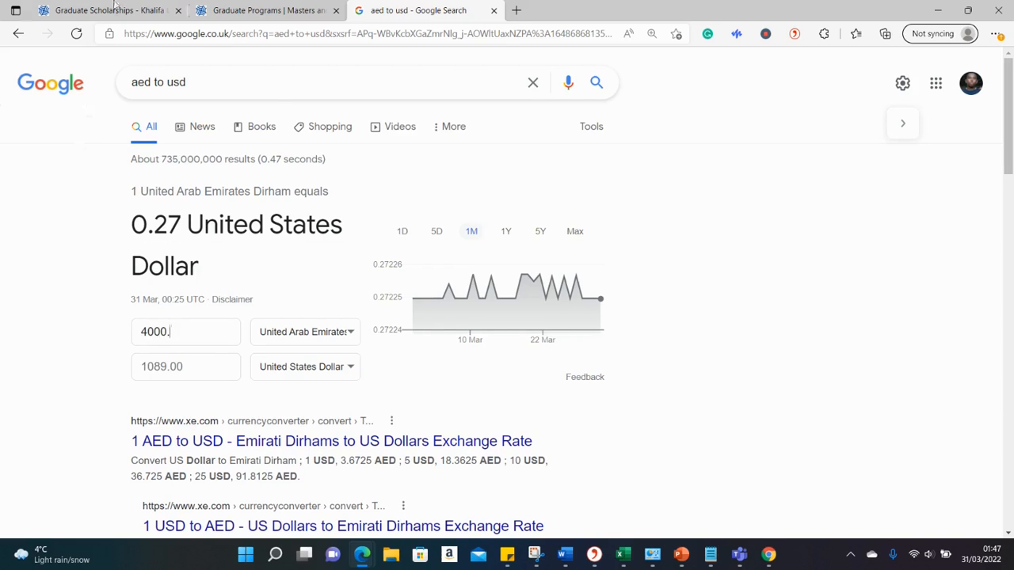
# Review the CMDRTS and DRTS scholarship stipends, then return to Graduate Programs.
pyautogui.click(102, 11)
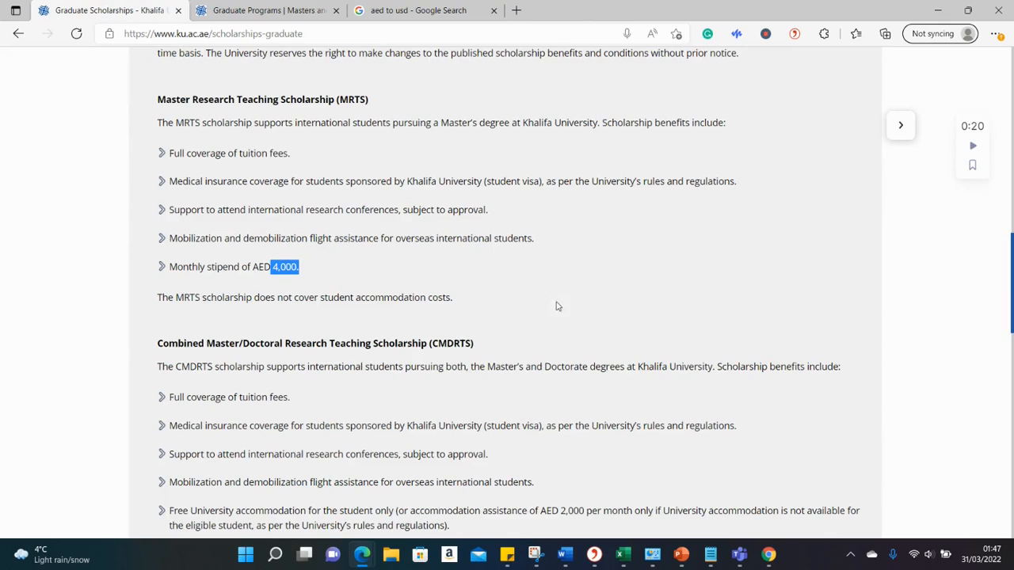
pyautogui.moveTo(1008, 233)
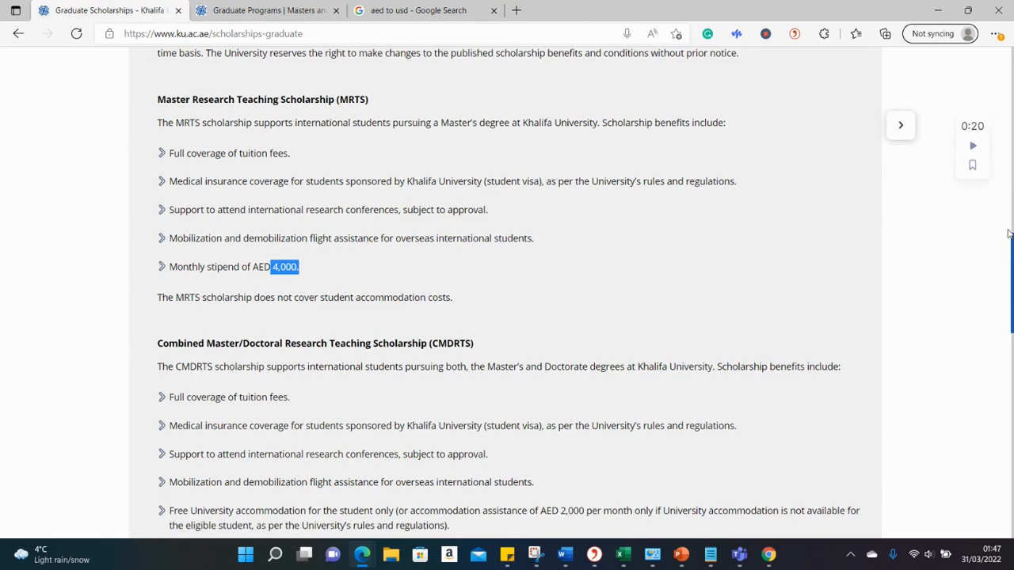
pyautogui.click(264, 281)
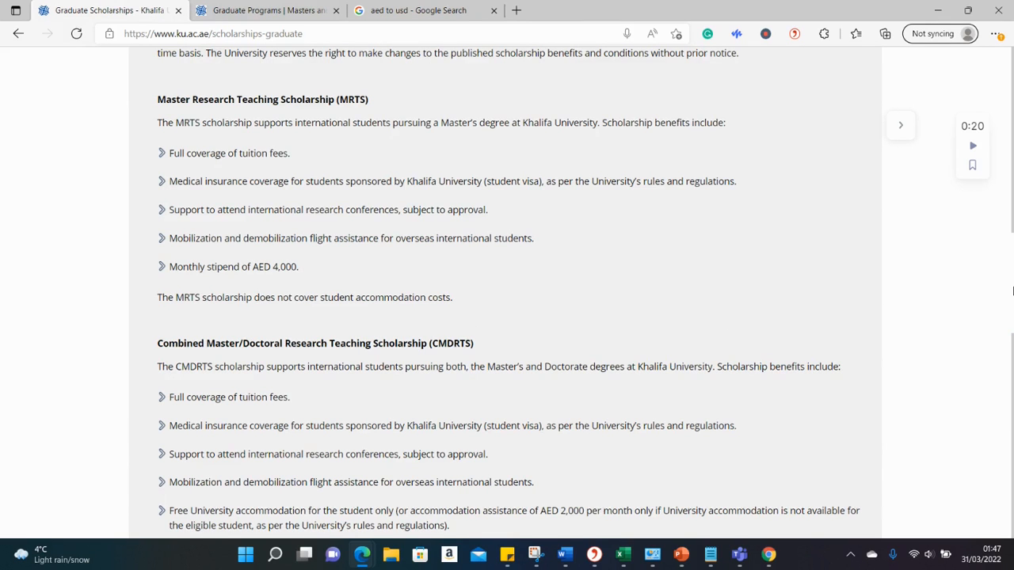
pyautogui.scroll(-3)
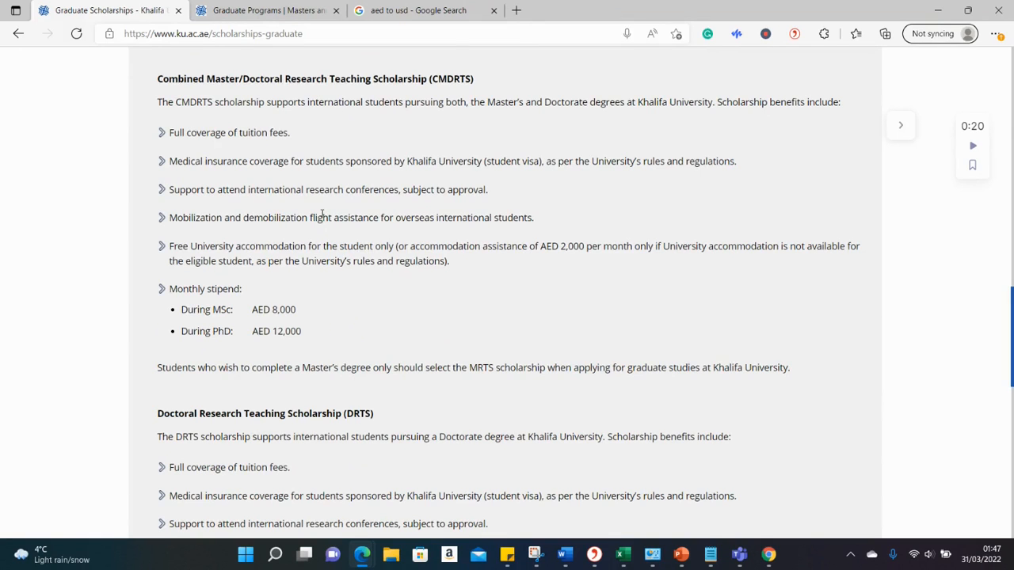
pyautogui.scroll(-3)
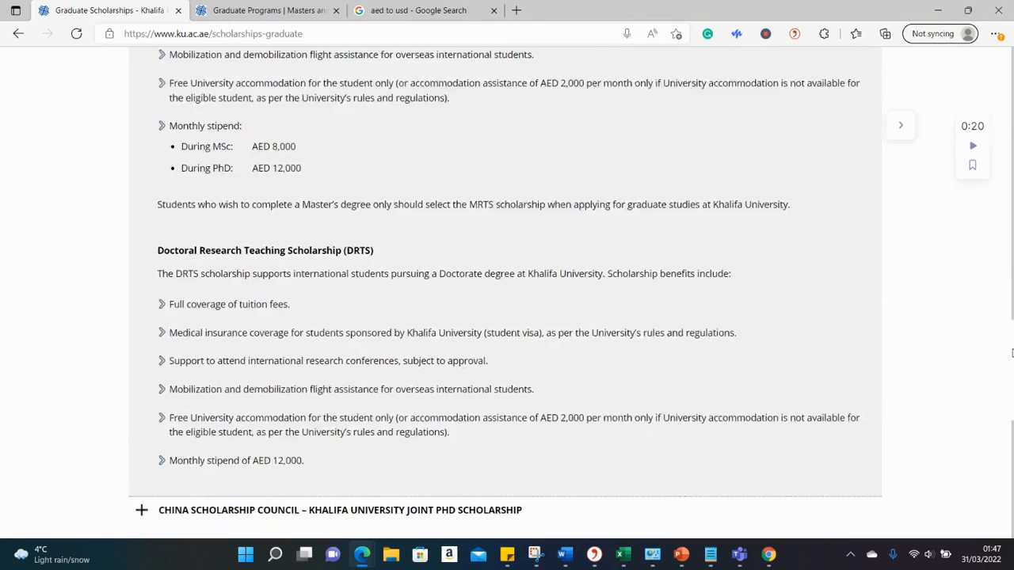
pyautogui.scroll(3)
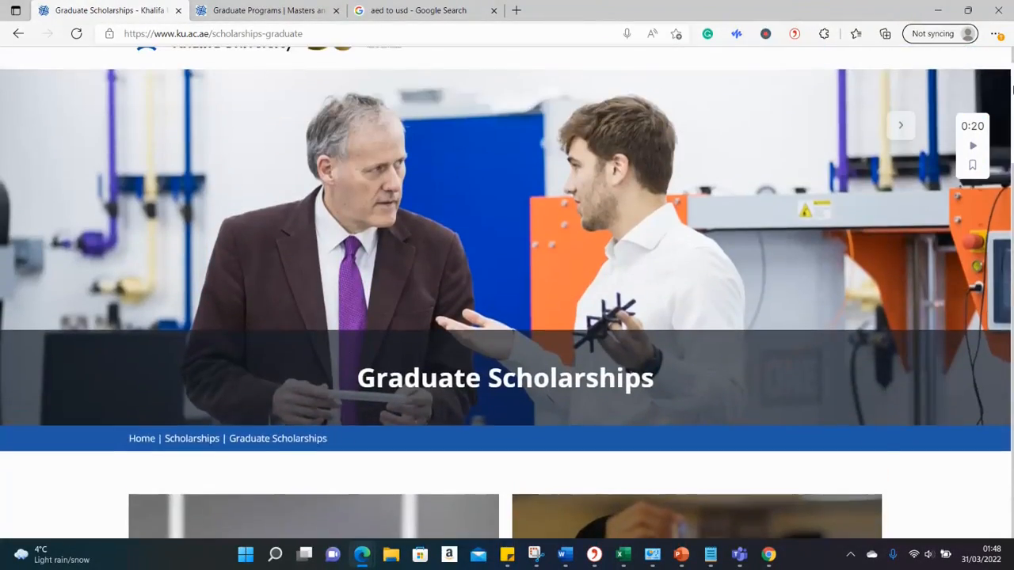
pyautogui.scroll(-3)
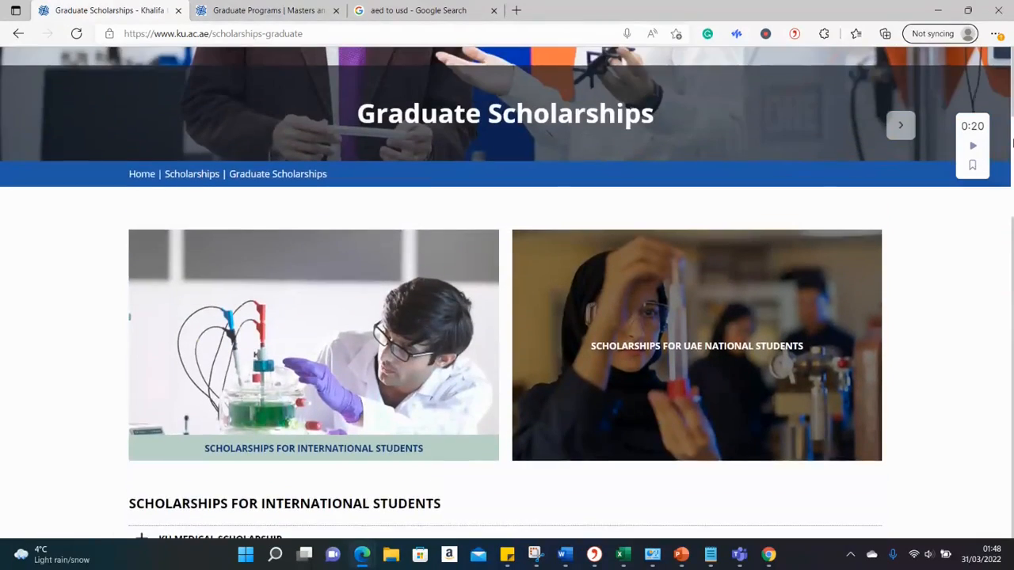
pyautogui.click(268, 10)
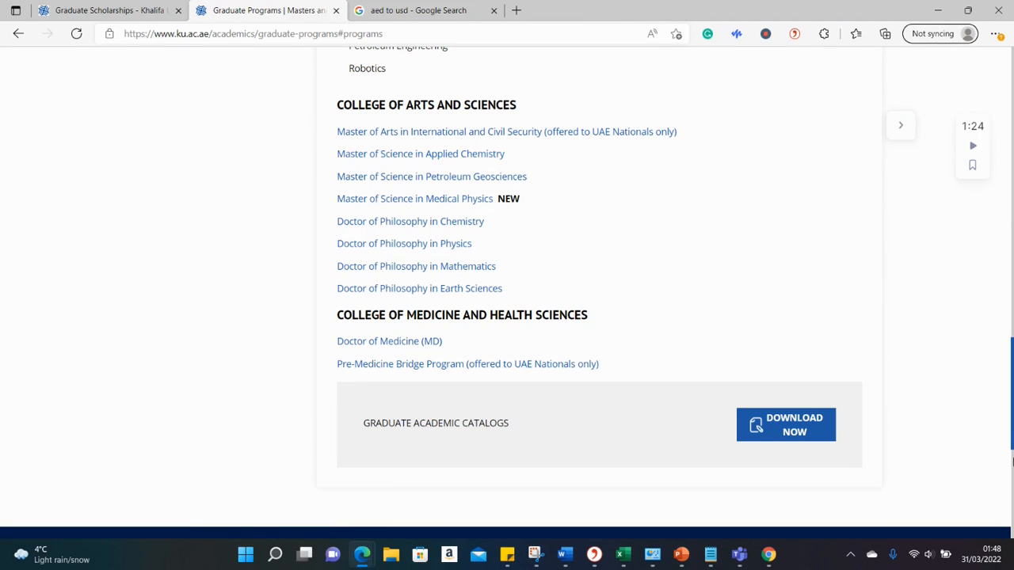
pyautogui.scroll(3)
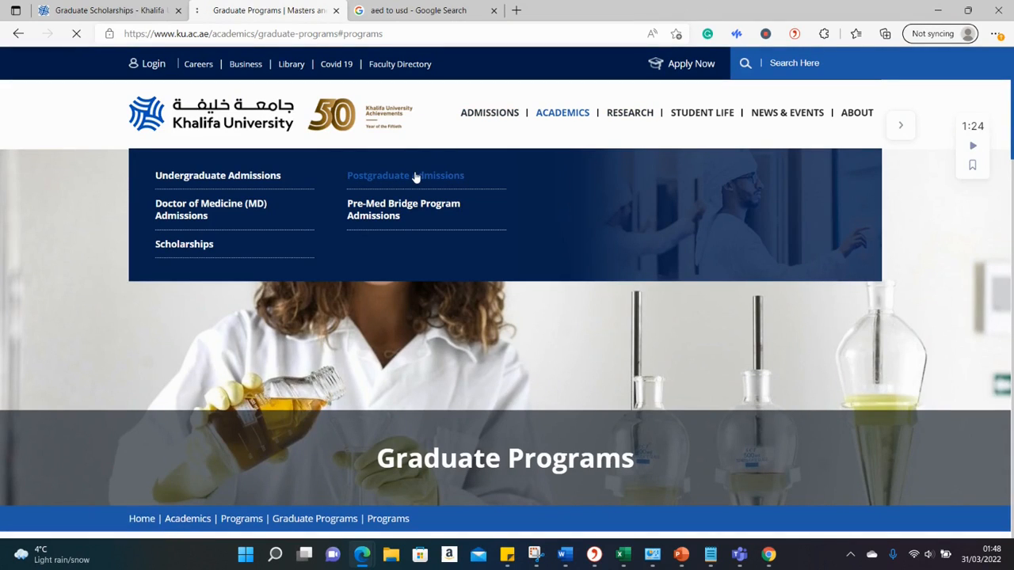
# Open Postgraduate Admissions and scroll down to the Step 2 deadline table.
pyautogui.click(406, 175)
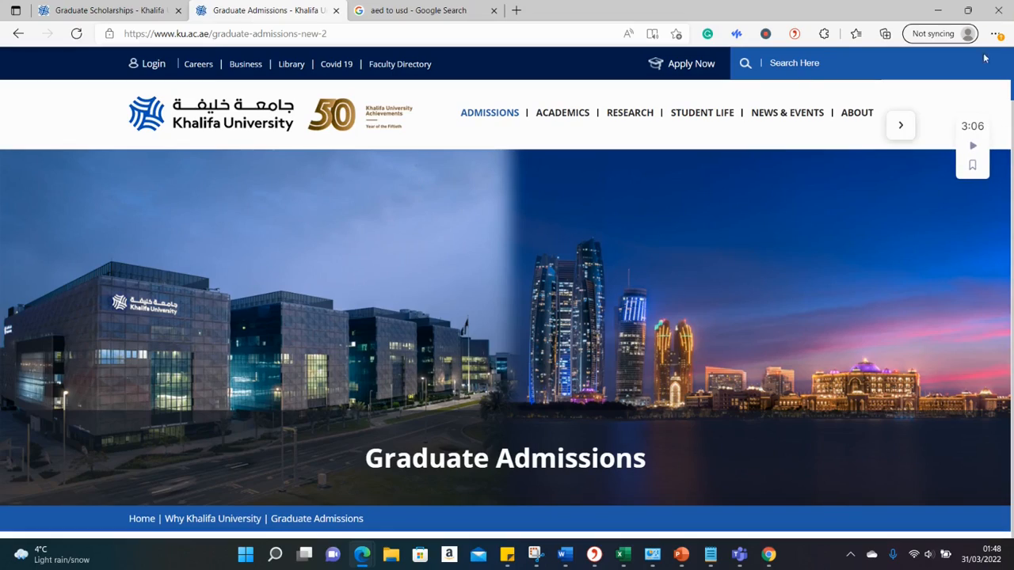
pyautogui.scroll(-3)
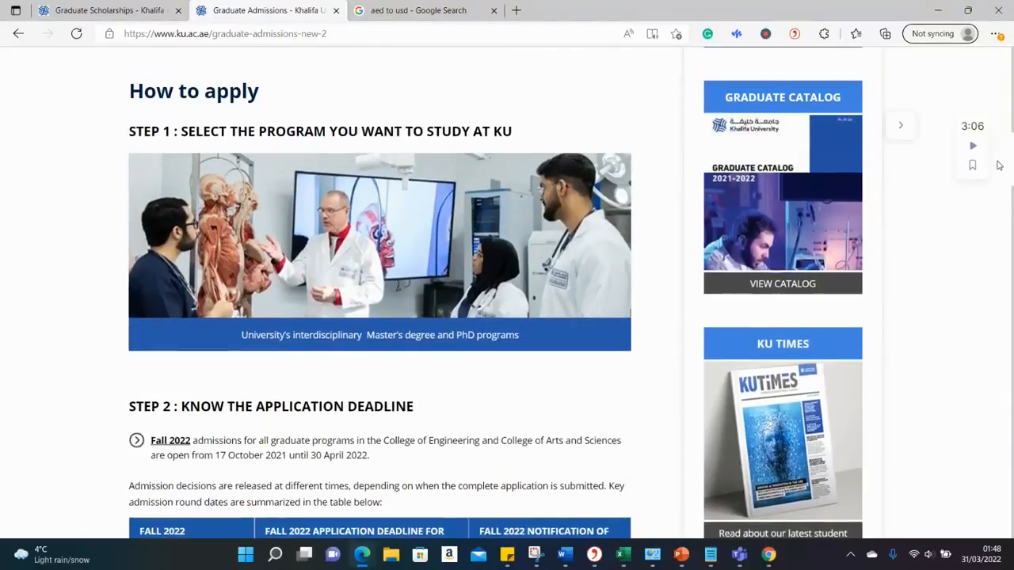
pyautogui.scroll(-3)
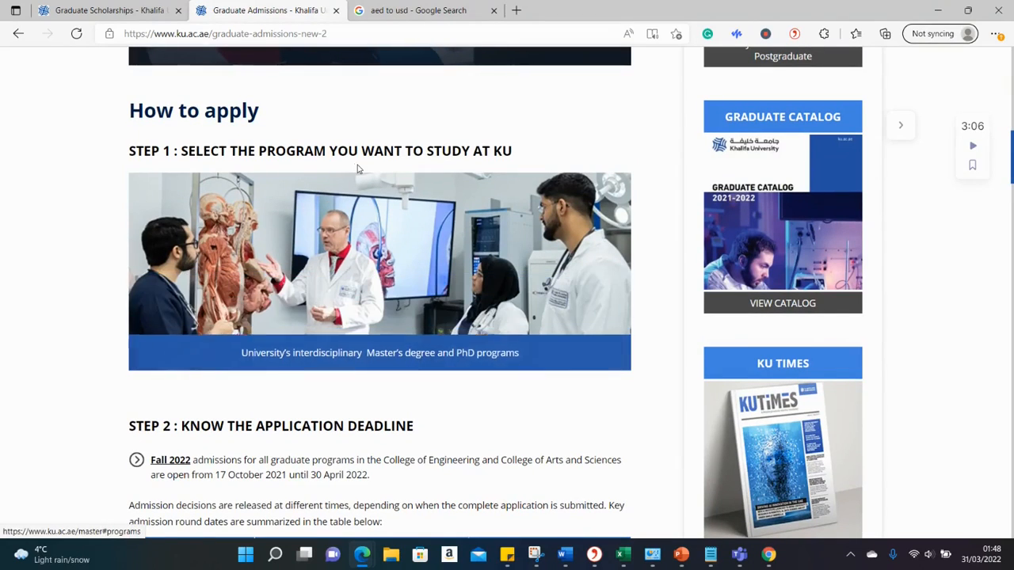
pyautogui.moveTo(379, 309)
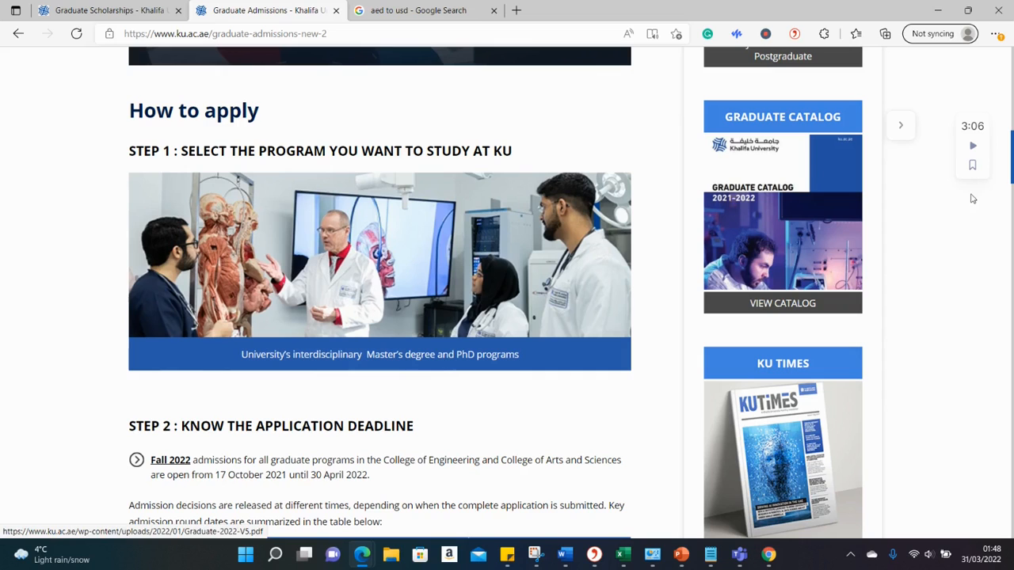
pyautogui.scroll(-3)
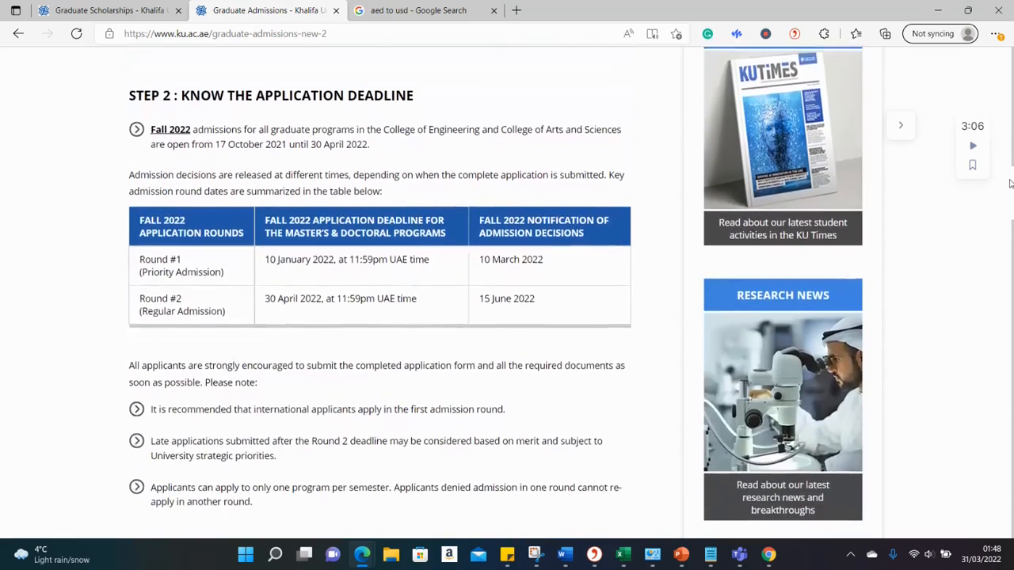
pyautogui.scroll(-3)
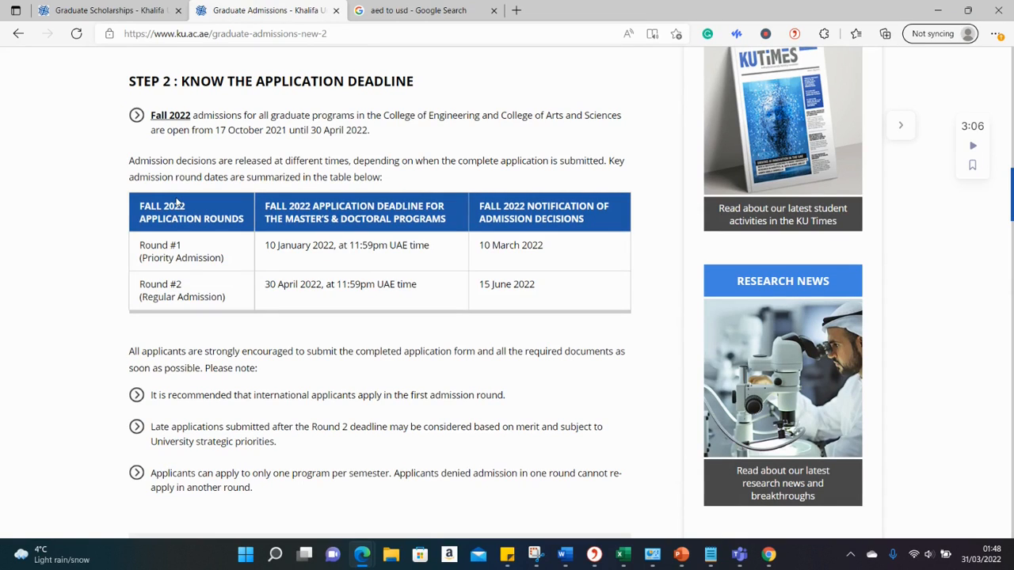
pyautogui.moveTo(190, 243)
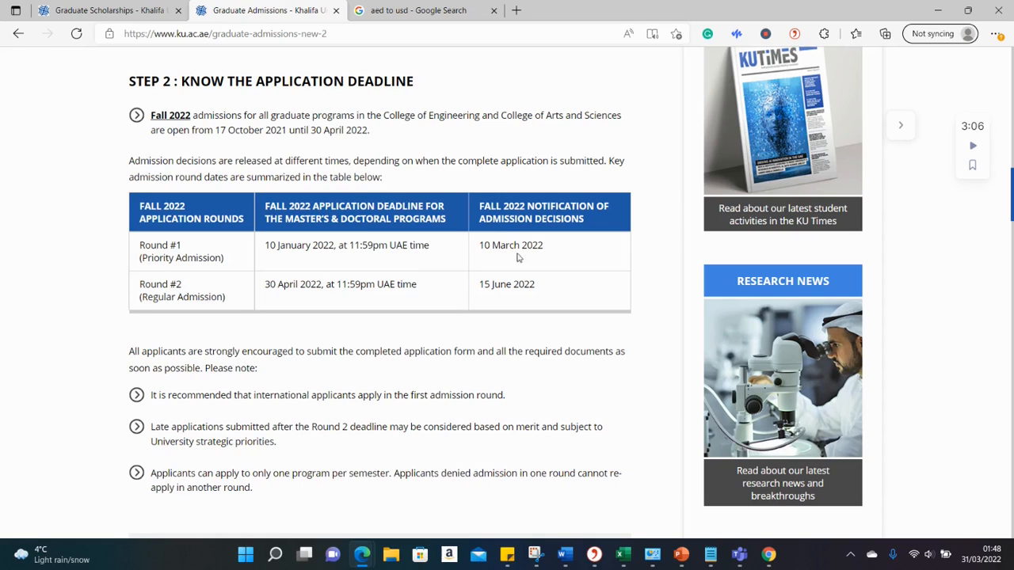
# Highlight the Round 1 decision date and Round 2 April 2022 deadline.
pyautogui.doubleClick(267, 245)
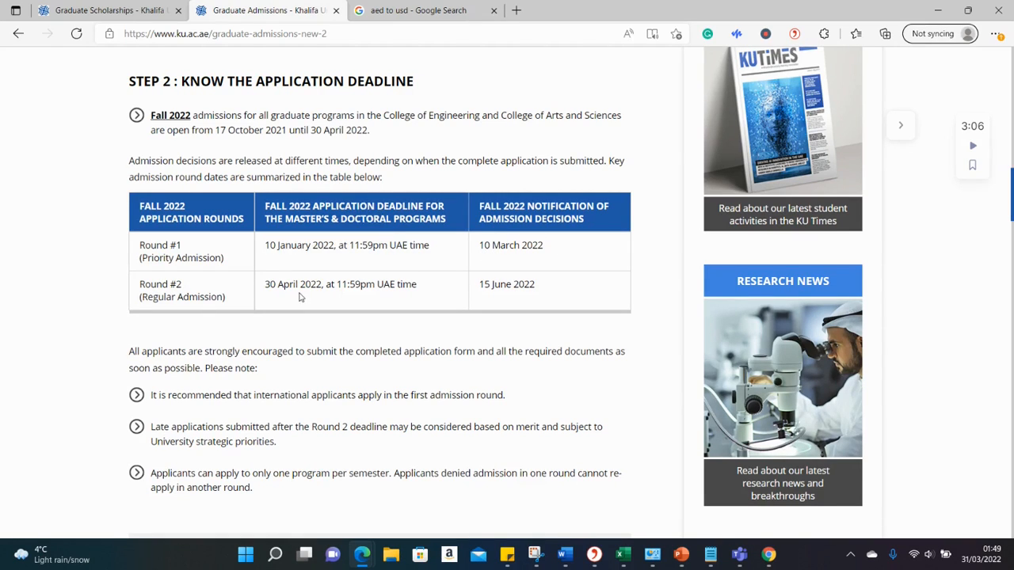
pyautogui.moveTo(266, 284)
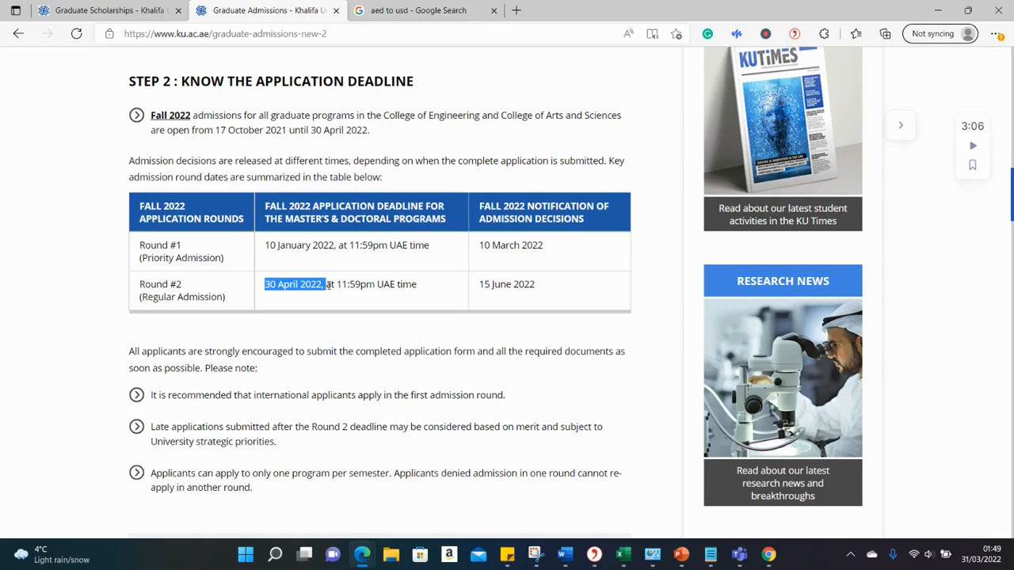
pyautogui.click(364, 376)
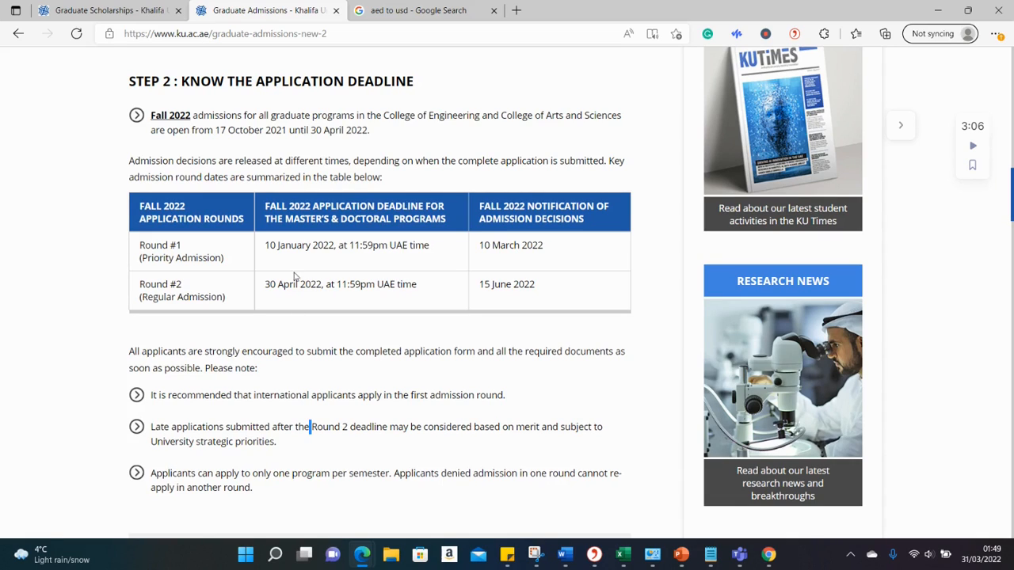
pyautogui.doubleClick(286, 284)
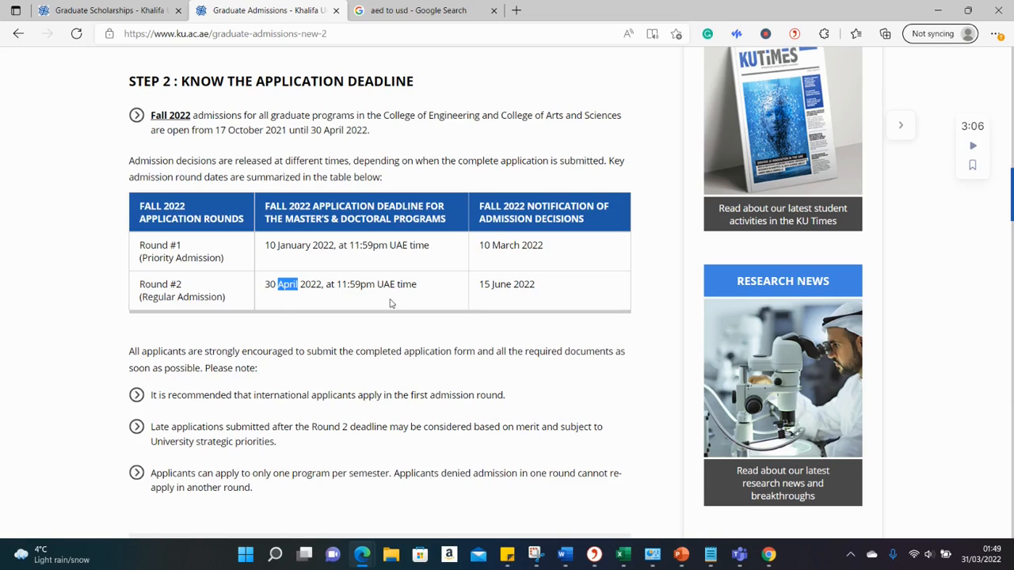
pyautogui.doubleClick(310, 284)
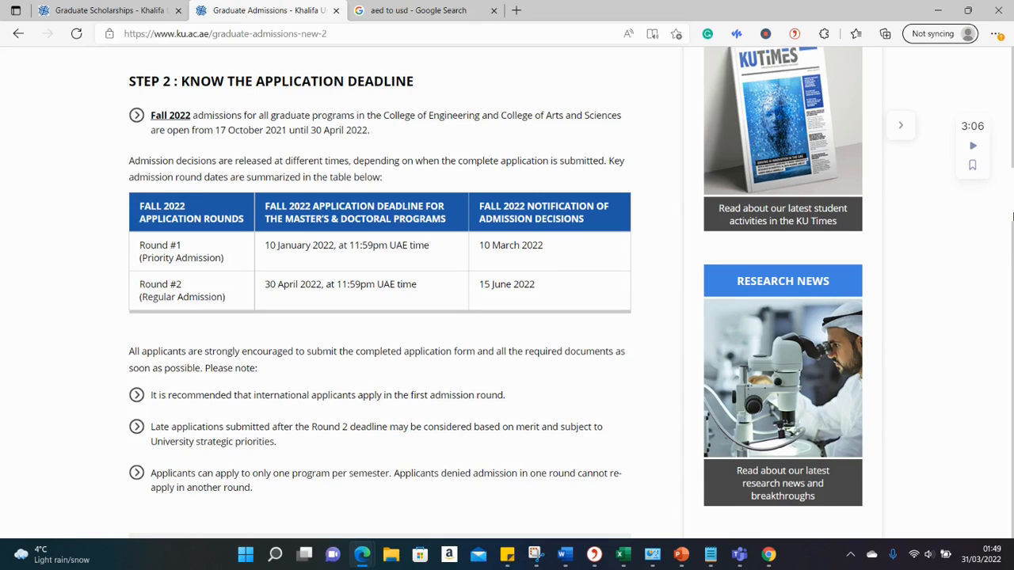
# Expand the Full Admission Requirements section.
pyautogui.scroll(-3)
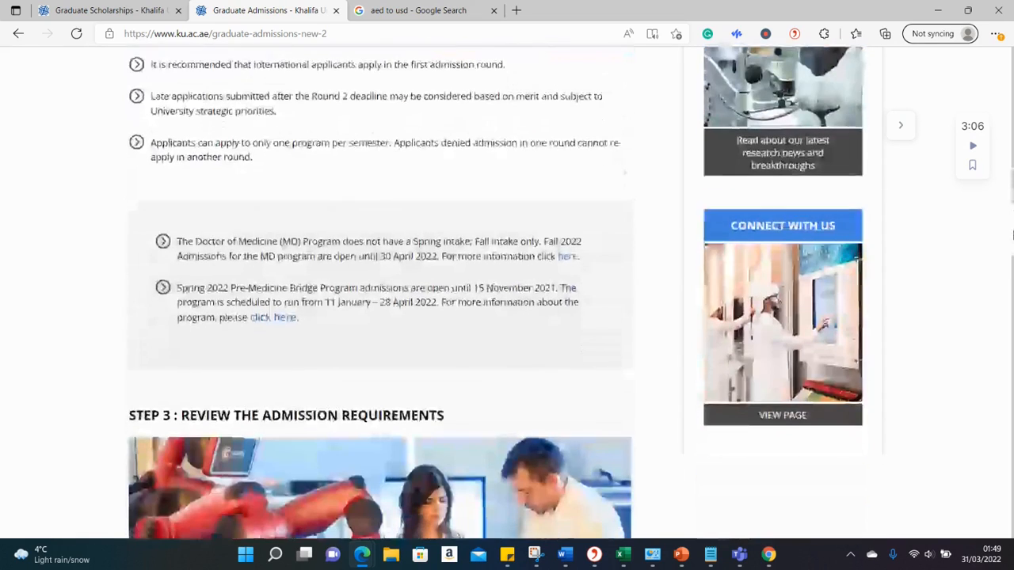
pyautogui.scroll(-3)
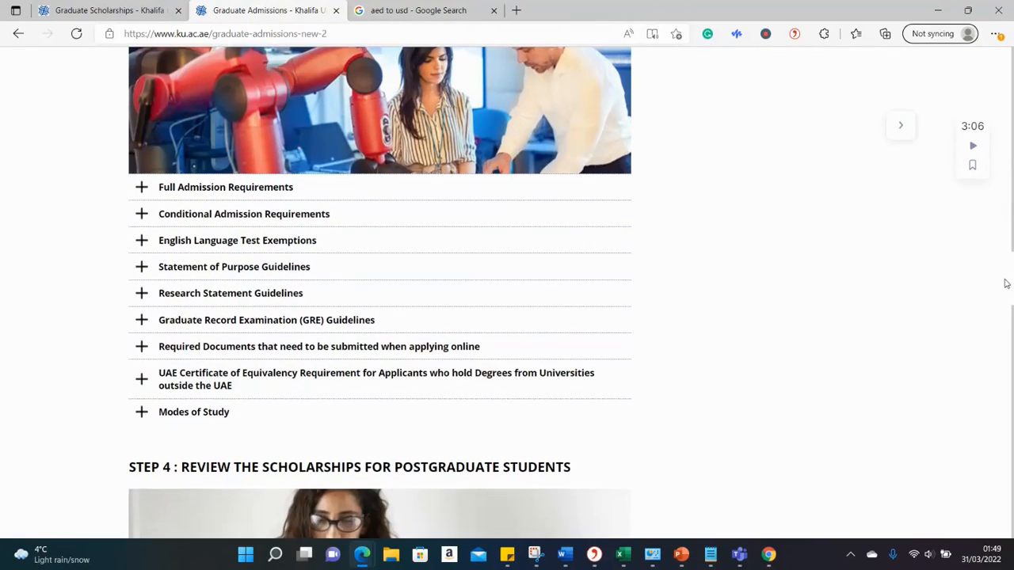
pyautogui.click(226, 187)
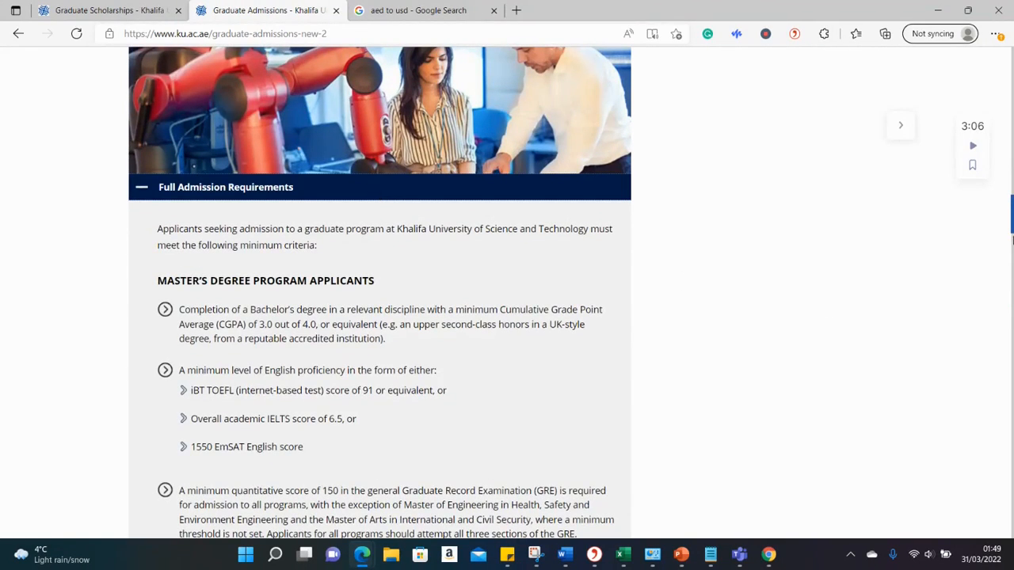
pyautogui.scroll(-3)
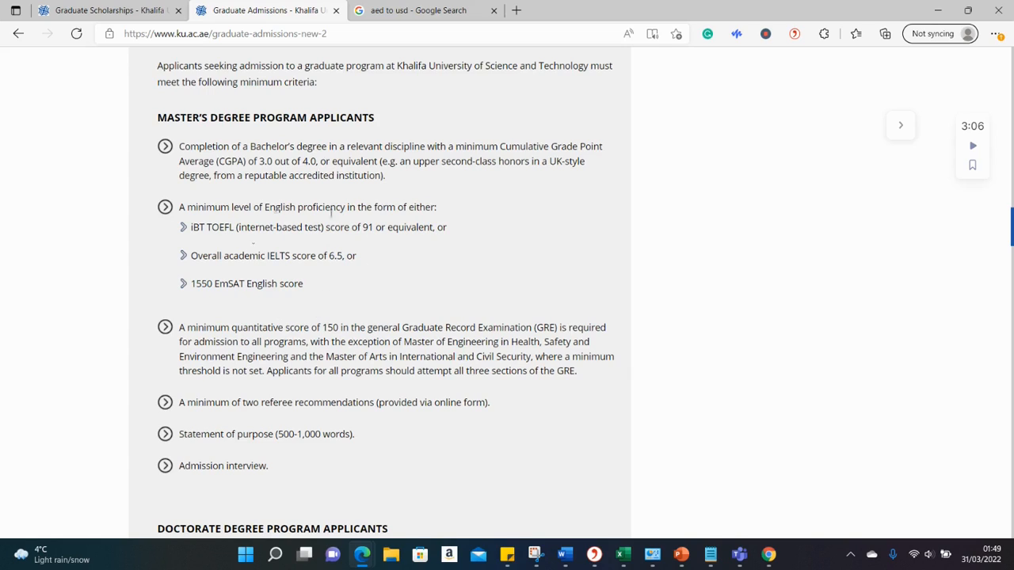
pyautogui.moveTo(307, 322)
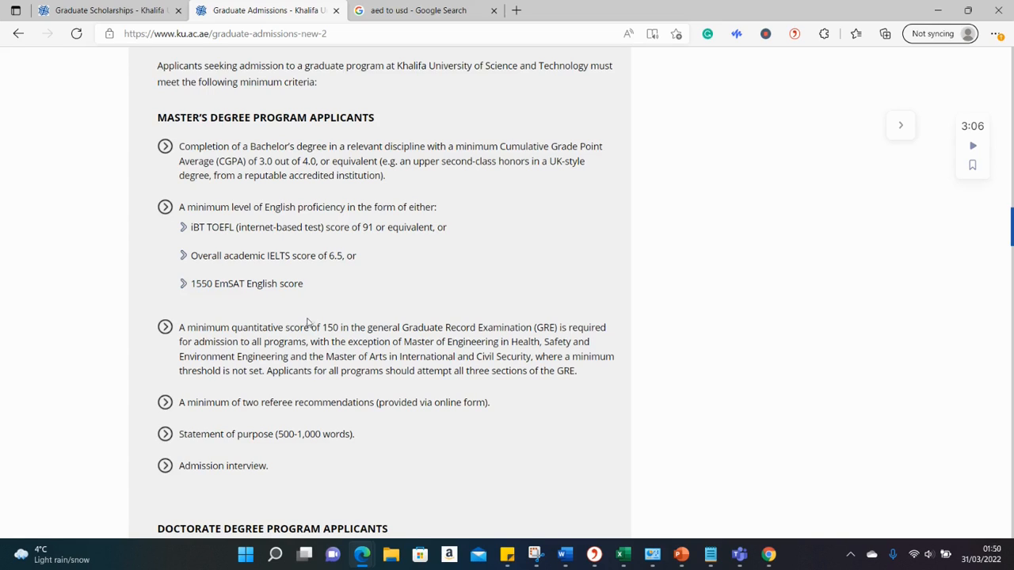
pyautogui.moveTo(264, 395)
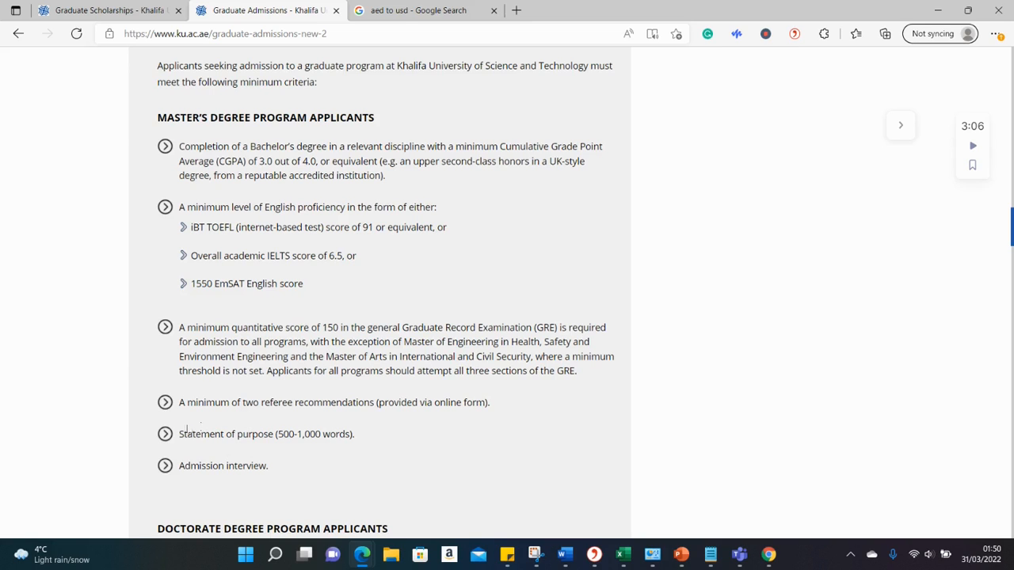
pyautogui.moveTo(979, 252)
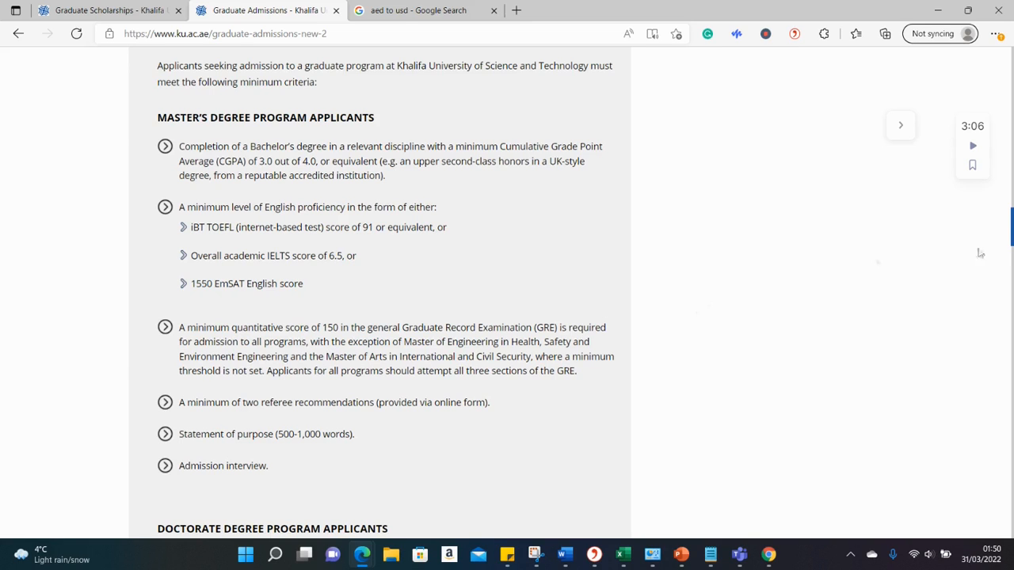
# Read the minimum entry criteria for master's, doctorate and medicine programs.
pyautogui.scroll(-3)
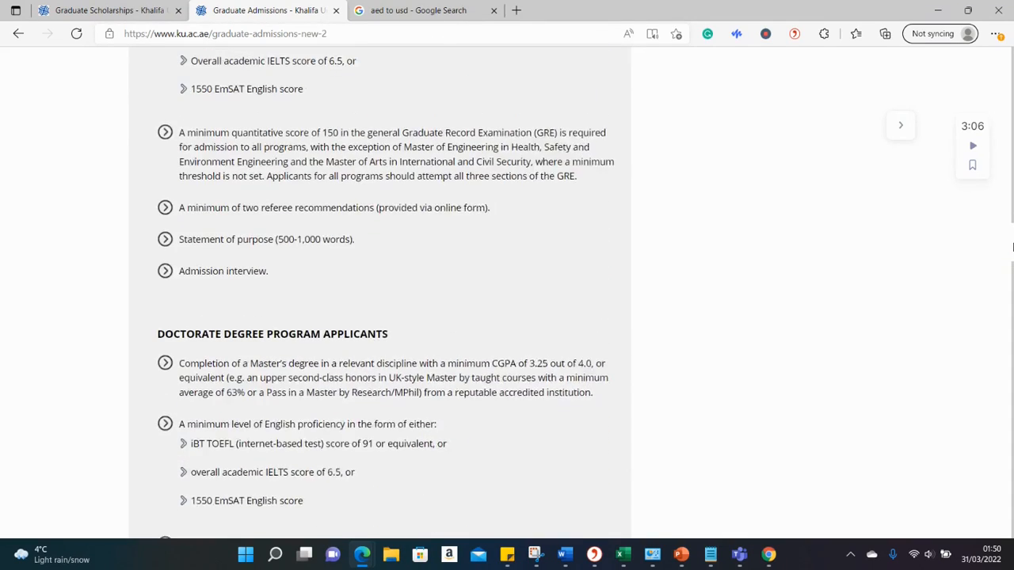
pyautogui.scroll(-3)
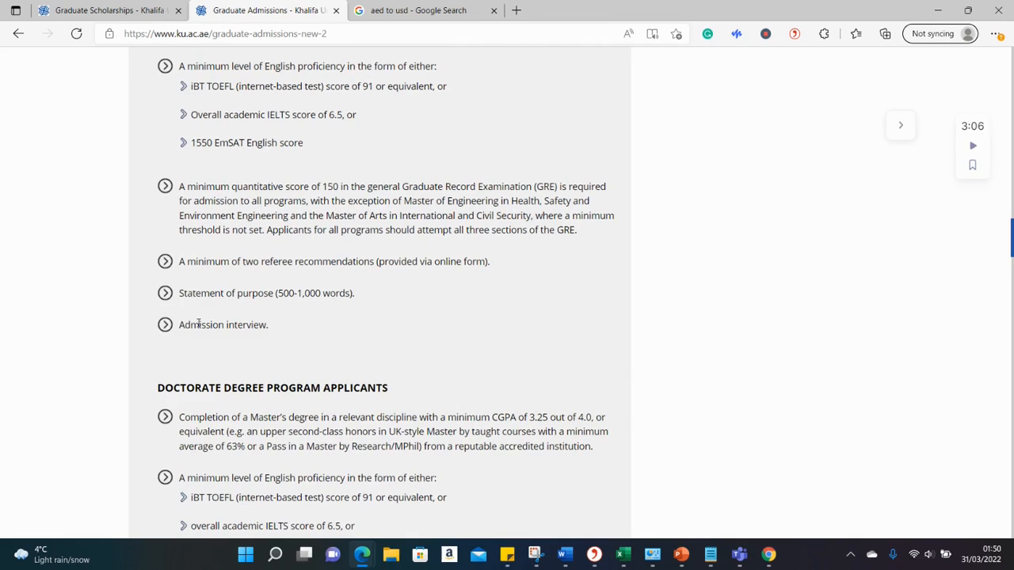
pyautogui.moveTo(291, 335)
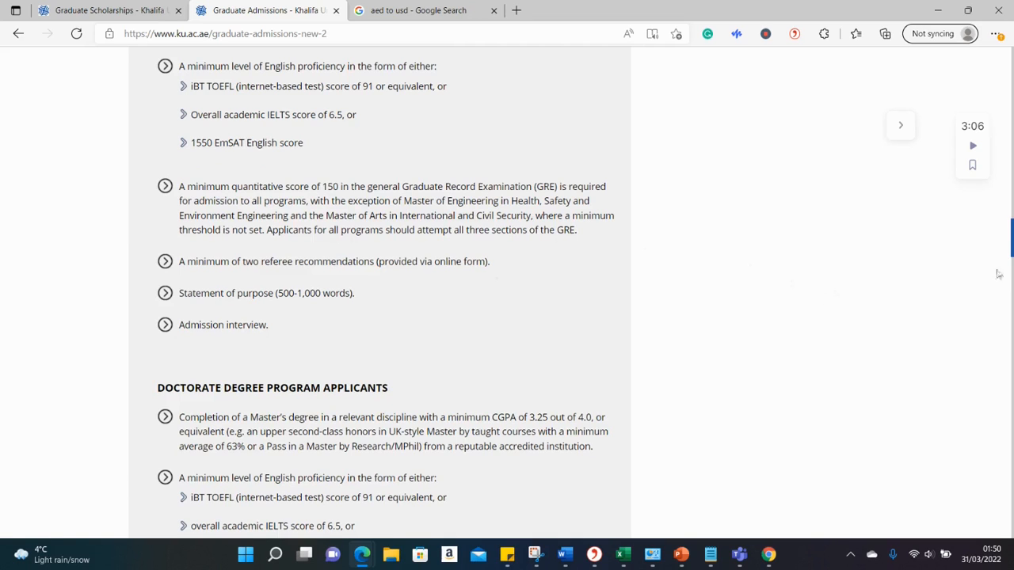
pyautogui.scroll(-3)
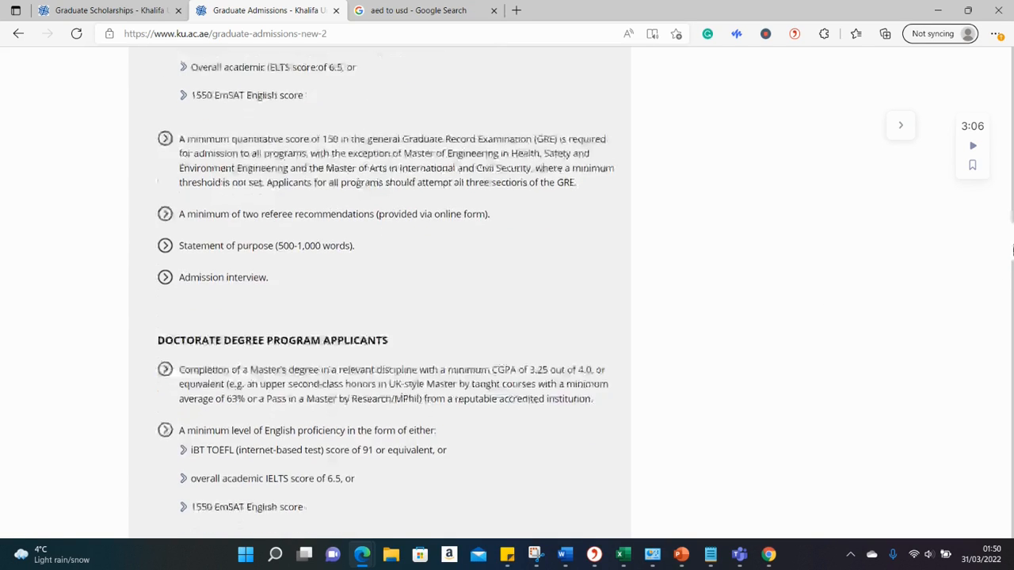
pyautogui.scroll(-3)
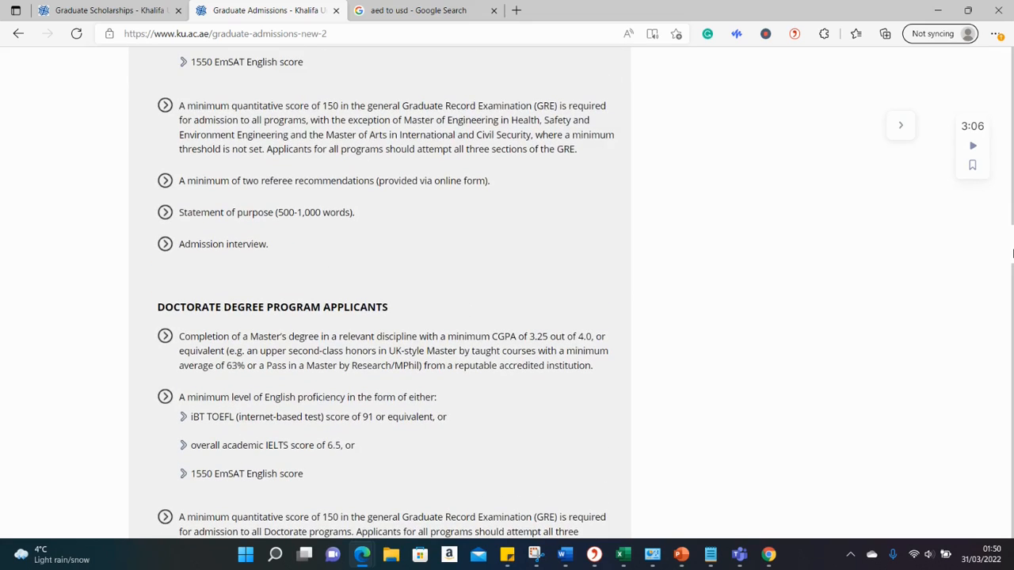
pyautogui.scroll(-3)
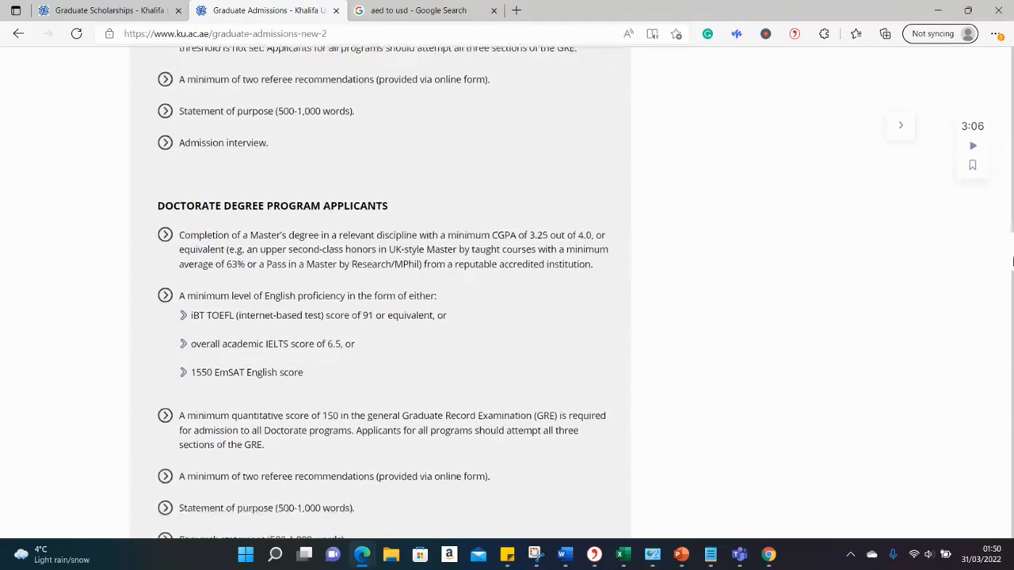
pyautogui.scroll(-3)
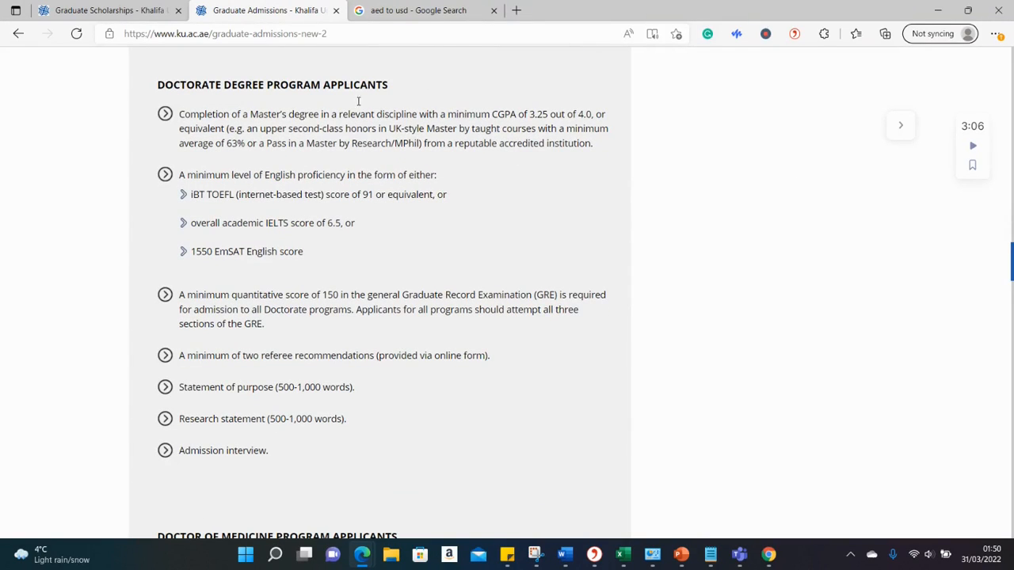
pyautogui.moveTo(273, 107)
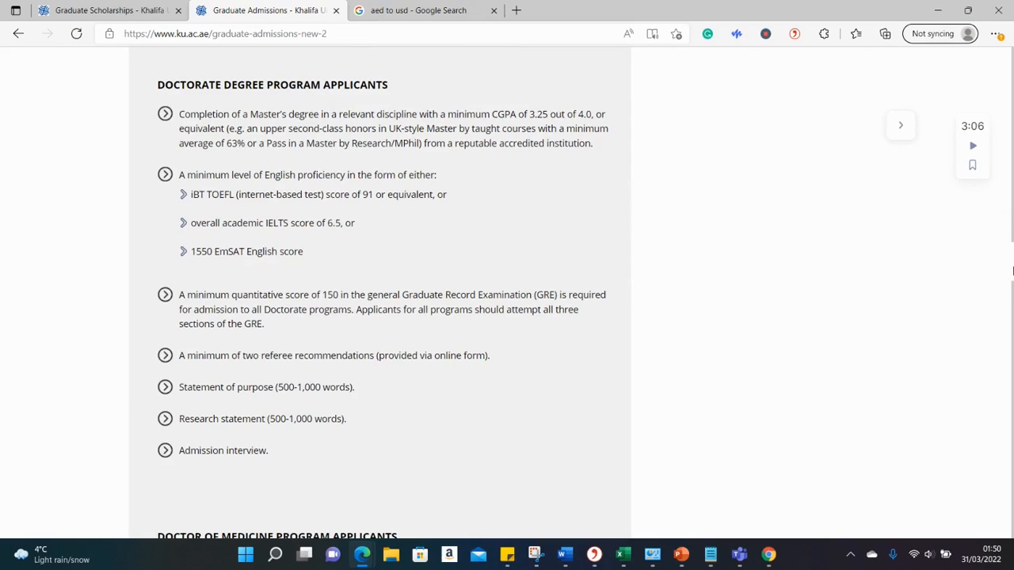
# Read on through English proficiency scores, pre-requisite courses and conditional admission requirements.
pyautogui.scroll(-3)
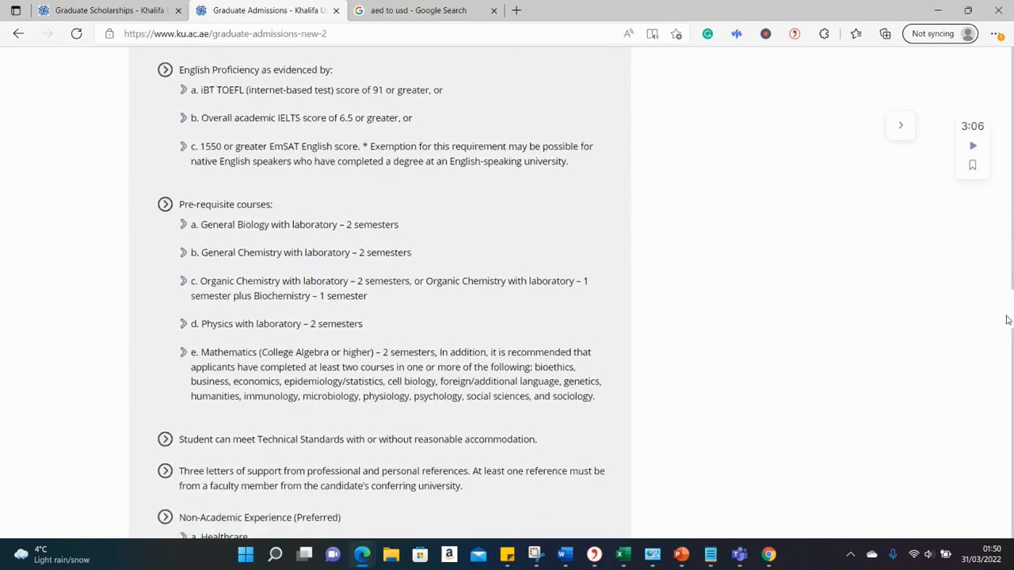
pyautogui.scroll(-3)
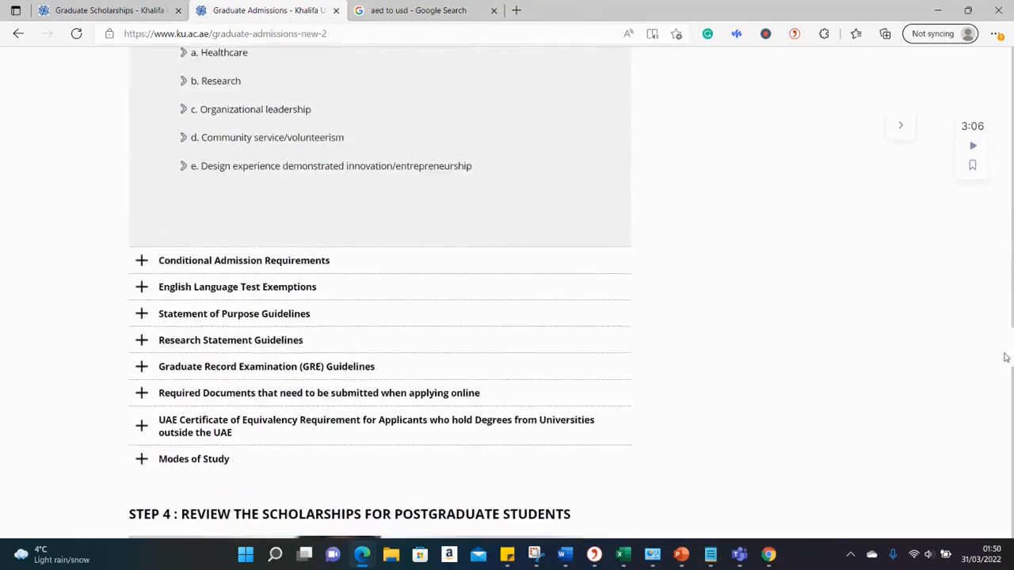
pyautogui.scroll(-3)
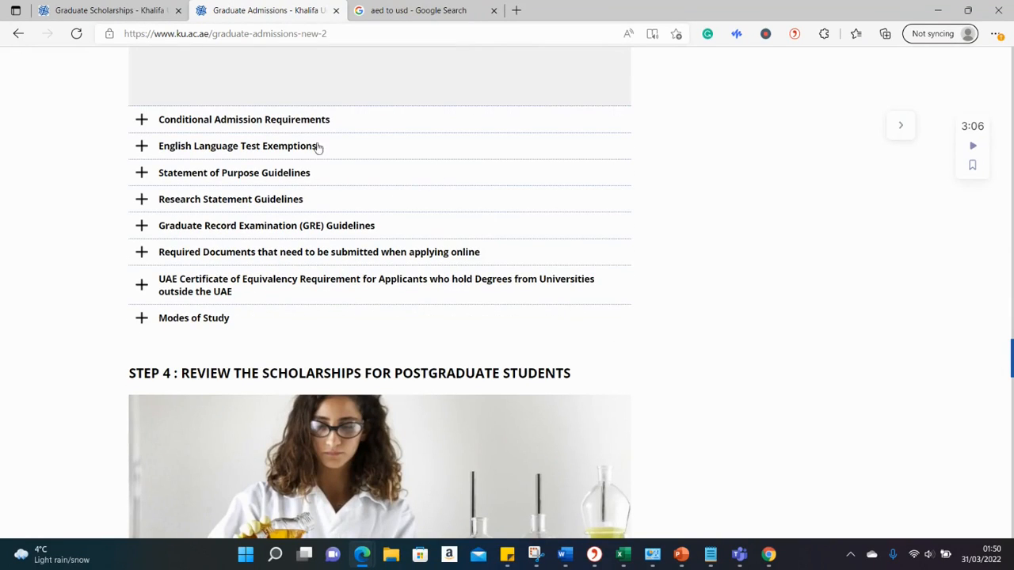
pyautogui.moveTo(331, 121)
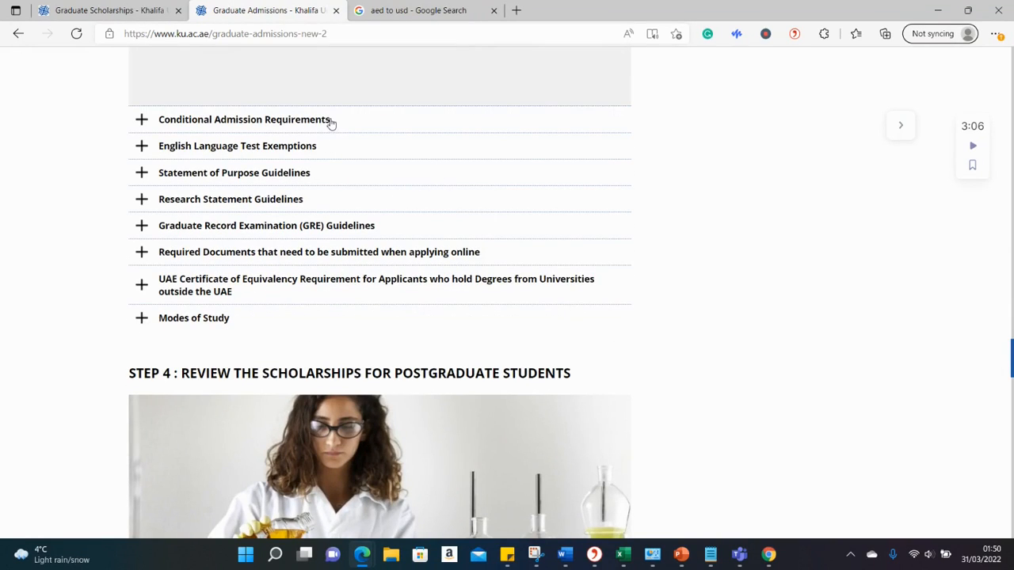
pyautogui.scroll(-3)
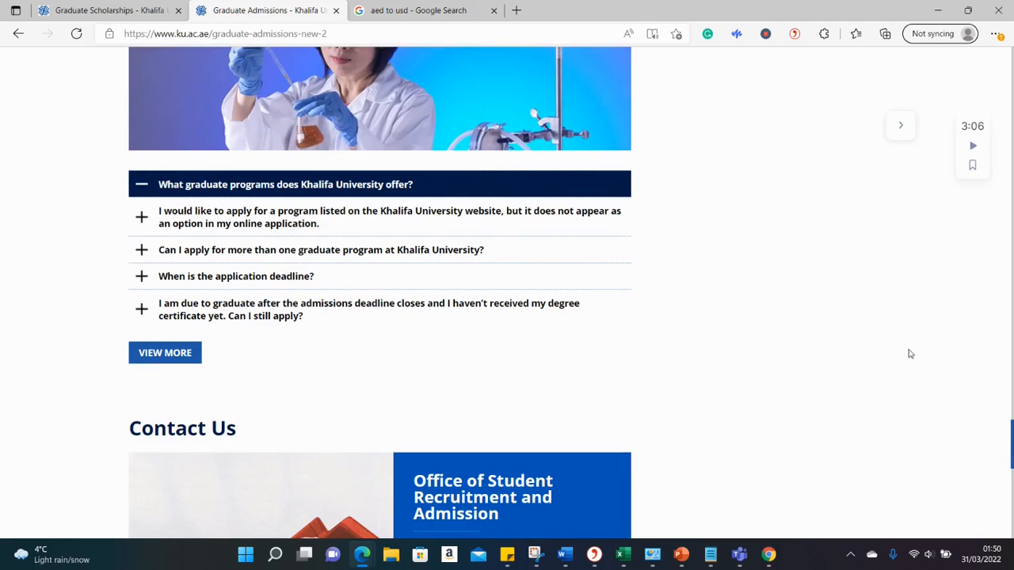
pyautogui.scroll(3)
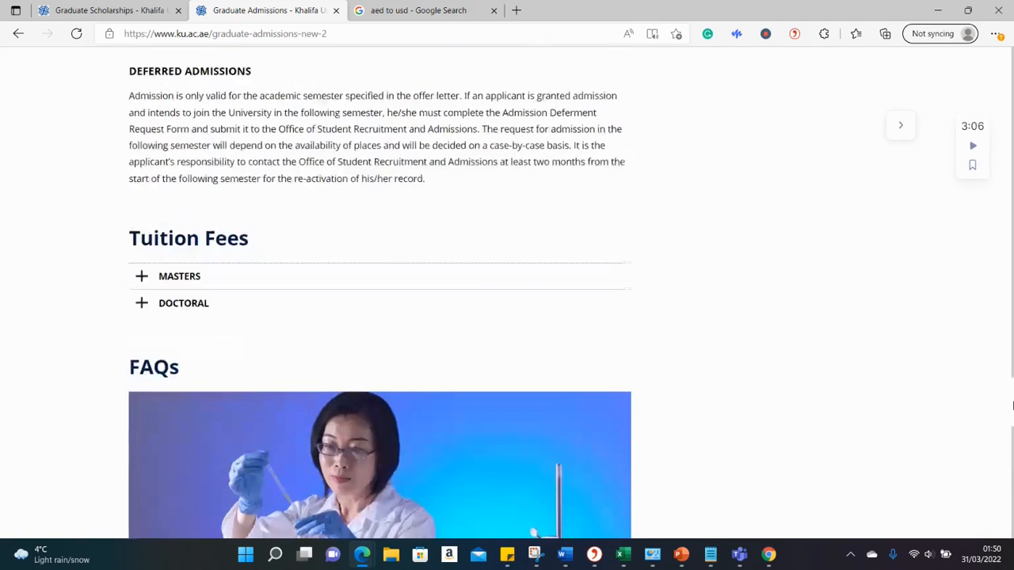
pyautogui.scroll(-3)
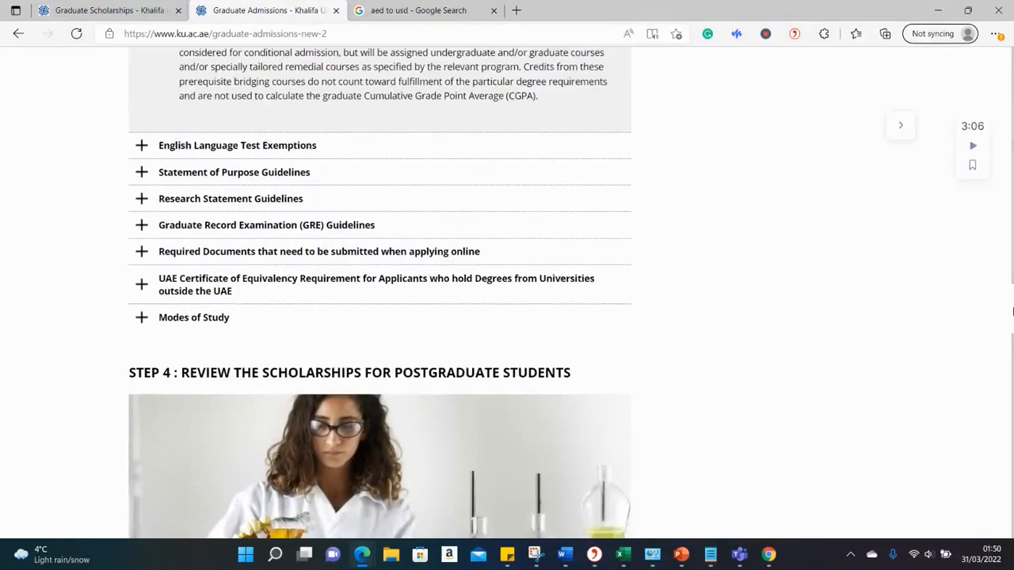
pyautogui.scroll(-3)
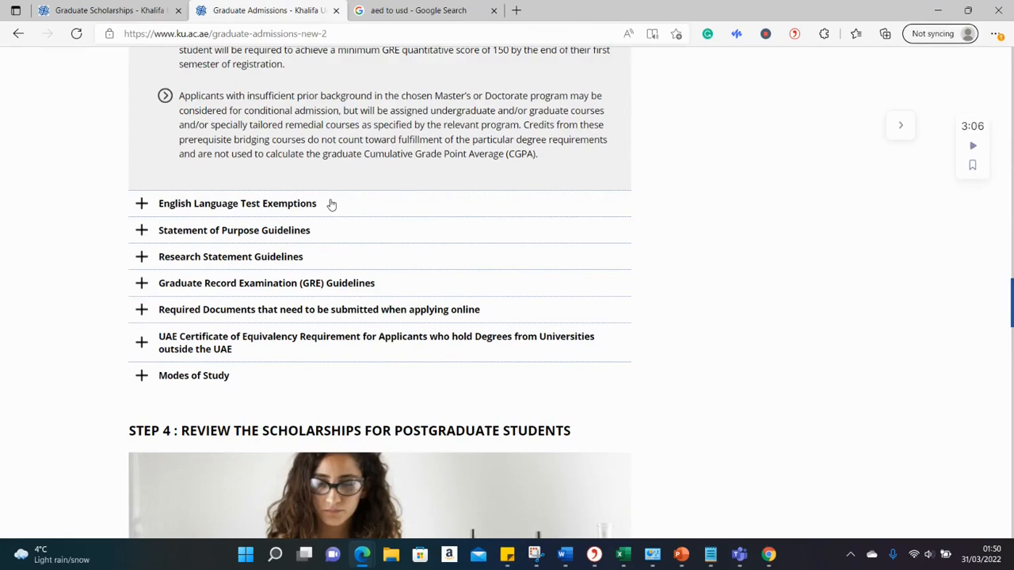
# Expand the English Language Test Exemptions, Statement of Purpose and GRE Guidelines sections.
pyautogui.click(238, 203)
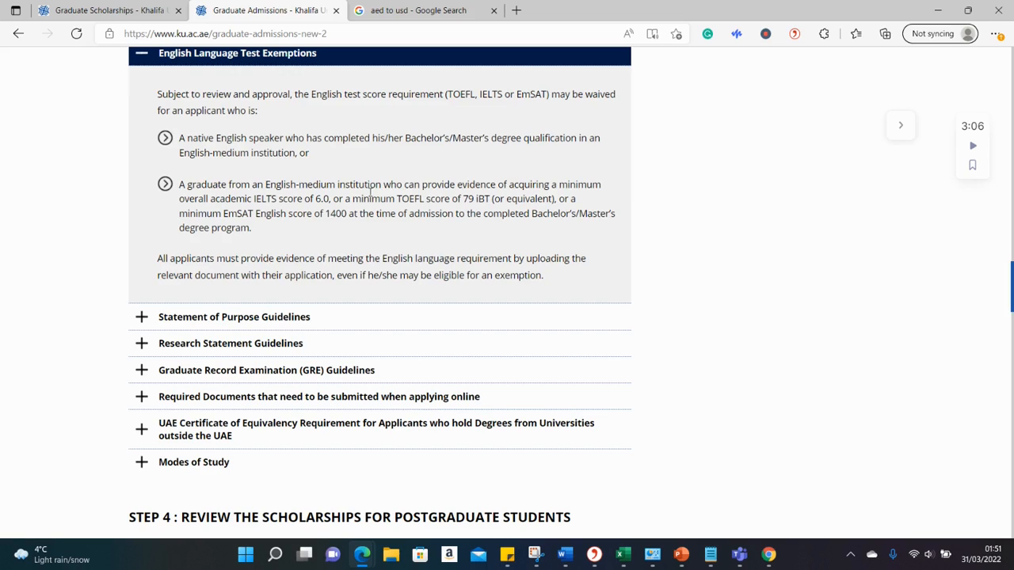
pyautogui.moveTo(330, 315)
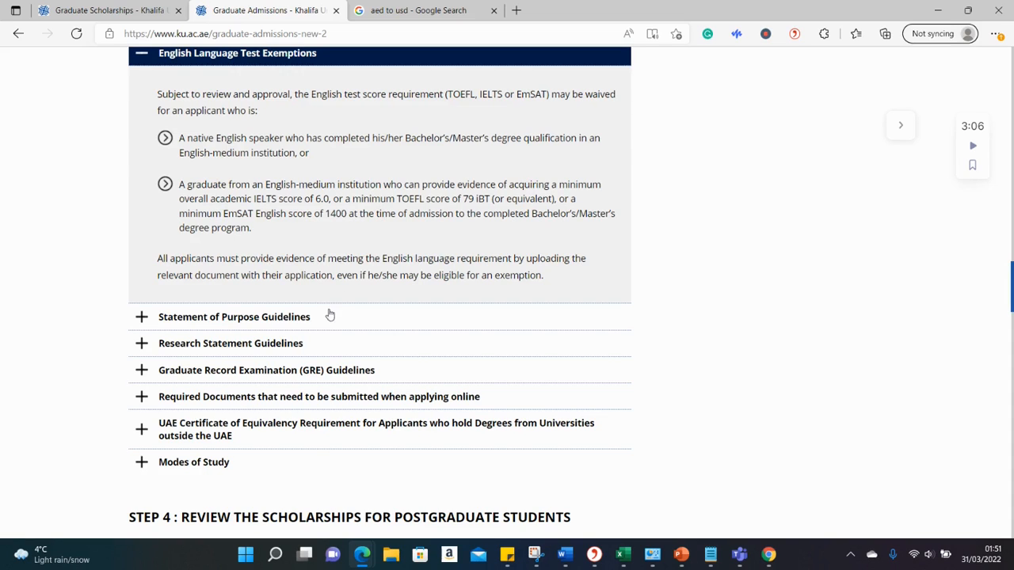
pyautogui.click(234, 316)
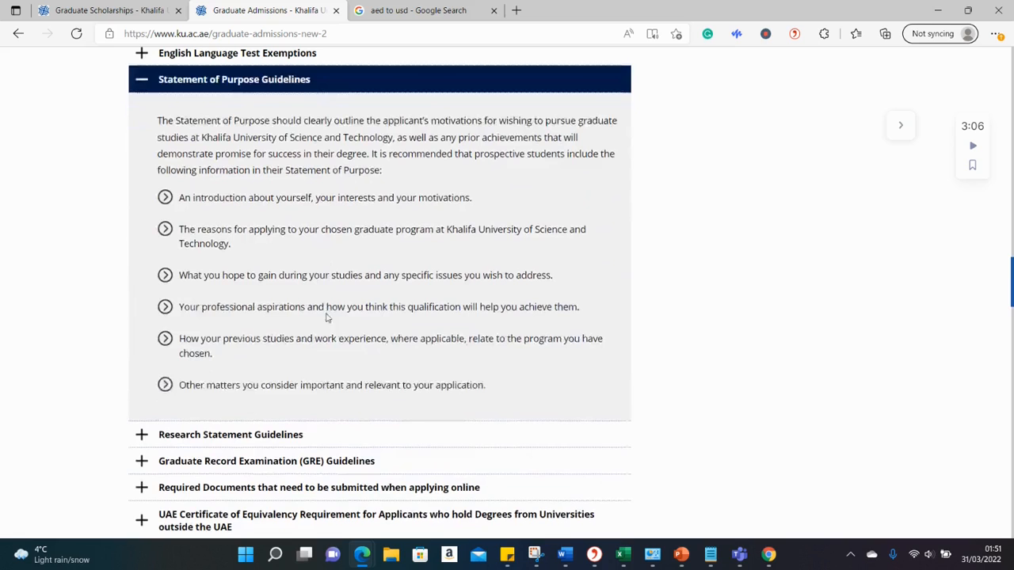
pyautogui.moveTo(341, 419)
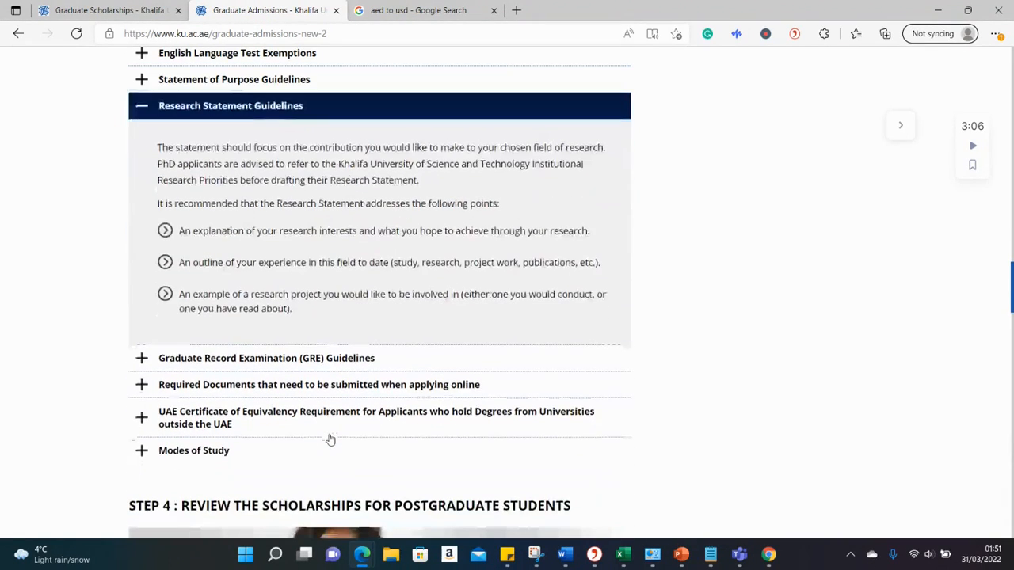
pyautogui.moveTo(339, 314)
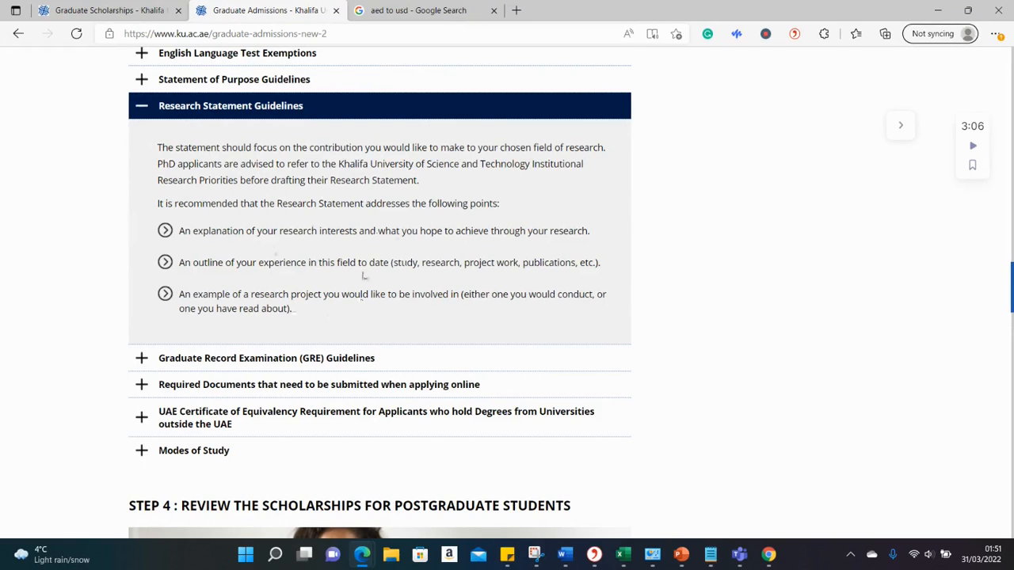
pyautogui.click(266, 133)
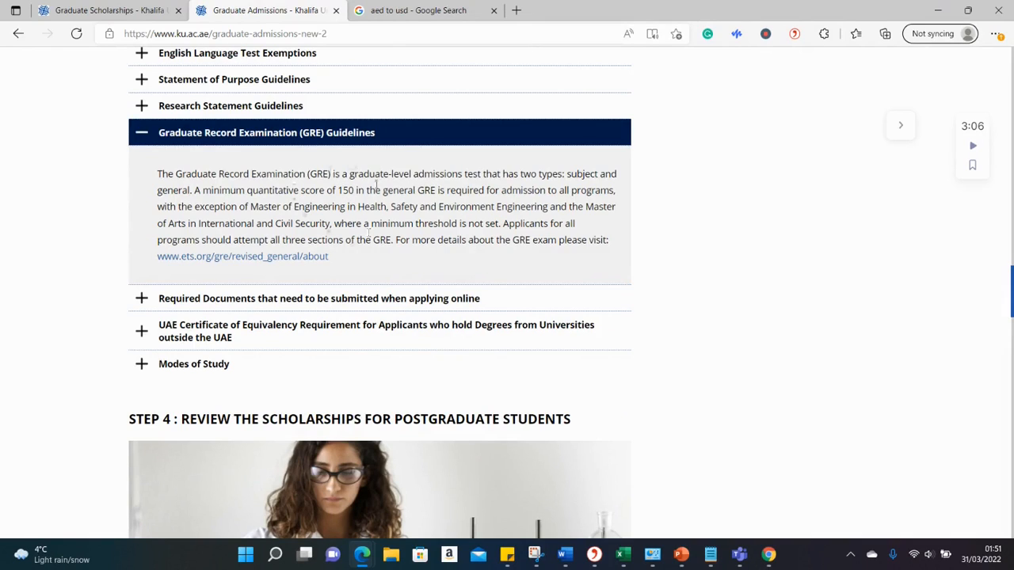
pyautogui.moveTo(337, 230)
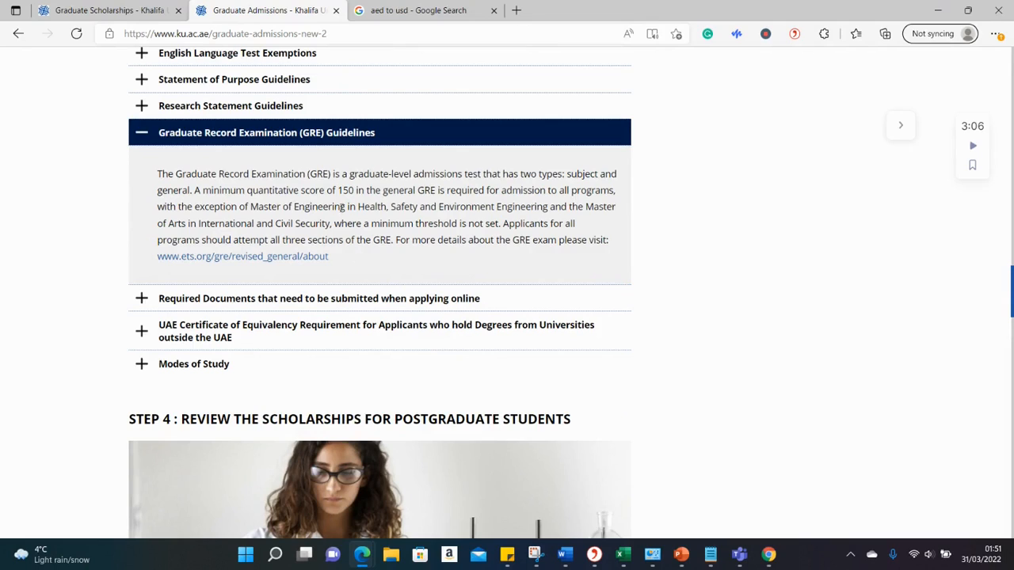
pyautogui.moveTo(358, 224)
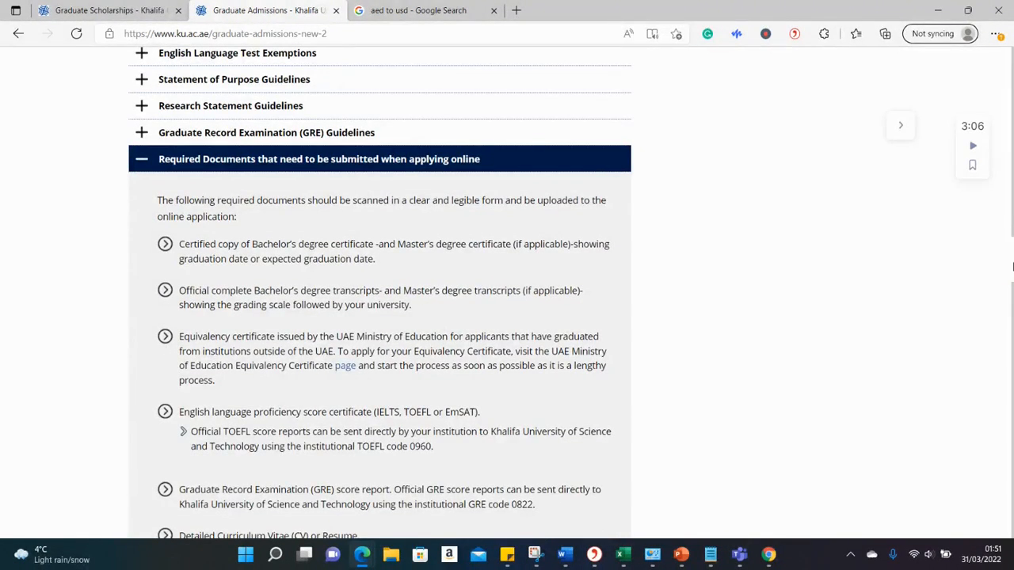
pyautogui.scroll(-3)
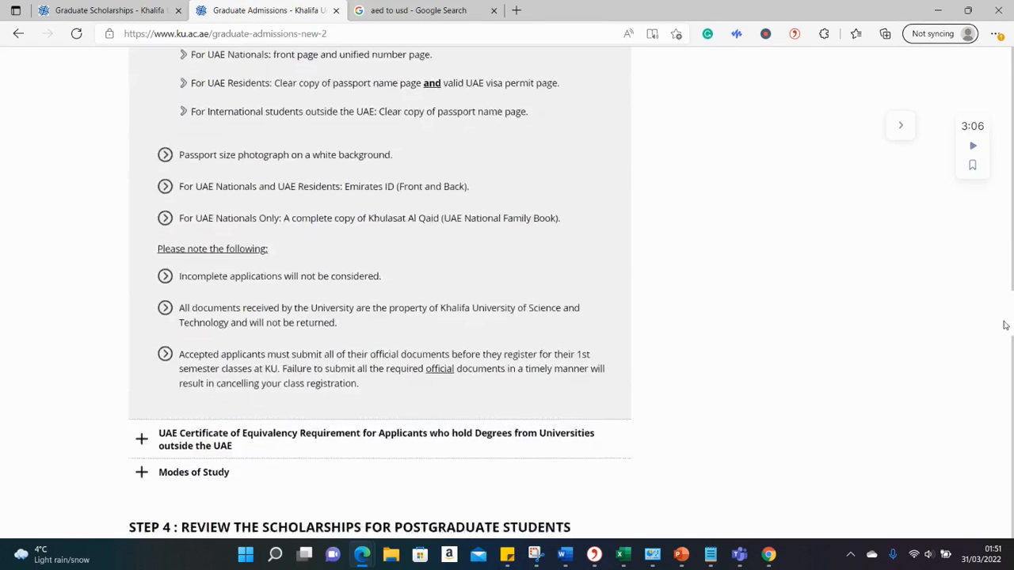
pyautogui.scroll(-3)
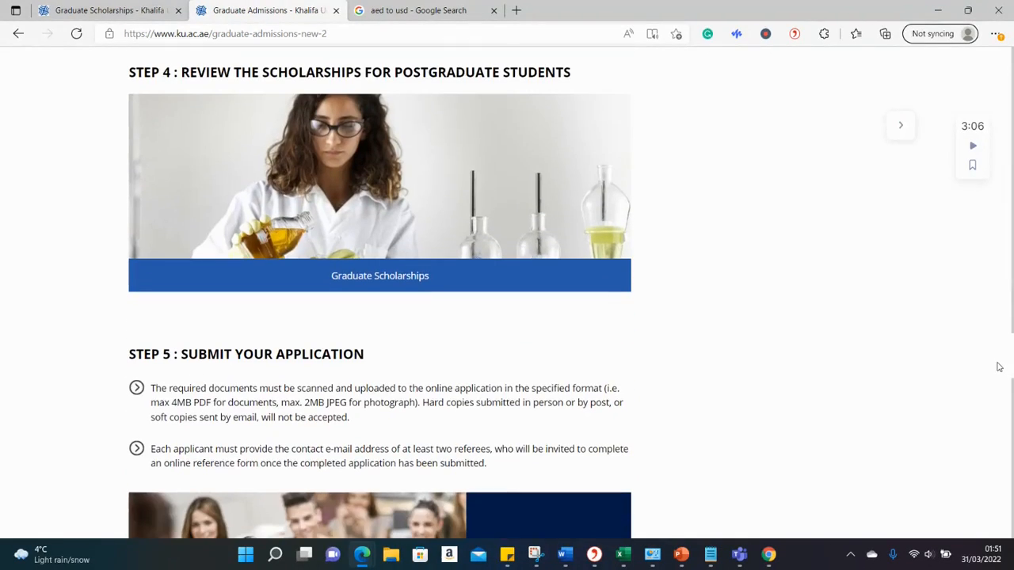
pyautogui.moveTo(416, 284)
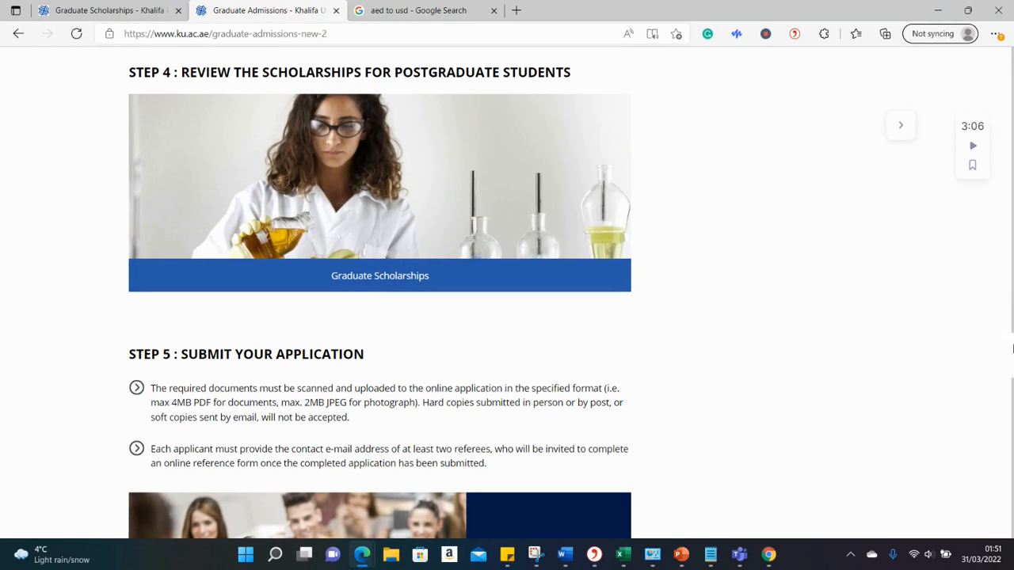
pyautogui.scroll(-3)
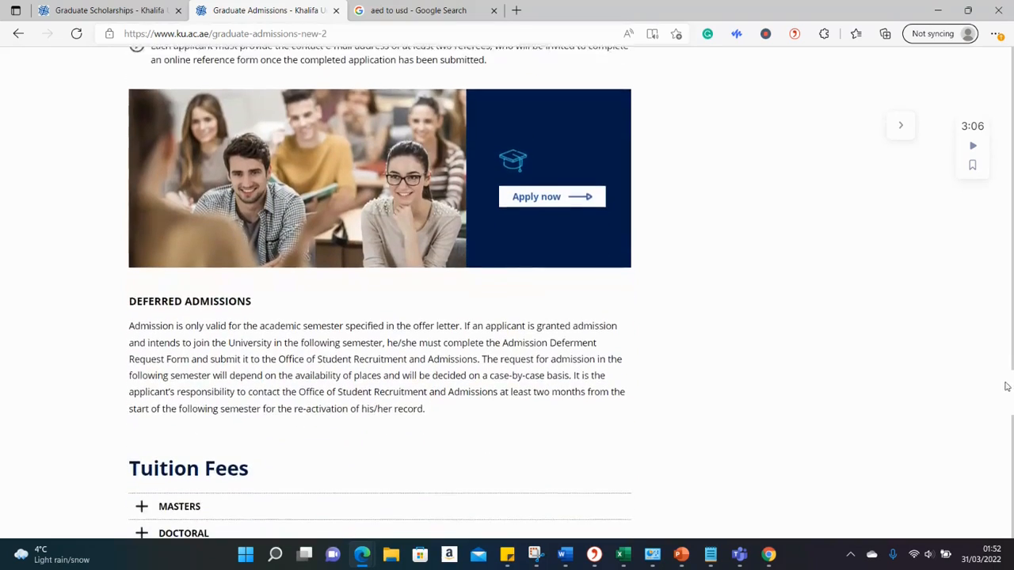
pyautogui.scroll(3)
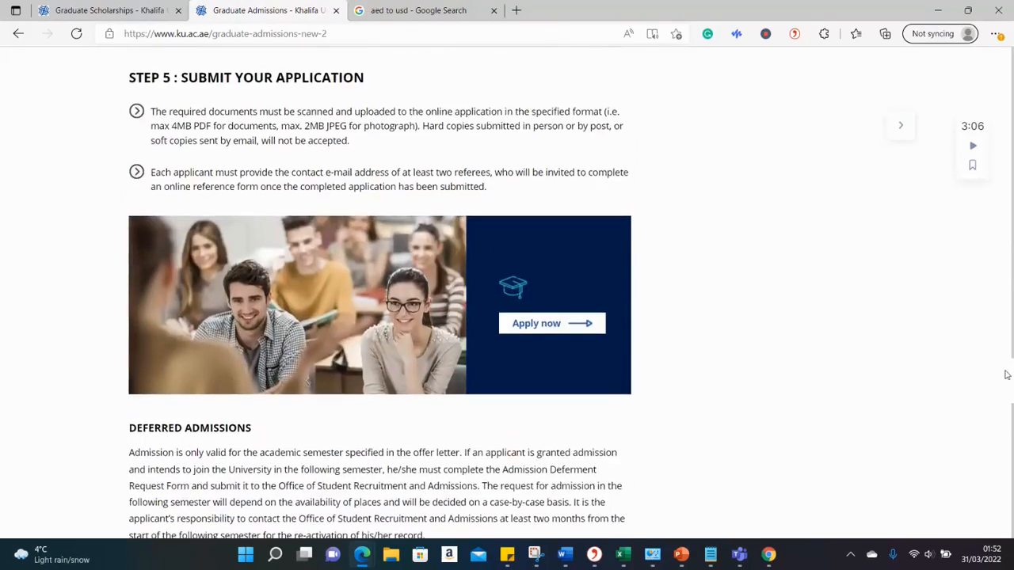
pyautogui.scroll(3)
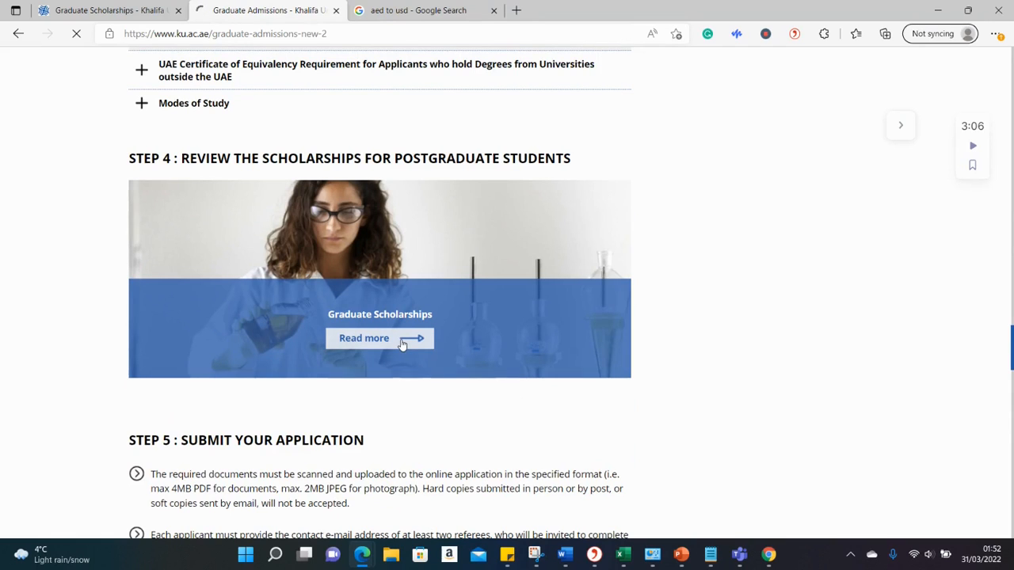
# Follow Step 4's 'Read more' link to Graduate Scholarships and browse the MRTS benefits.
pyautogui.click(364, 338)
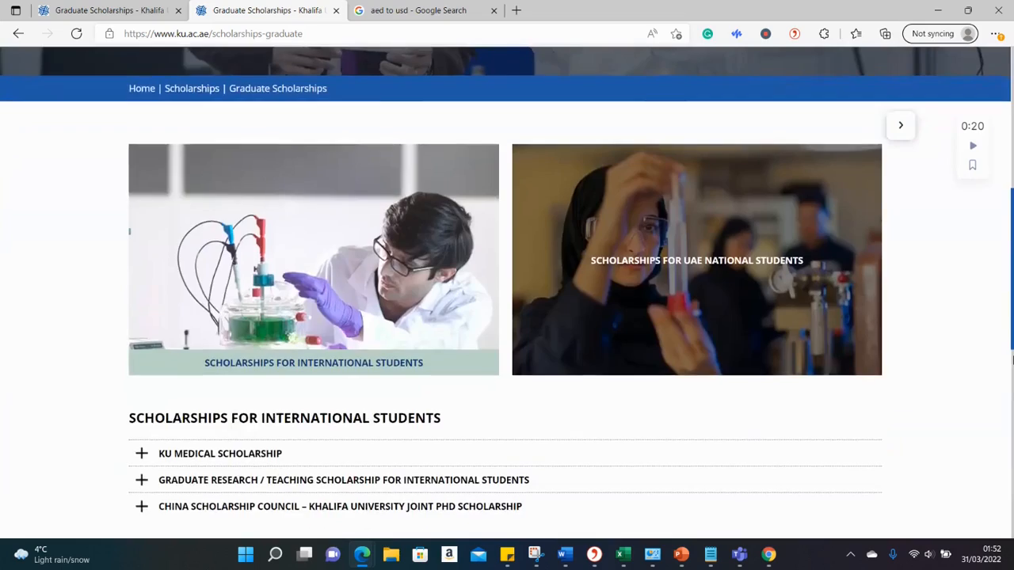
pyautogui.scroll(-3)
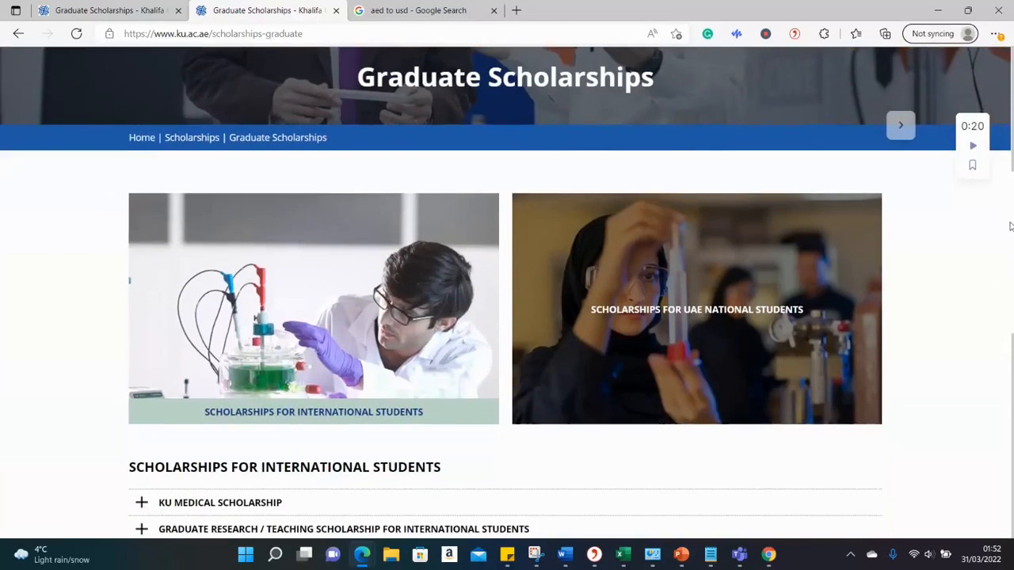
pyautogui.scroll(-3)
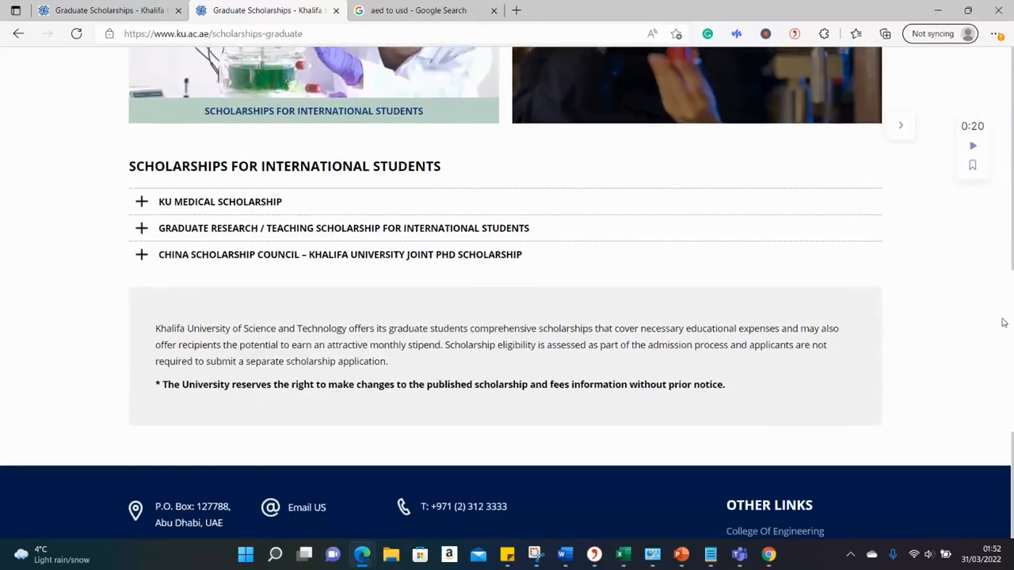
pyautogui.scroll(3)
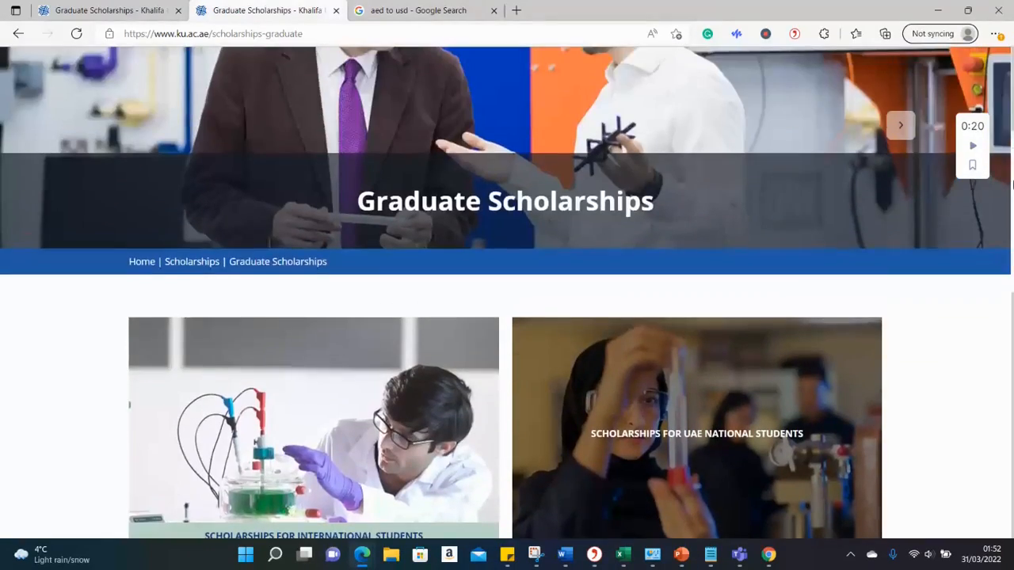
pyautogui.scroll(3)
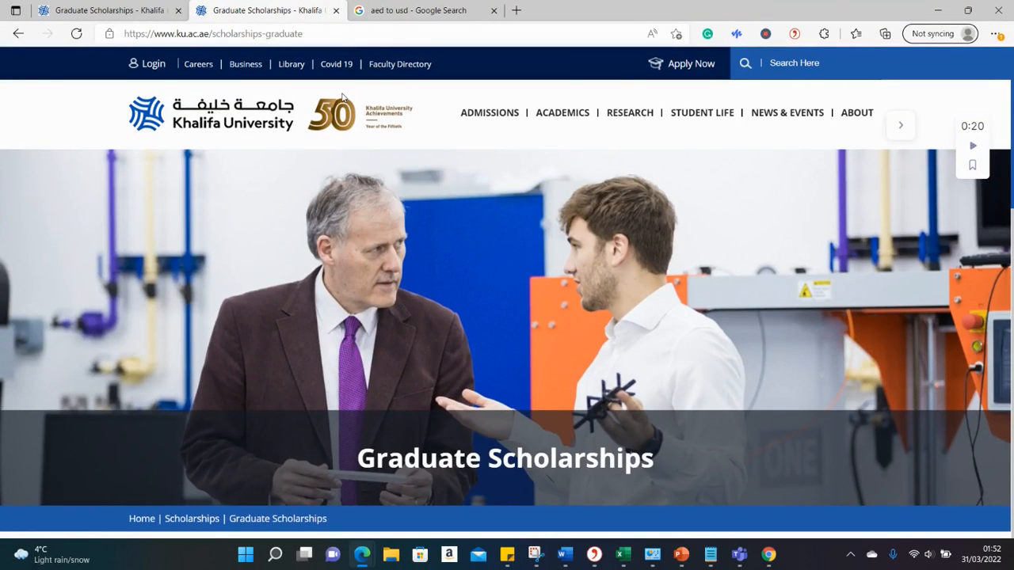
pyautogui.moveTo(475, 95)
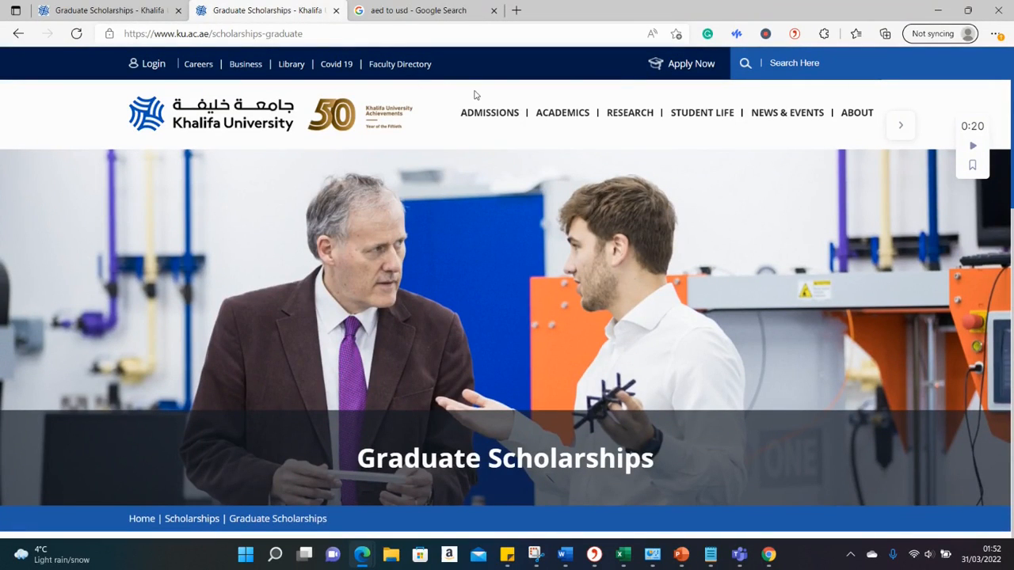
pyautogui.scroll(-3)
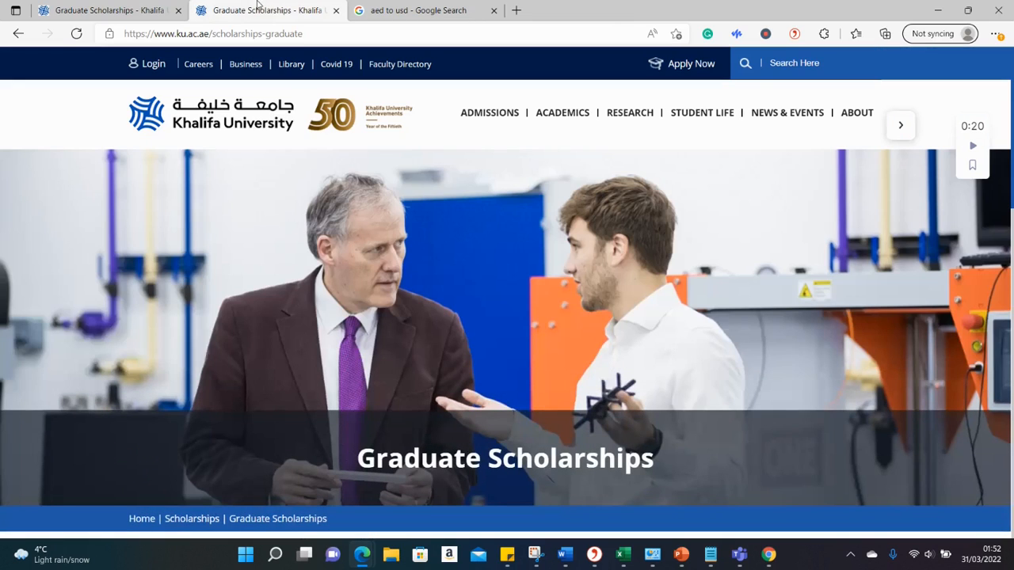
pyautogui.scroll(-3)
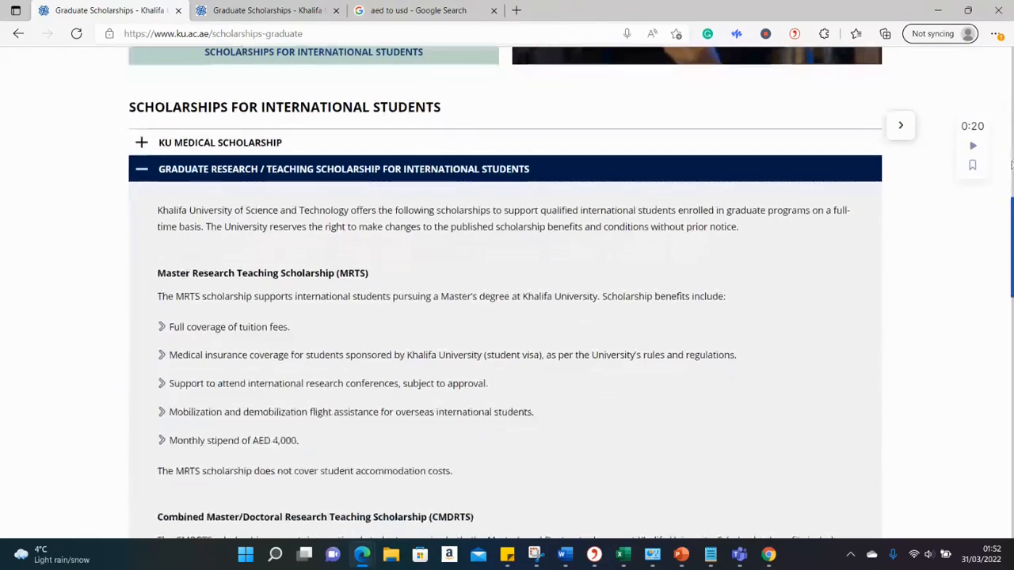
# Scroll the scholarships page to the KU Medical Scholarship's AED 27,000 stipend.
pyautogui.scroll(-3)
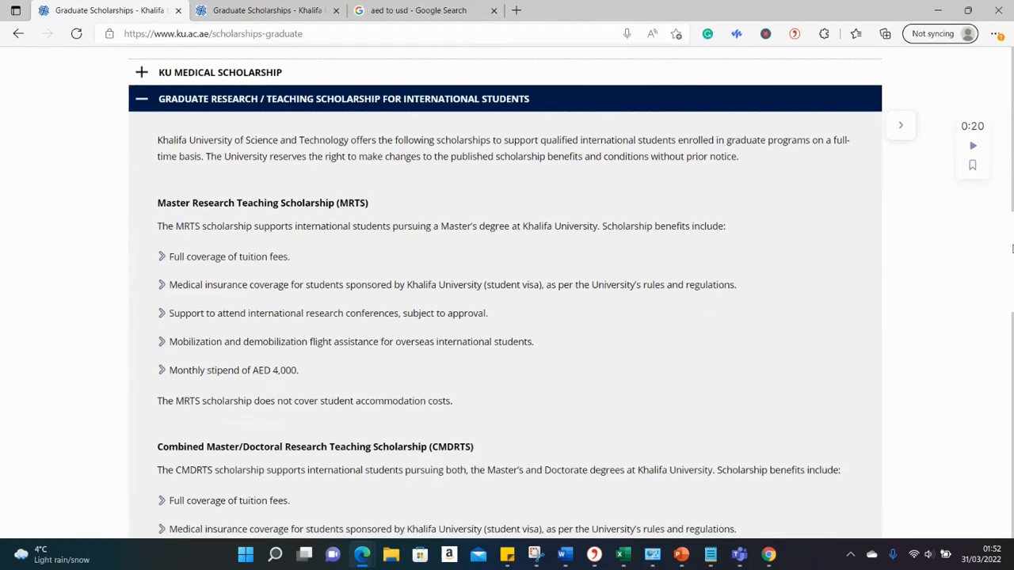
pyautogui.scroll(3)
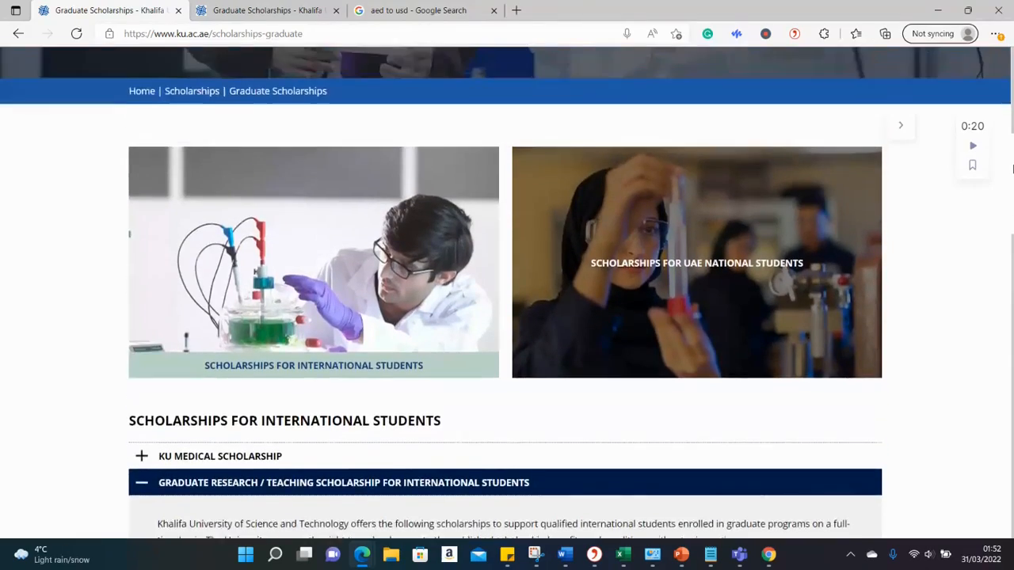
pyautogui.scroll(-3)
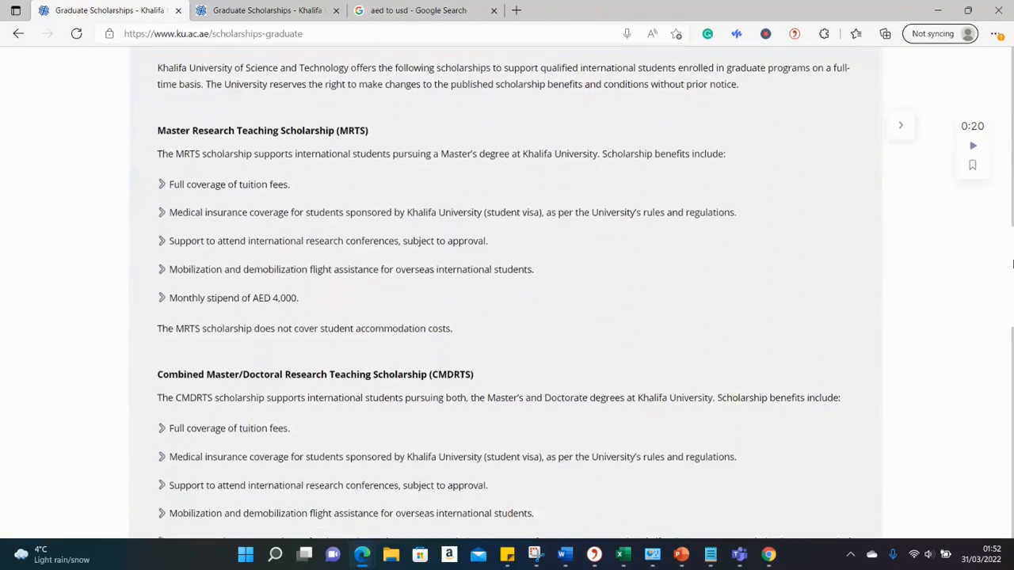
pyautogui.scroll(-3)
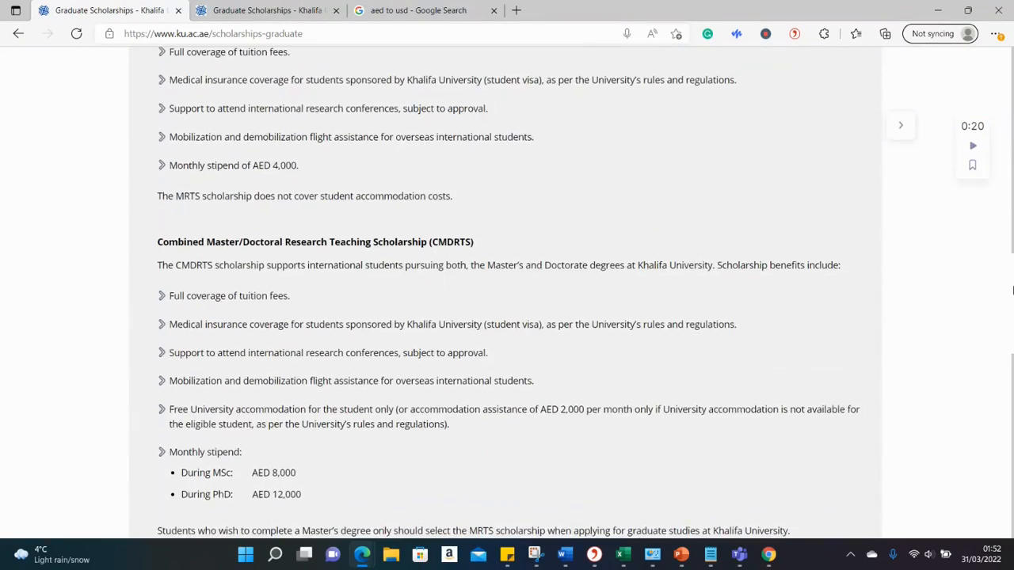
pyautogui.scroll(-3)
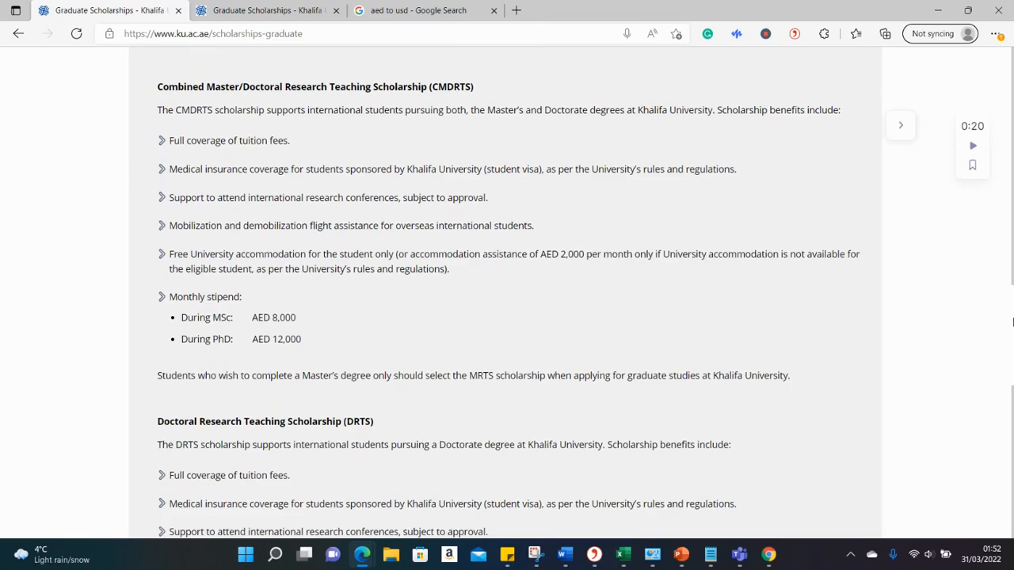
pyautogui.scroll(-3)
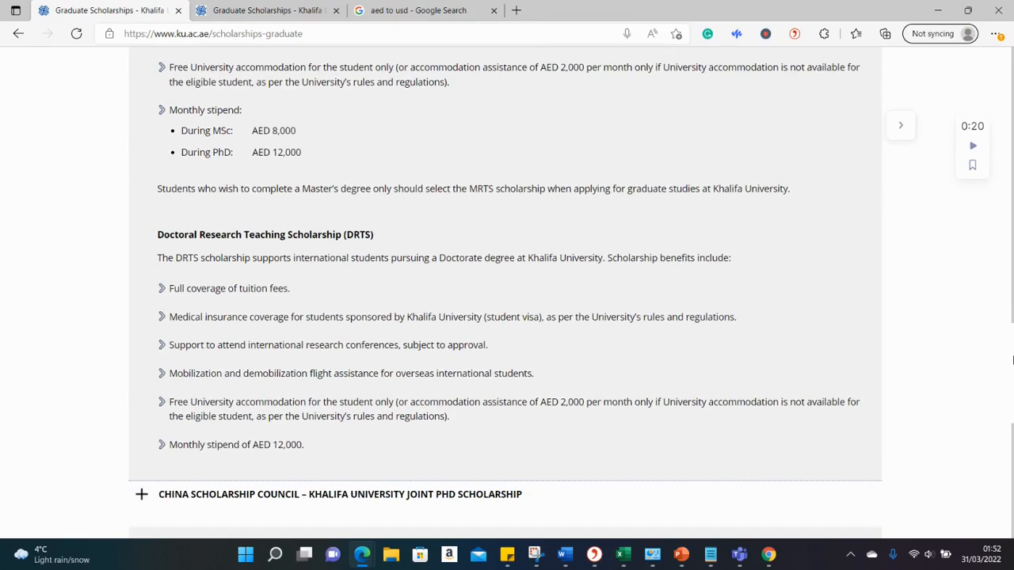
pyautogui.scroll(-3)
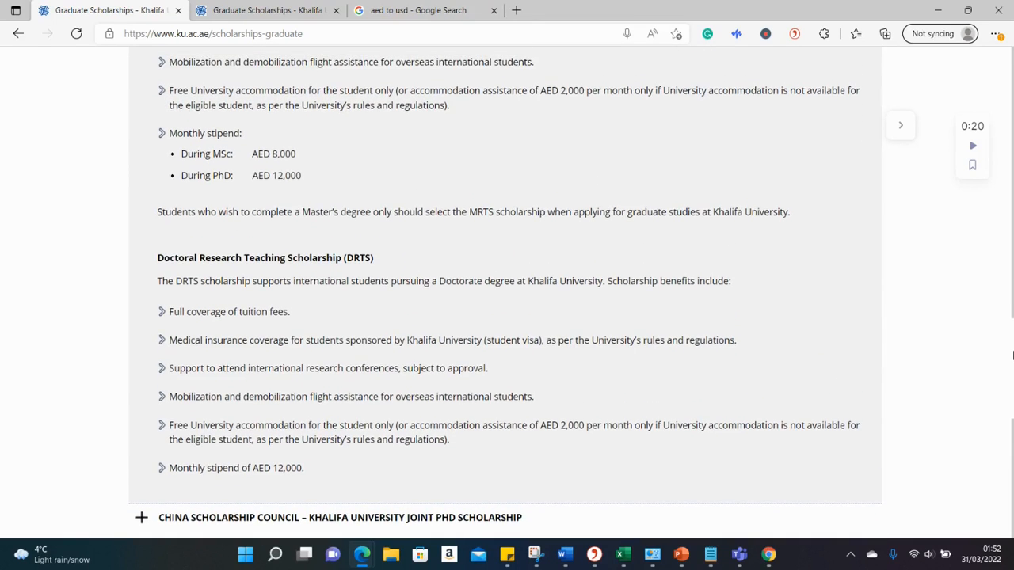
pyautogui.scroll(3)
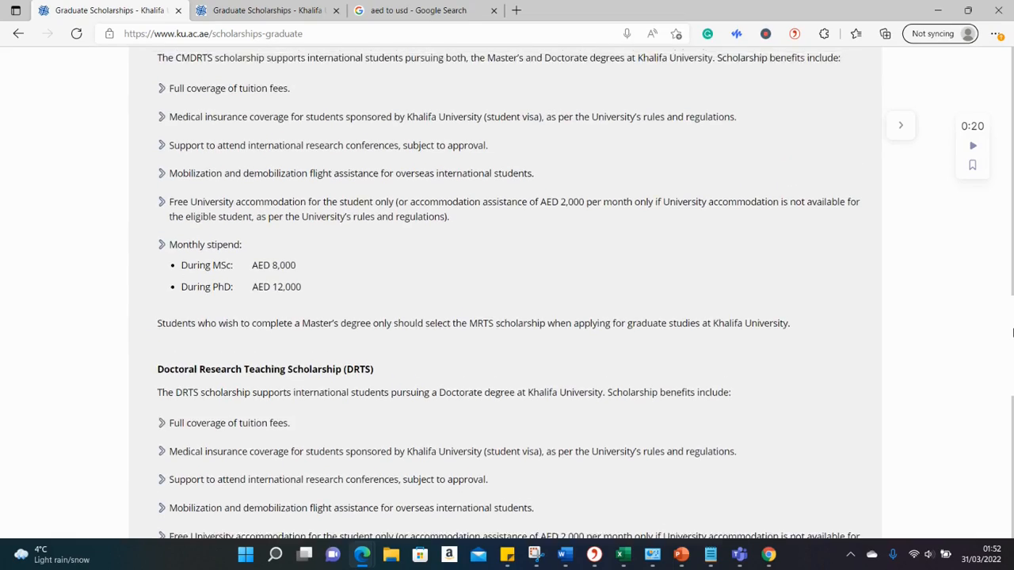
pyautogui.scroll(3)
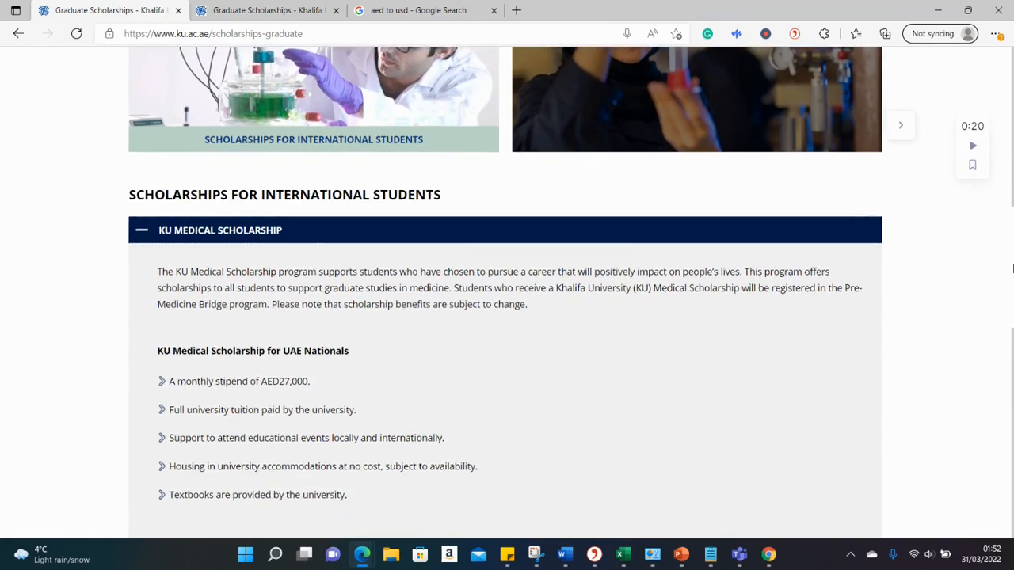
# Expand the international Research / Teaching Scholarship and read the MRTS, CMDRTS and DRTS stipends.
pyautogui.scroll(-3)
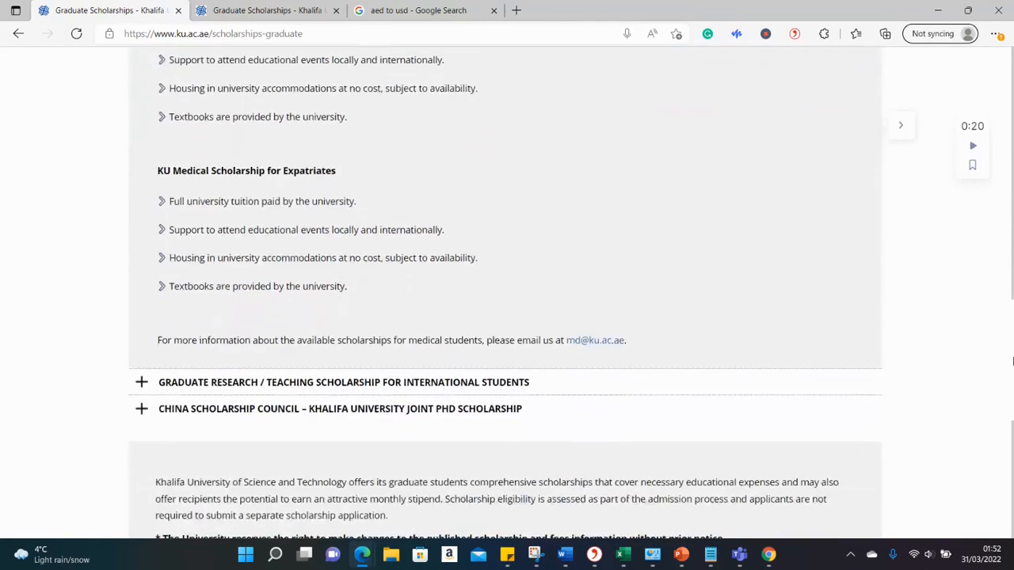
pyautogui.scroll(-3)
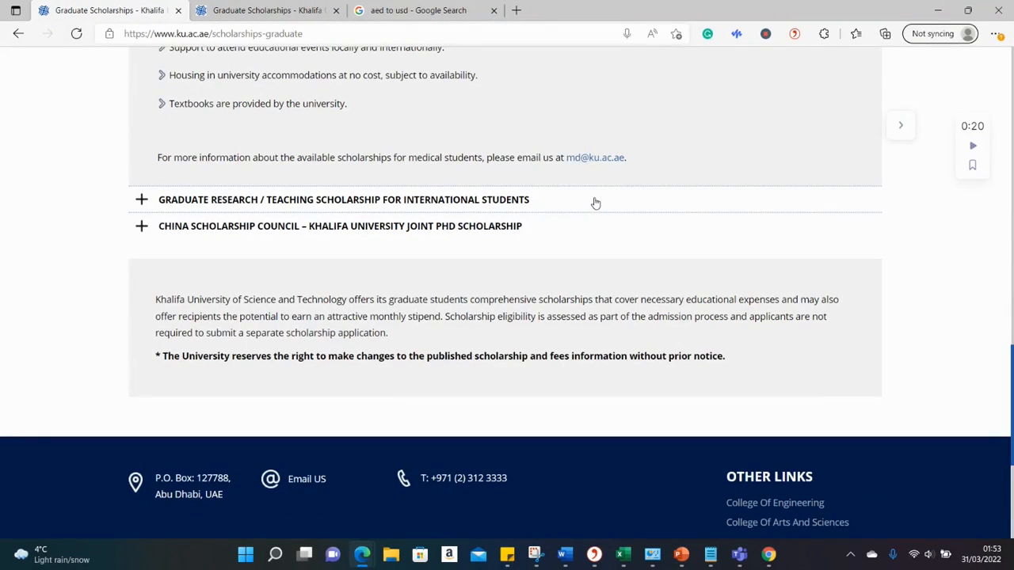
pyautogui.click(343, 199)
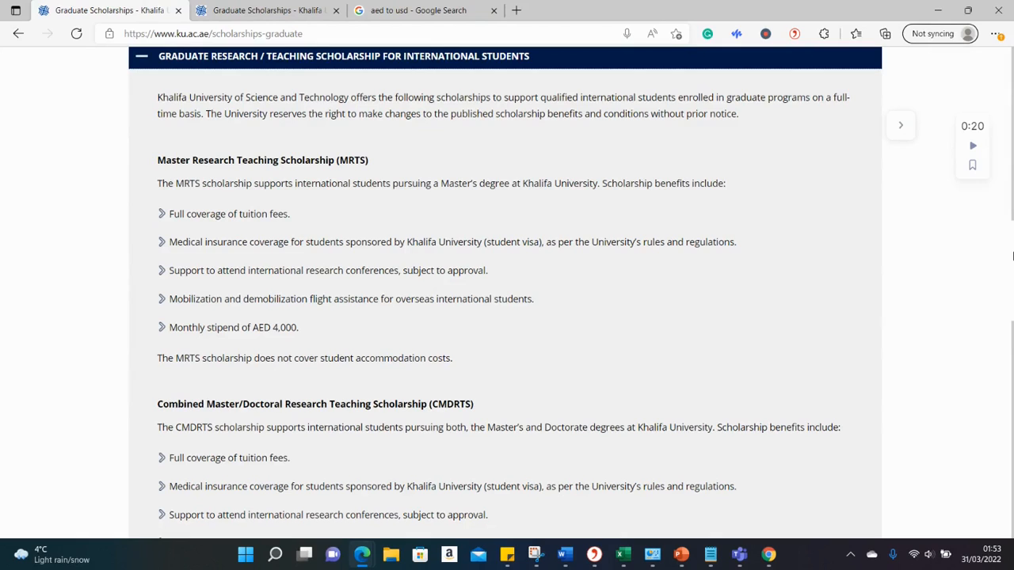
pyautogui.scroll(-3)
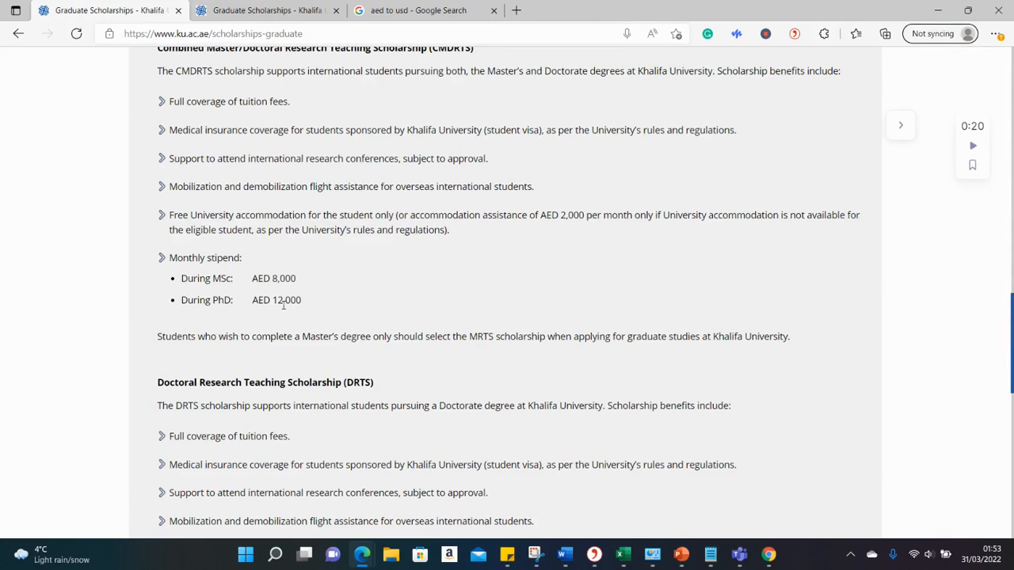
pyautogui.scroll(-3)
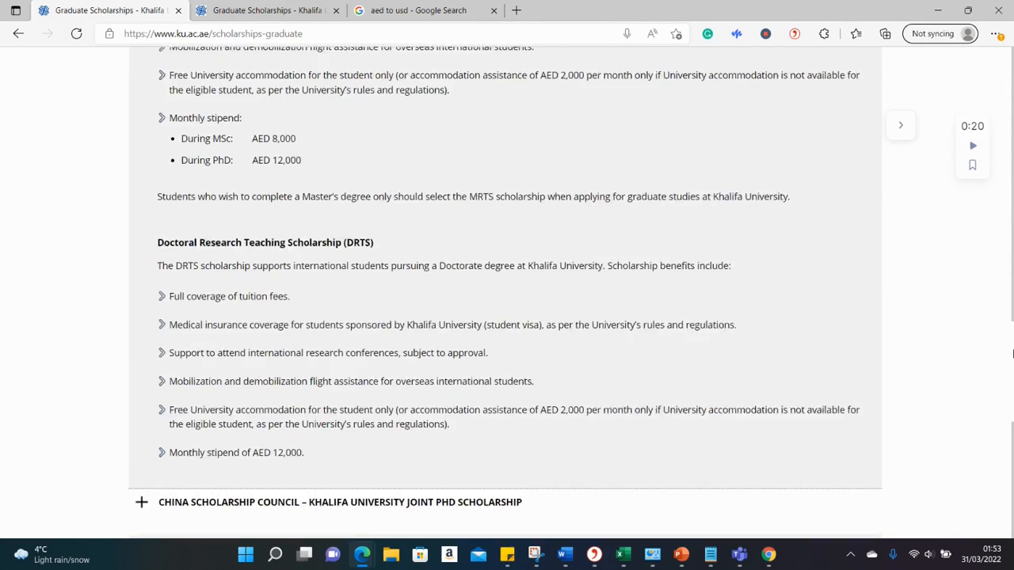
pyautogui.scroll(-3)
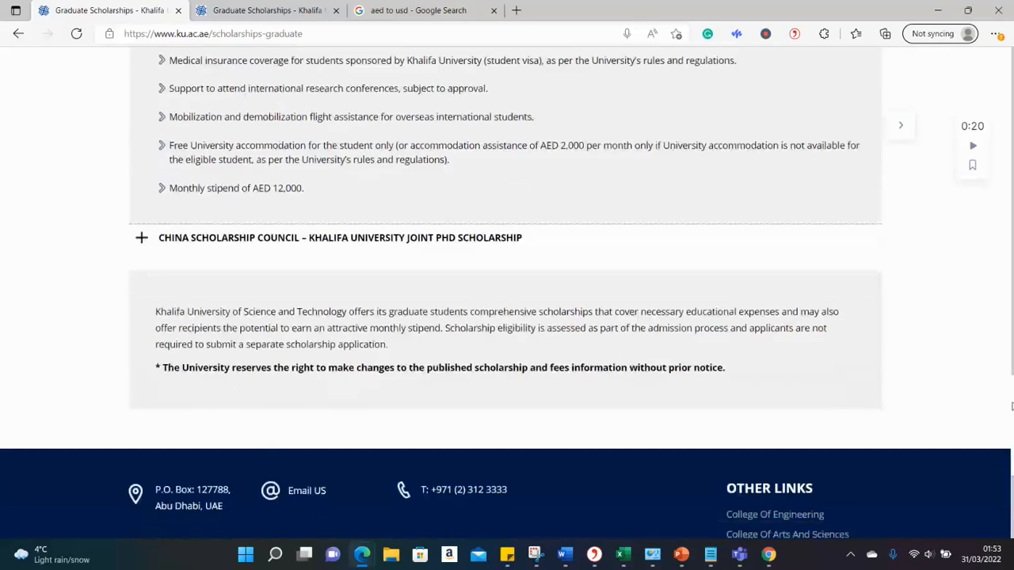
pyautogui.scroll(3)
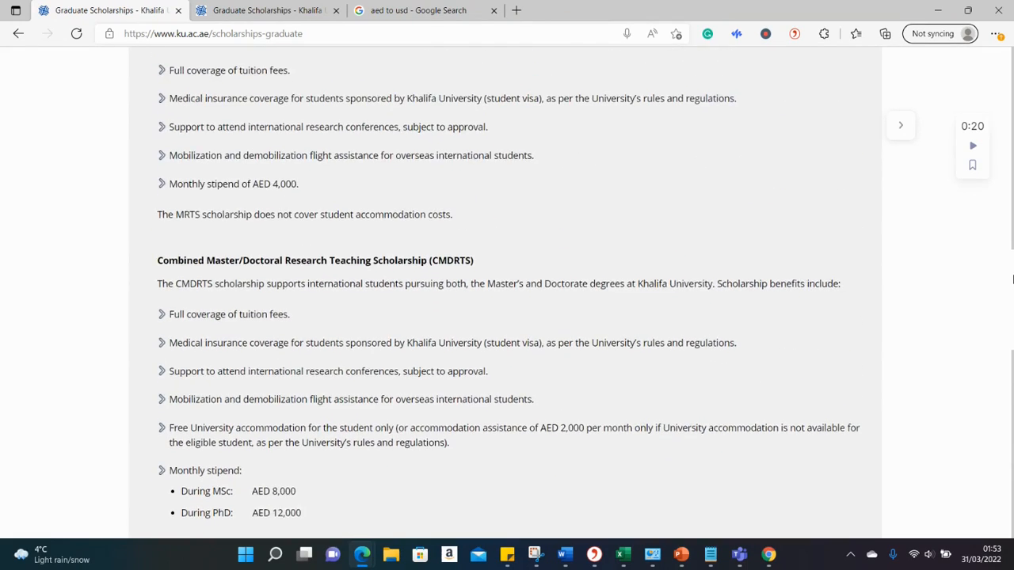
pyautogui.scroll(-3)
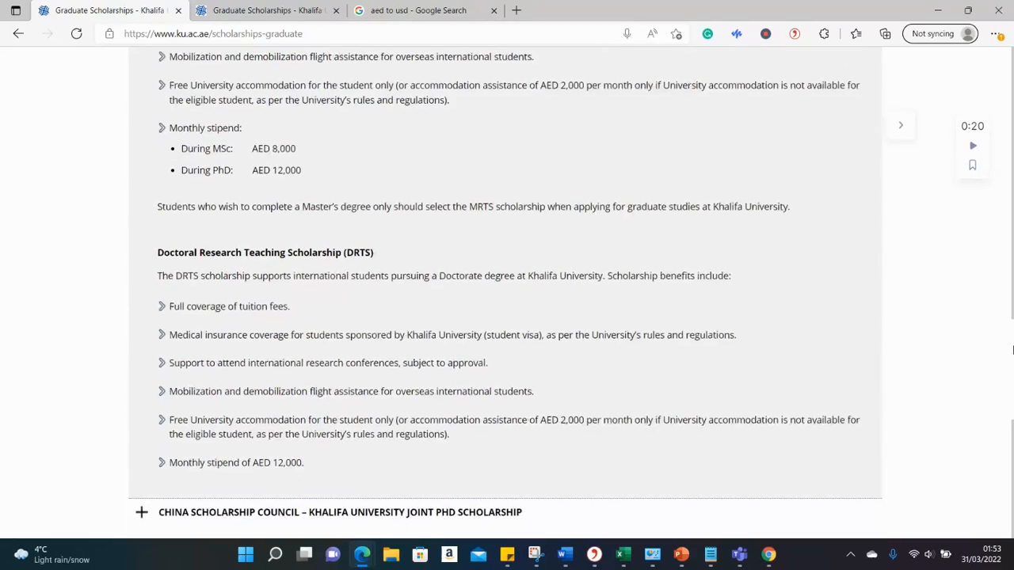
pyautogui.scroll(-3)
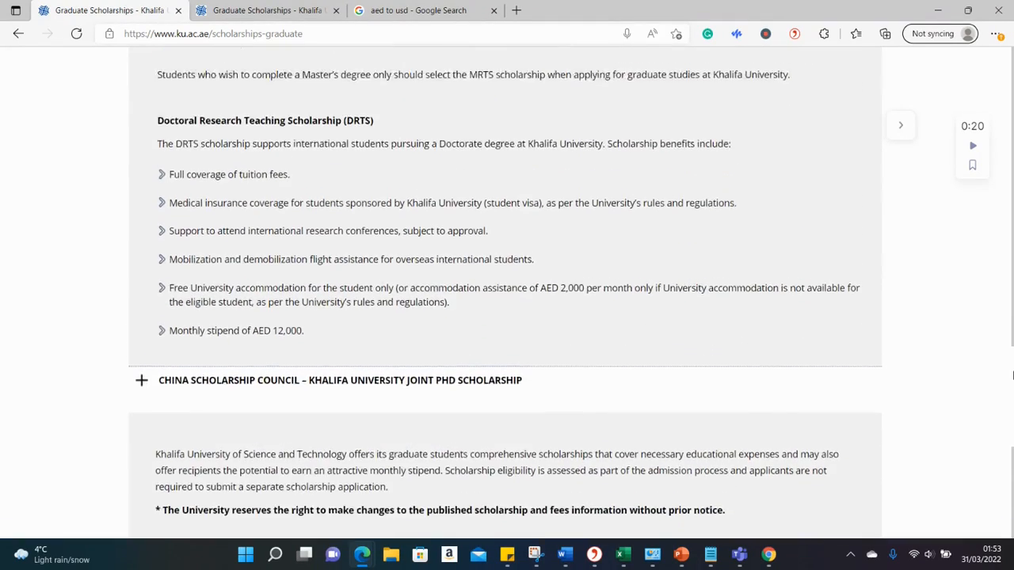